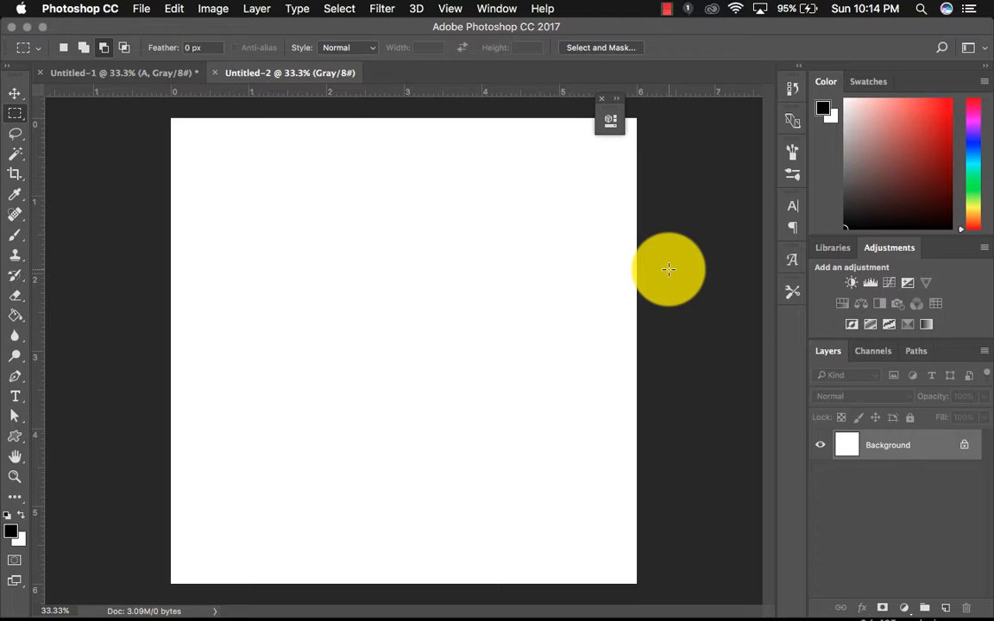
mouse_move(175, 9)
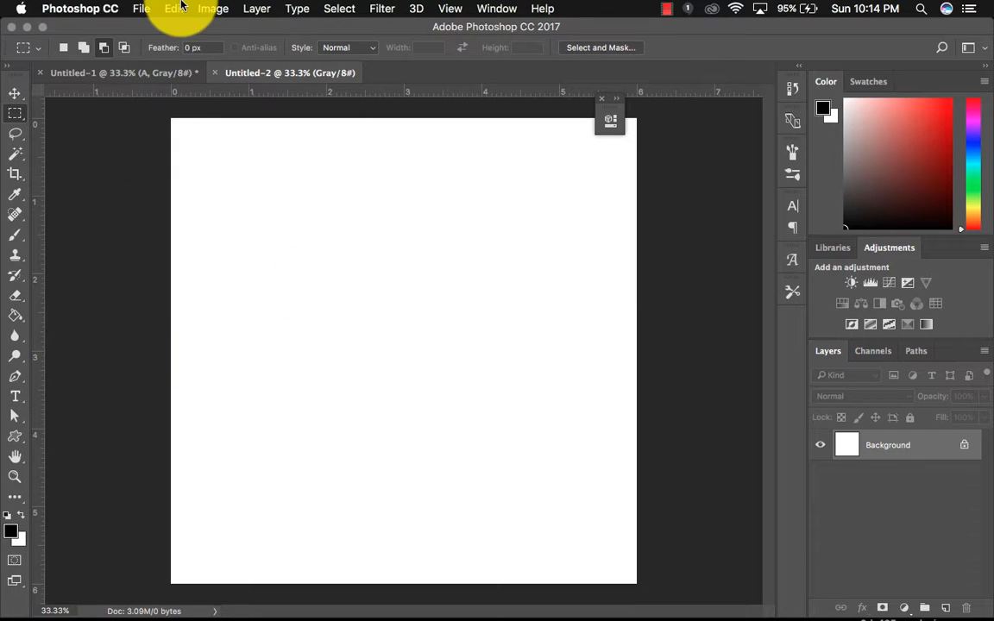
Bring up File > Open, then dismiss it without opening any existing file
click(141, 8)
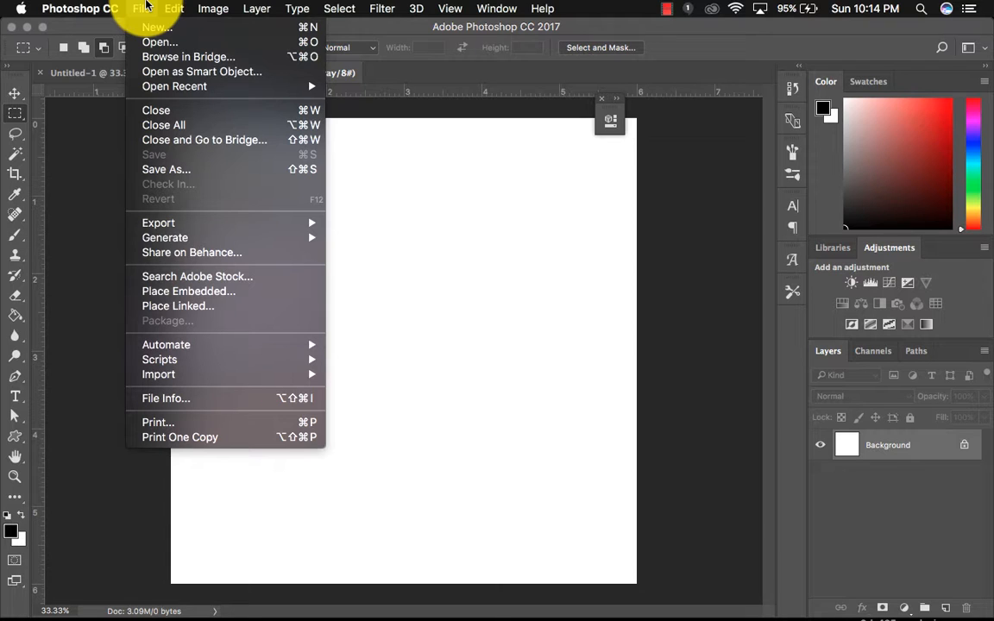
mouse_move(160, 42)
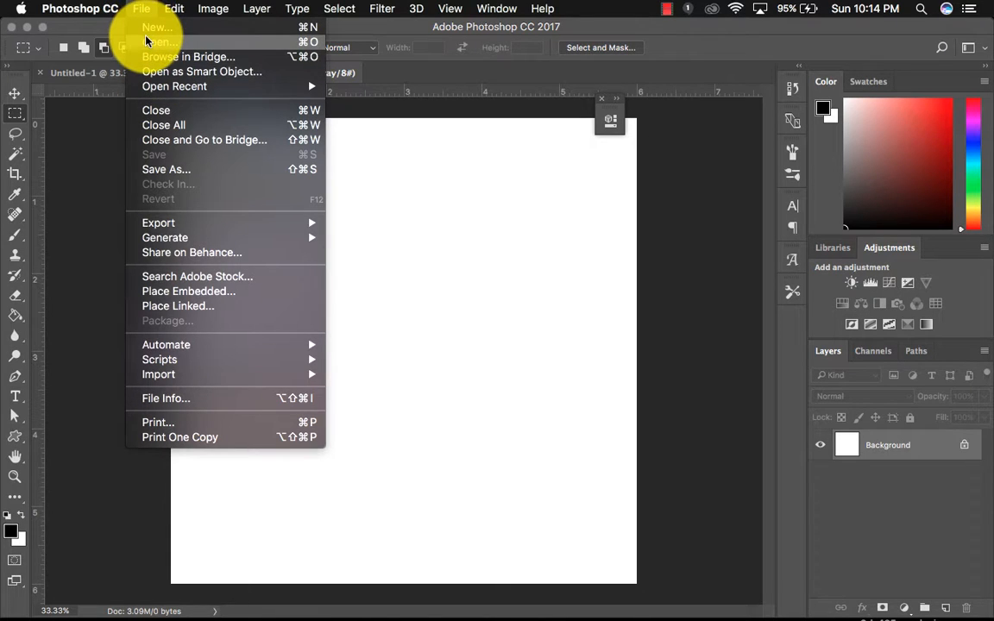
click(160, 41)
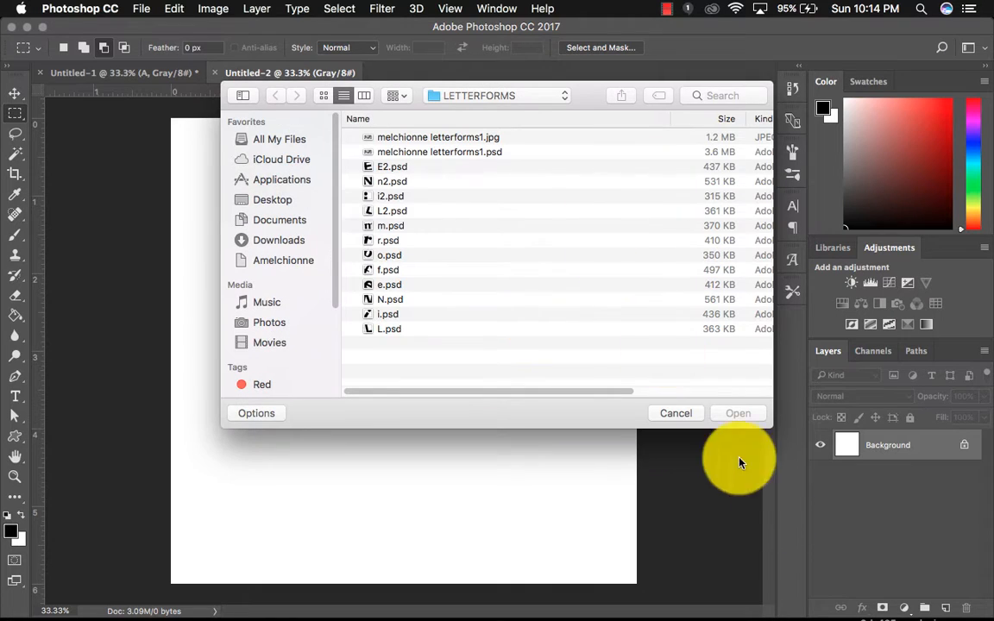
click(141, 9)
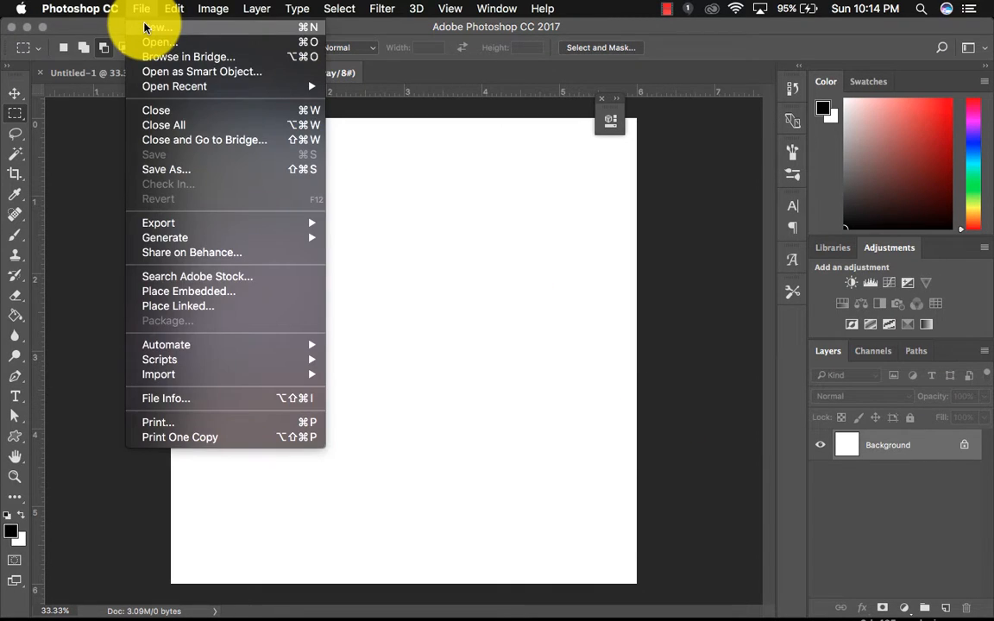
Create a new 6 x 6 inch, 300 ppi grayscale document with a white background
click(157, 27)
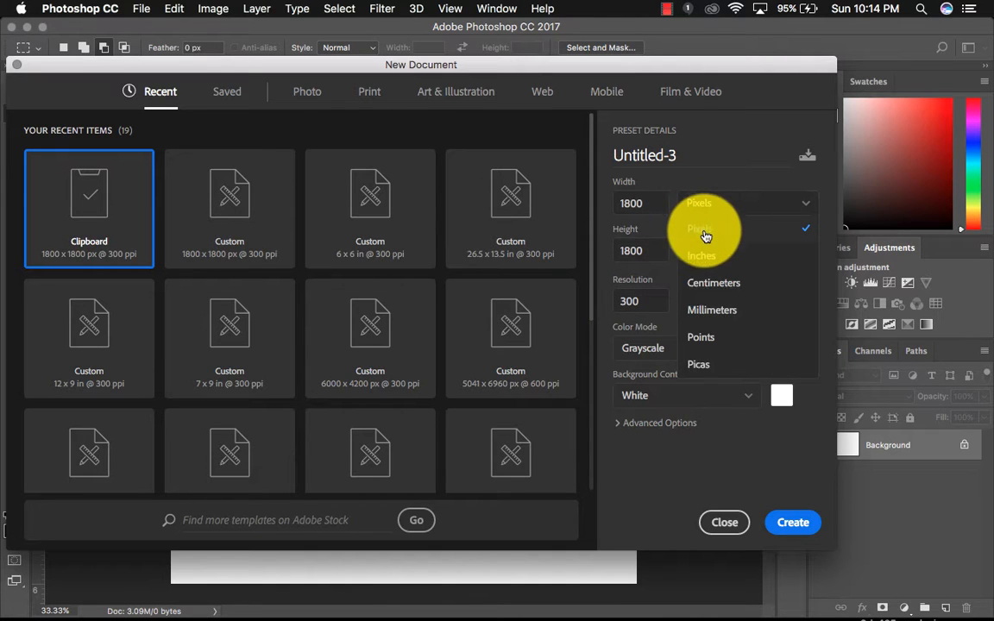
click(702, 256)
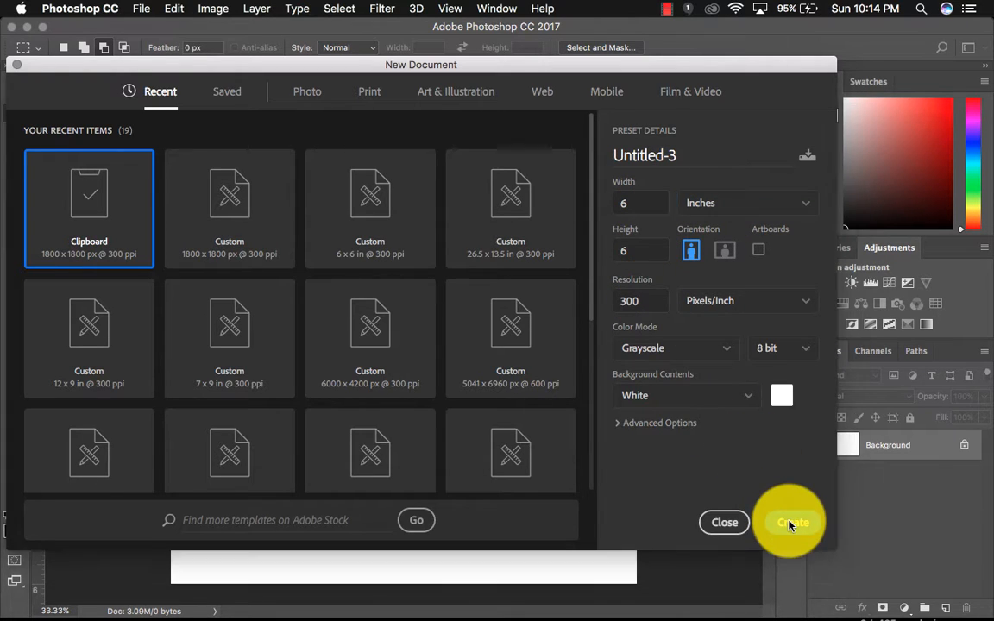
click(791, 522)
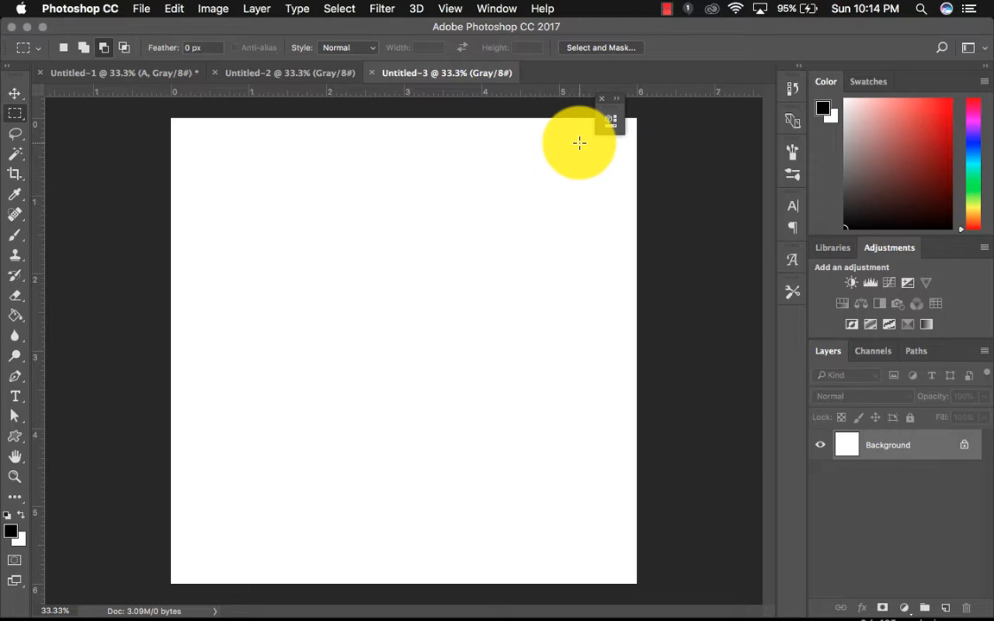
mouse_move(15, 418)
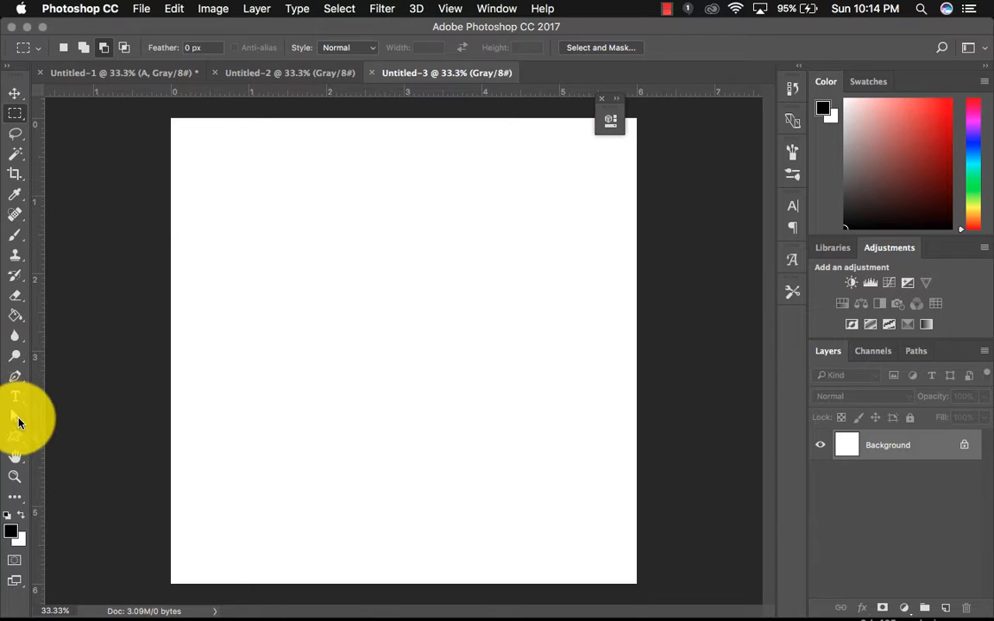
Add a huge 500 pt black 'A' type layer spanning most of the canvas
click(15, 396)
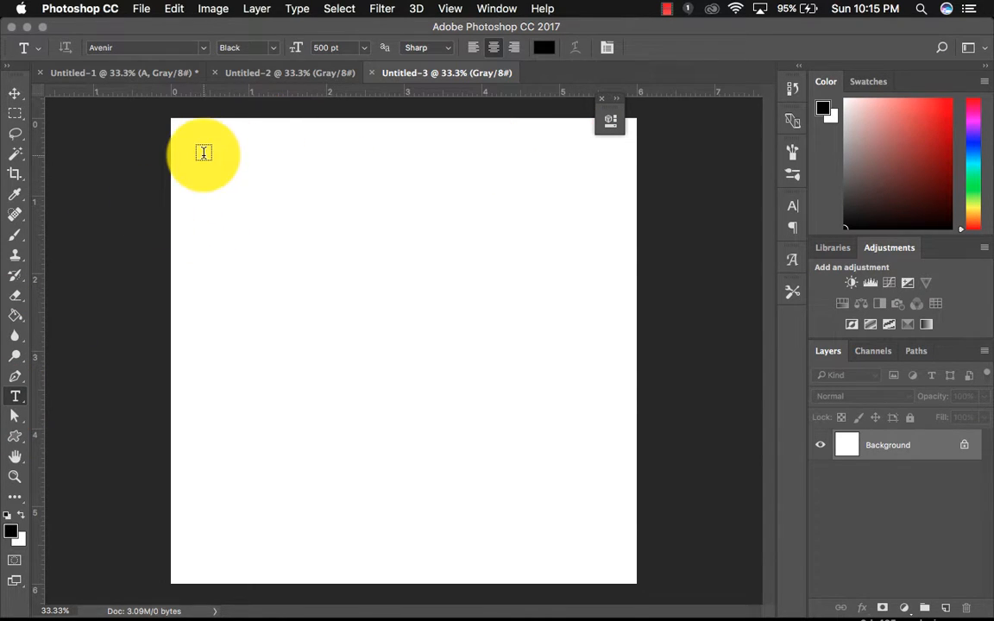
drag(203, 155, 606, 535)
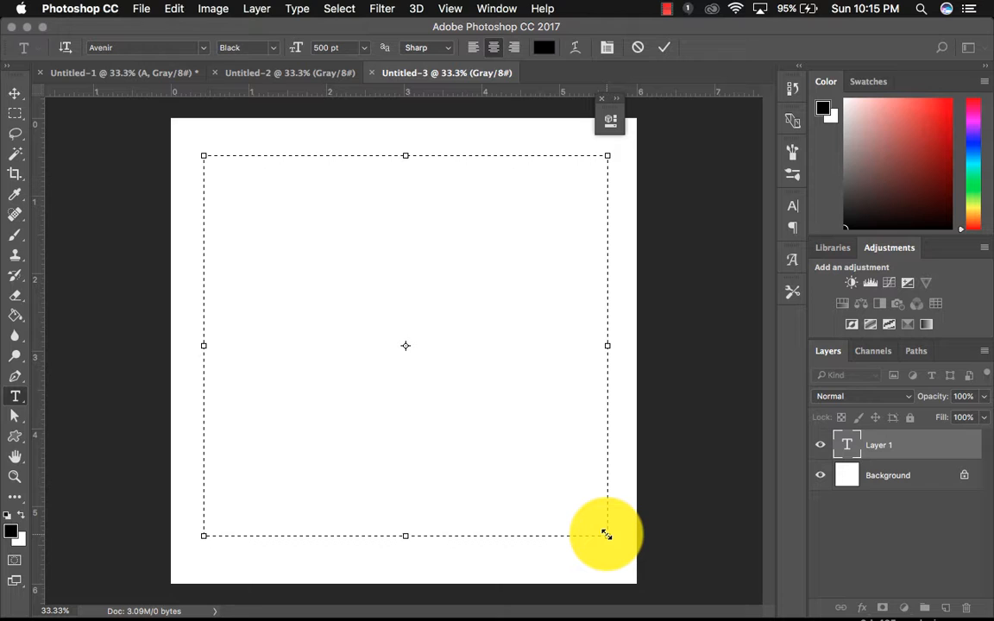
text(A)
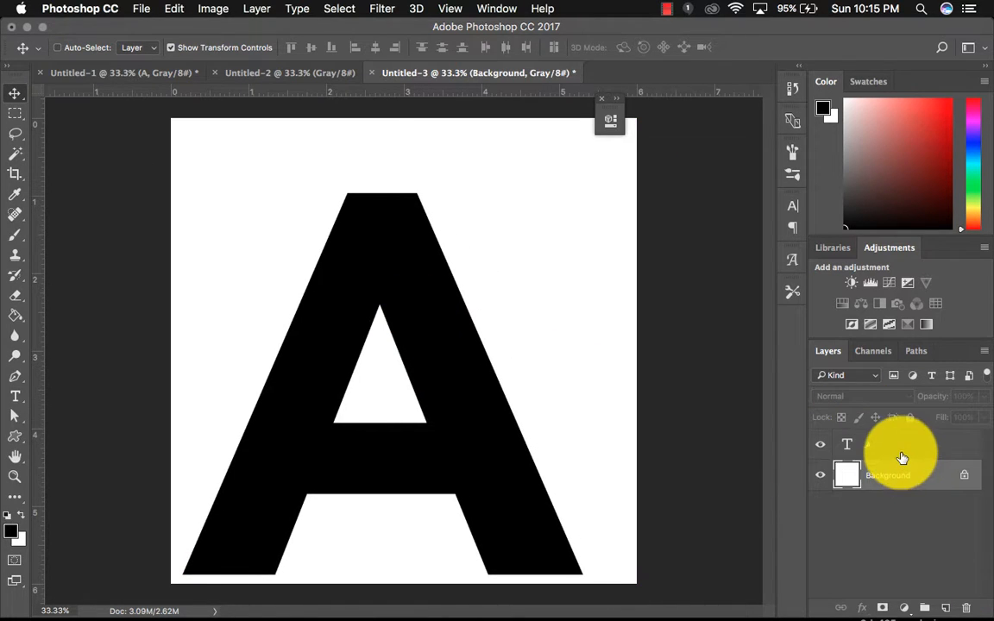
click(15, 396)
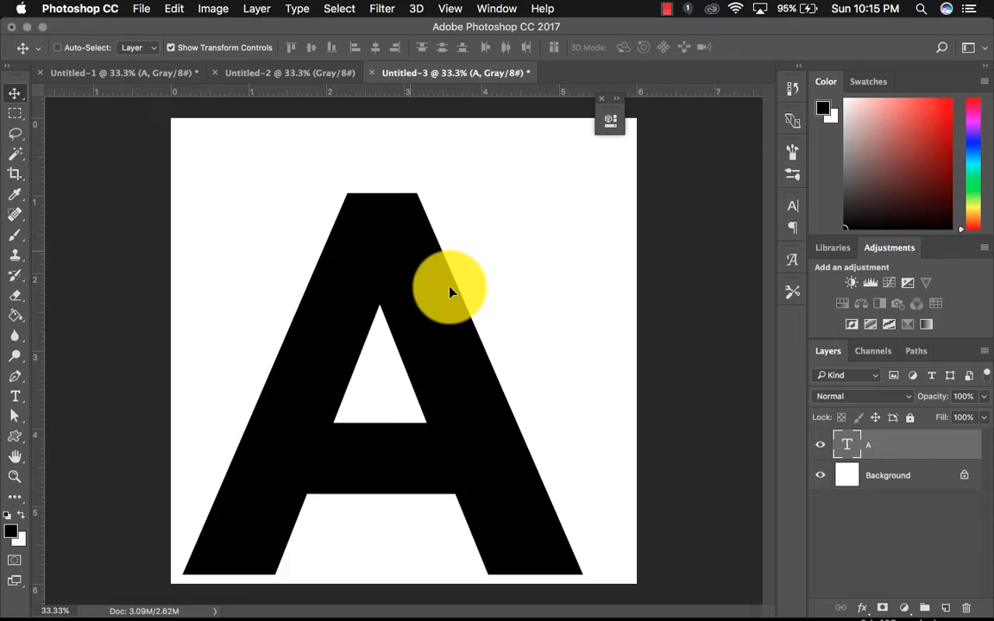
click(15, 396)
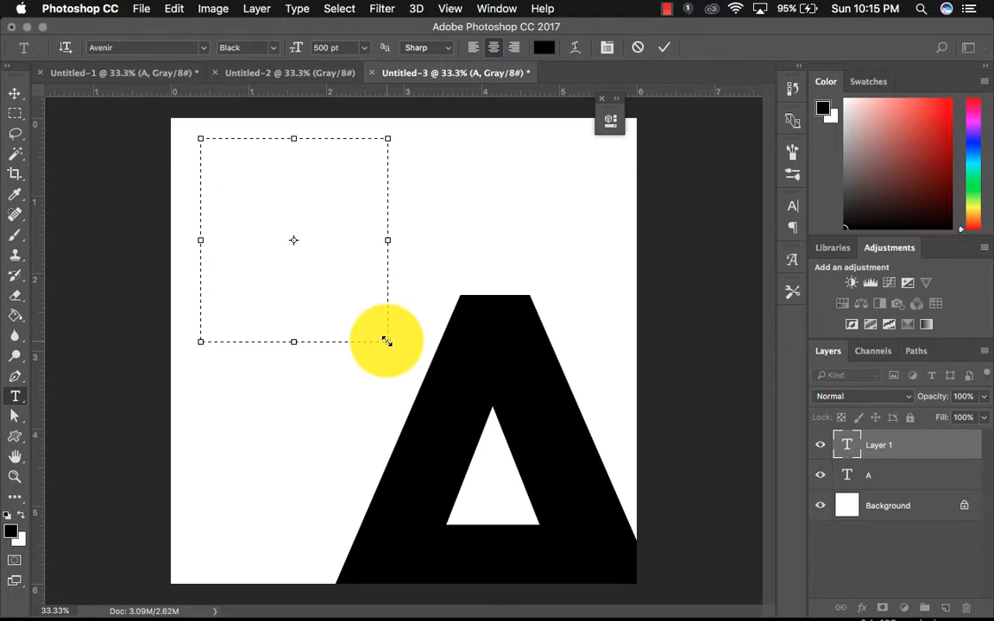
Add a 150 pt 'M' type layer in the upper-left of the canvas
drag(387, 340, 689, 595)
text(M)
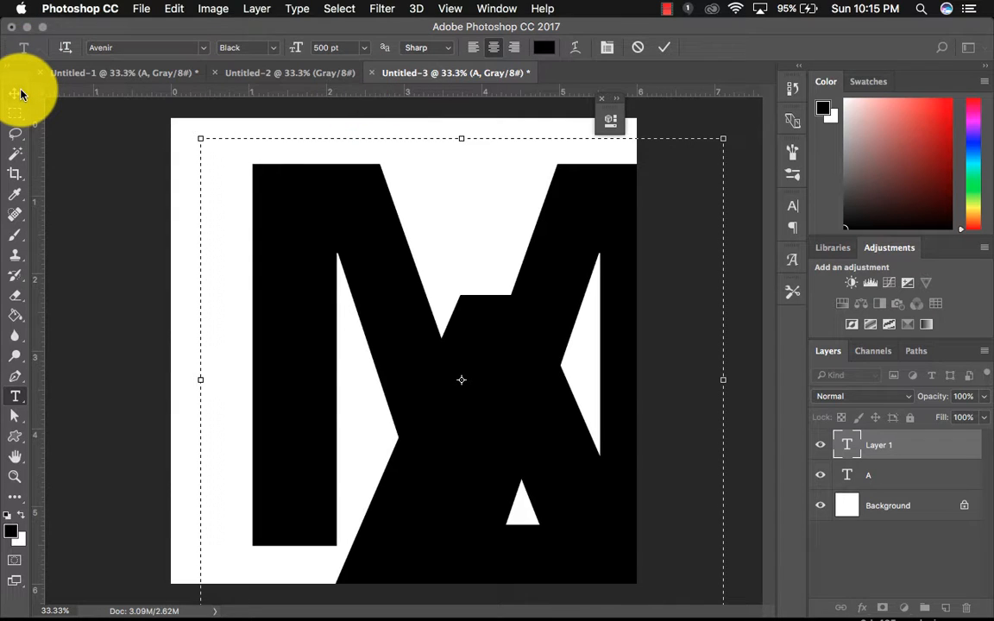
click(352, 47)
text(150)
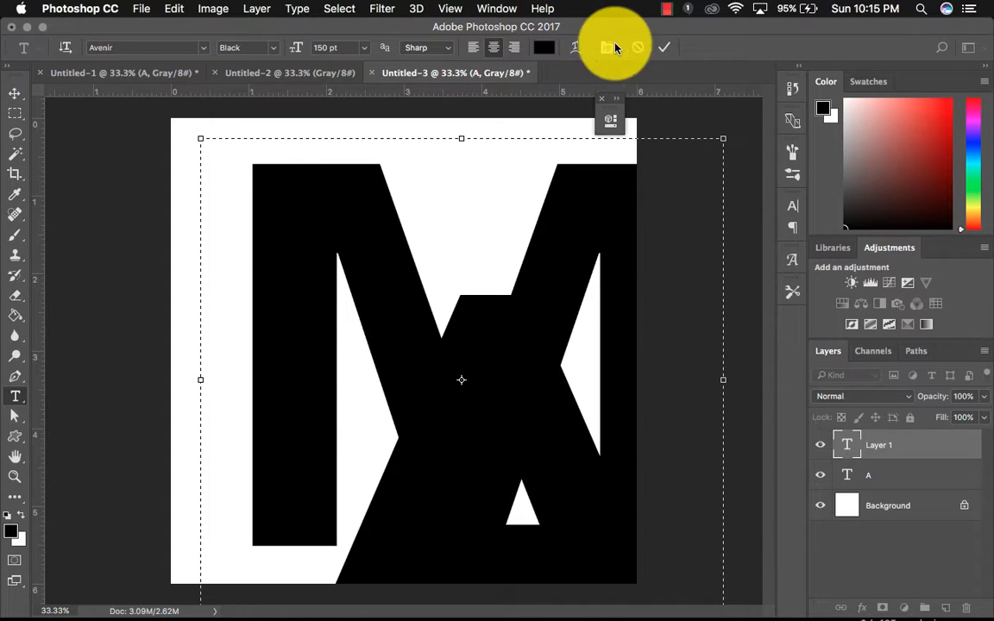
click(664, 47)
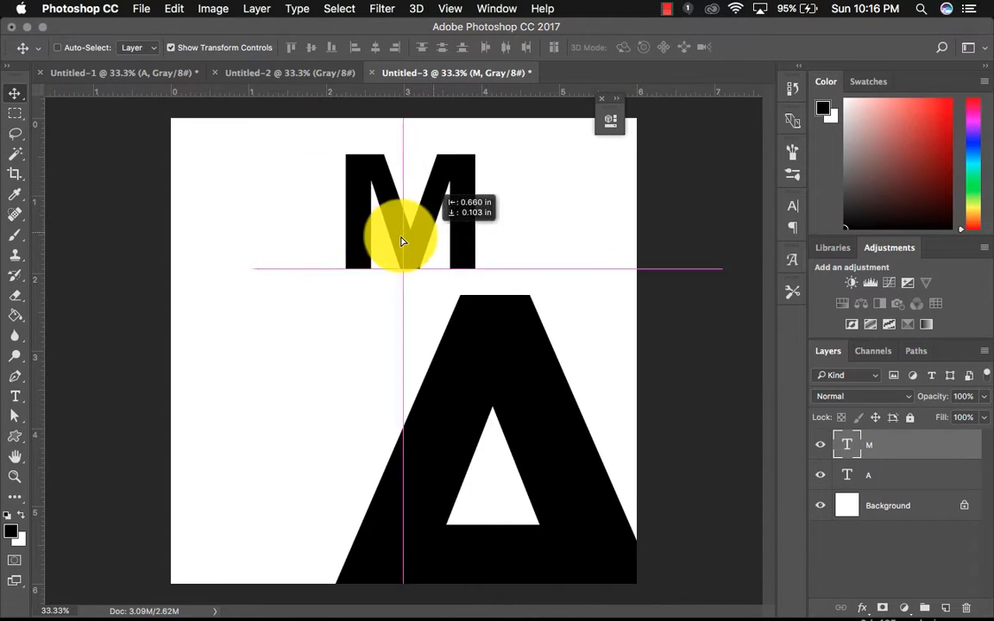
click(15, 396)
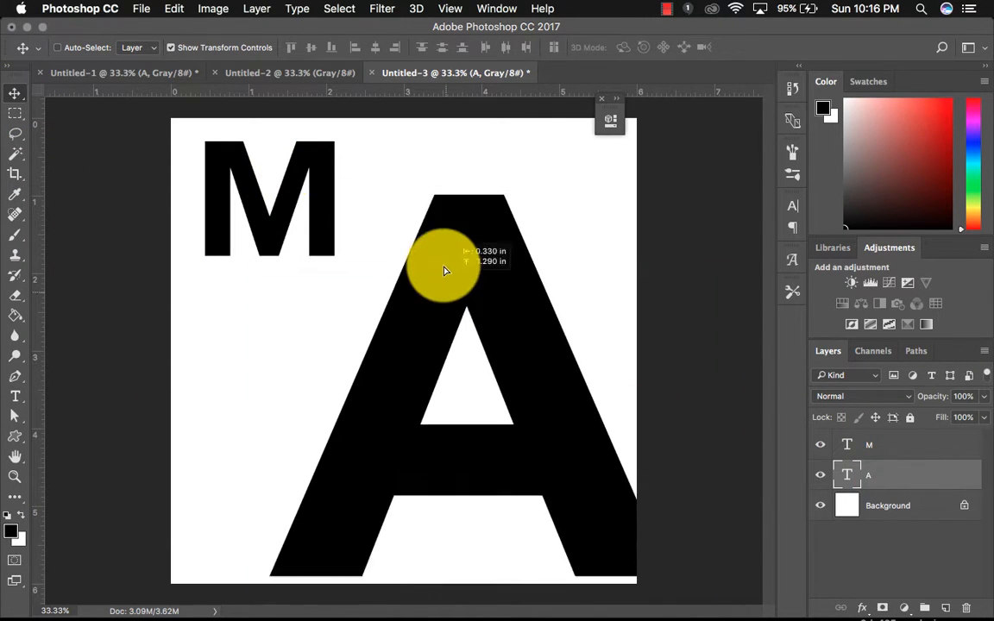
Move the A to the canvas centre and drag the M over its upper middle
drag(444, 267, 414, 259)
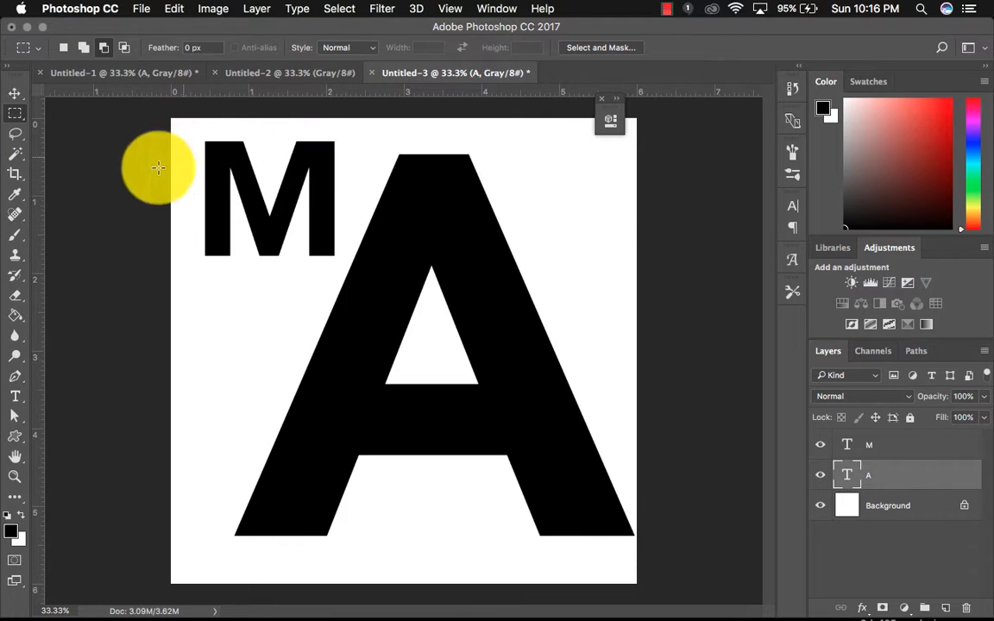
click(15, 93)
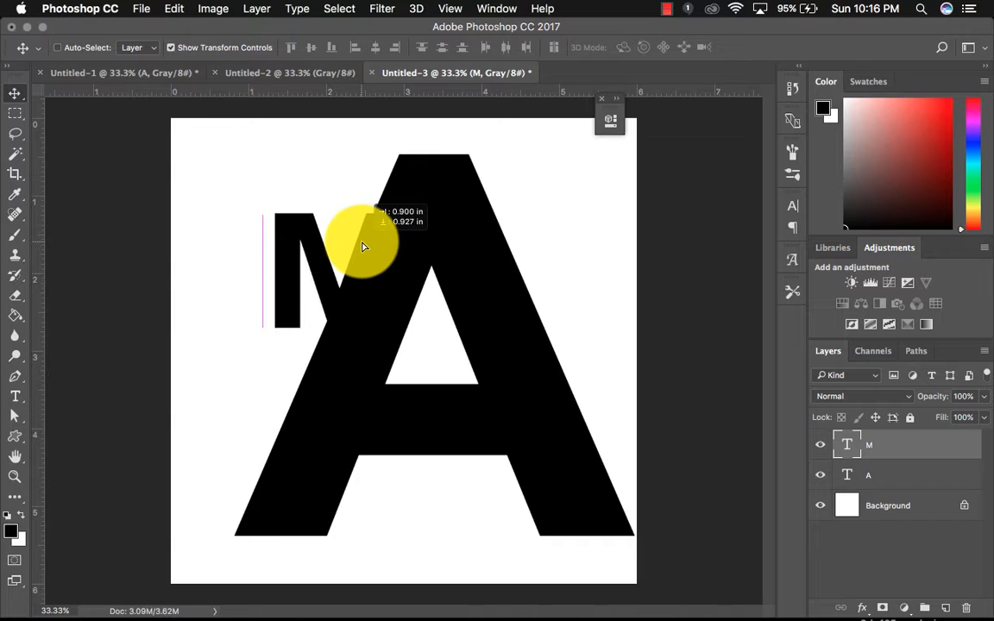
drag(362, 245, 397, 362)
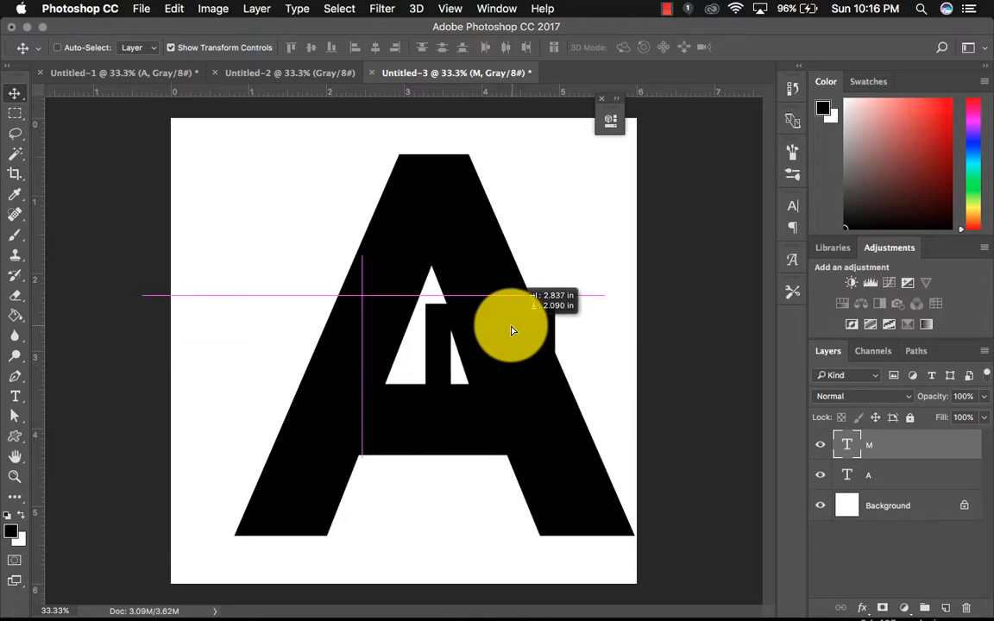
drag(511, 331, 457, 218)
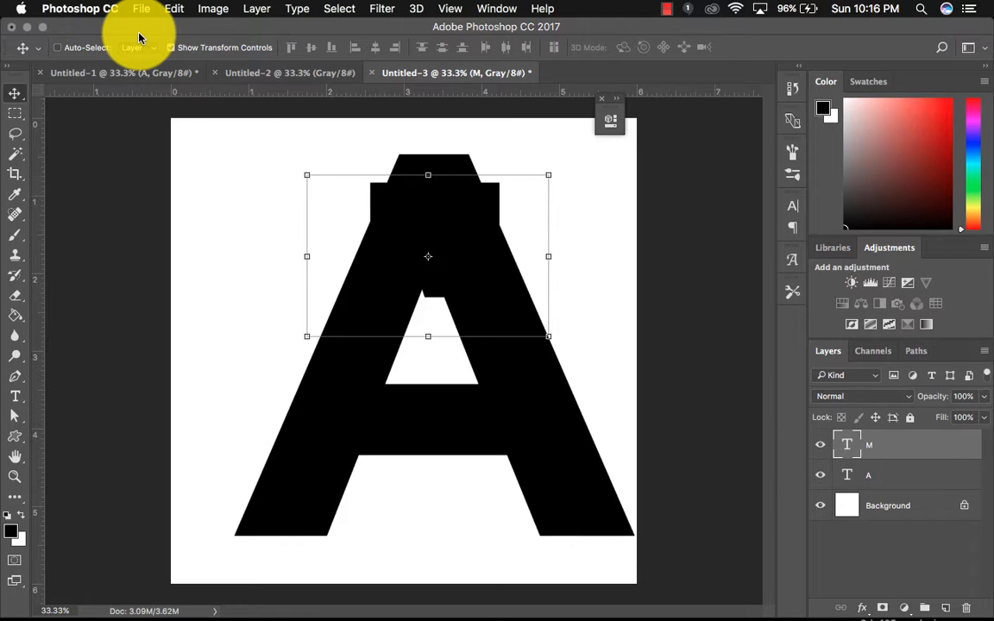
Scale the M up to about 134.88% and place it across the A's upper half
key(cmd+t)
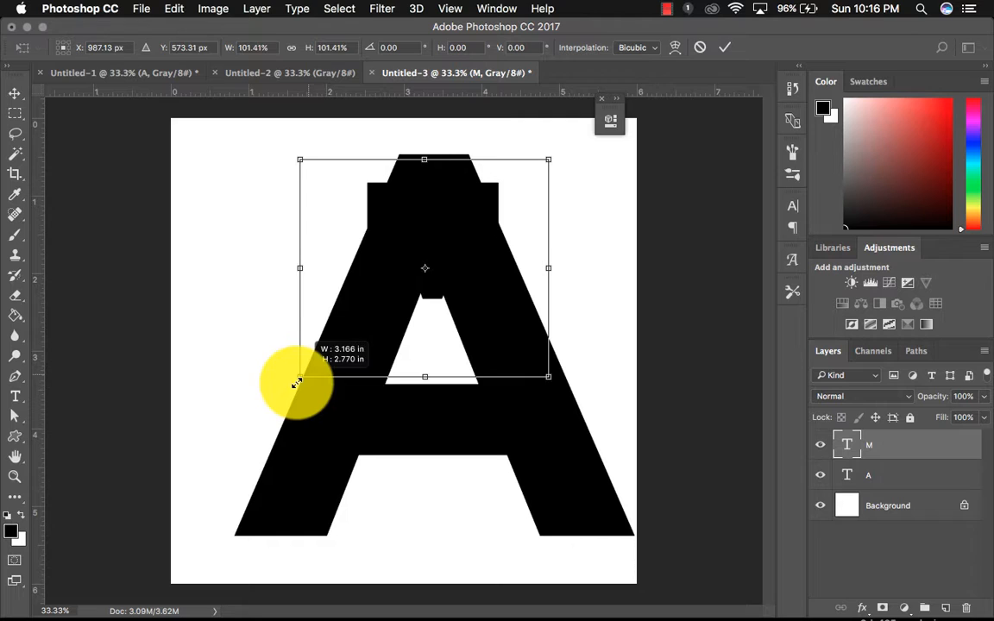
drag(297, 384, 223, 443)
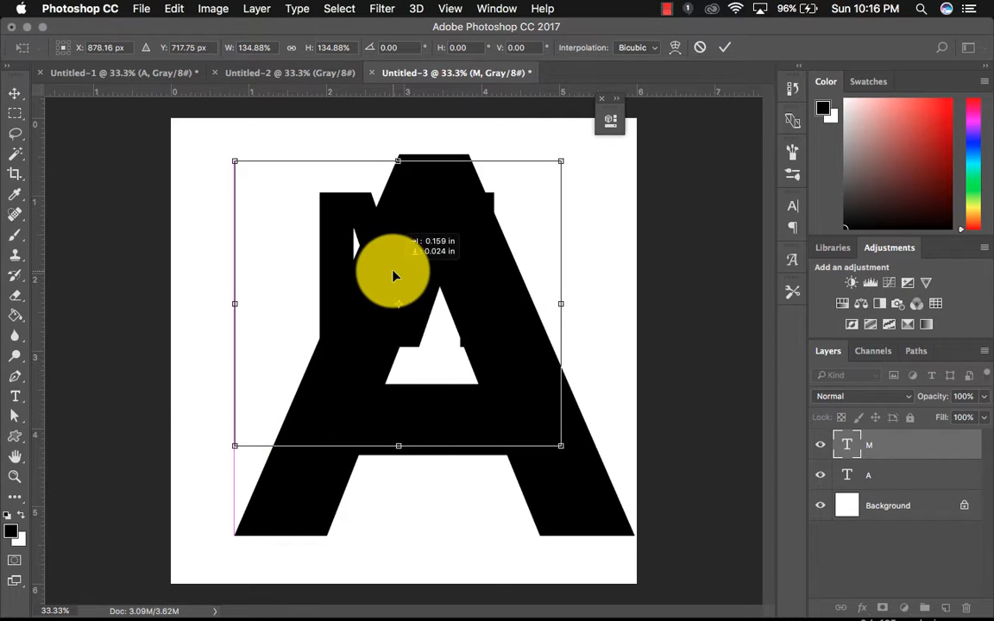
drag(392, 277, 403, 276)
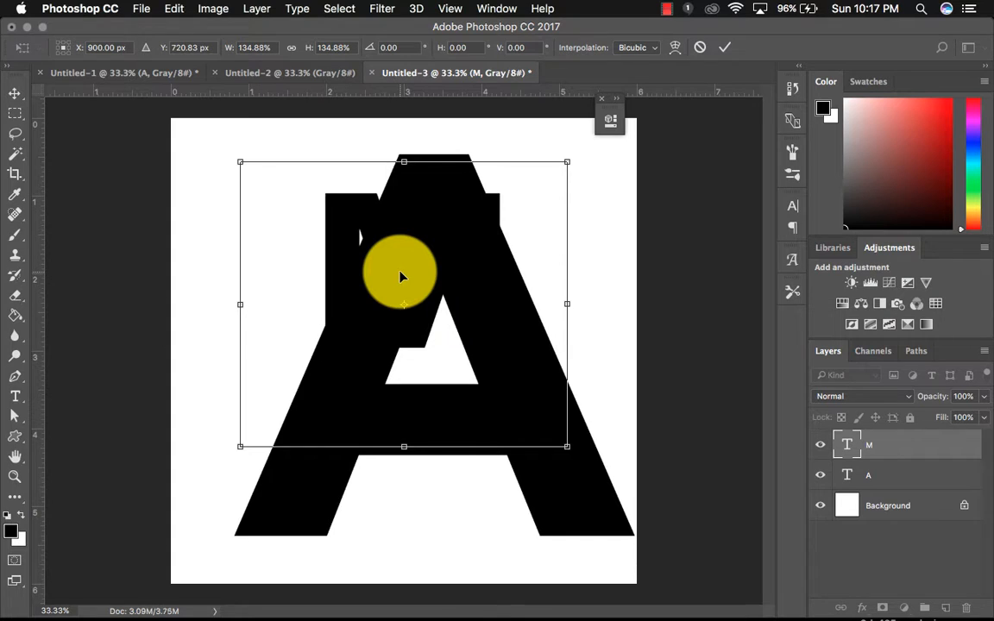
click(724, 48)
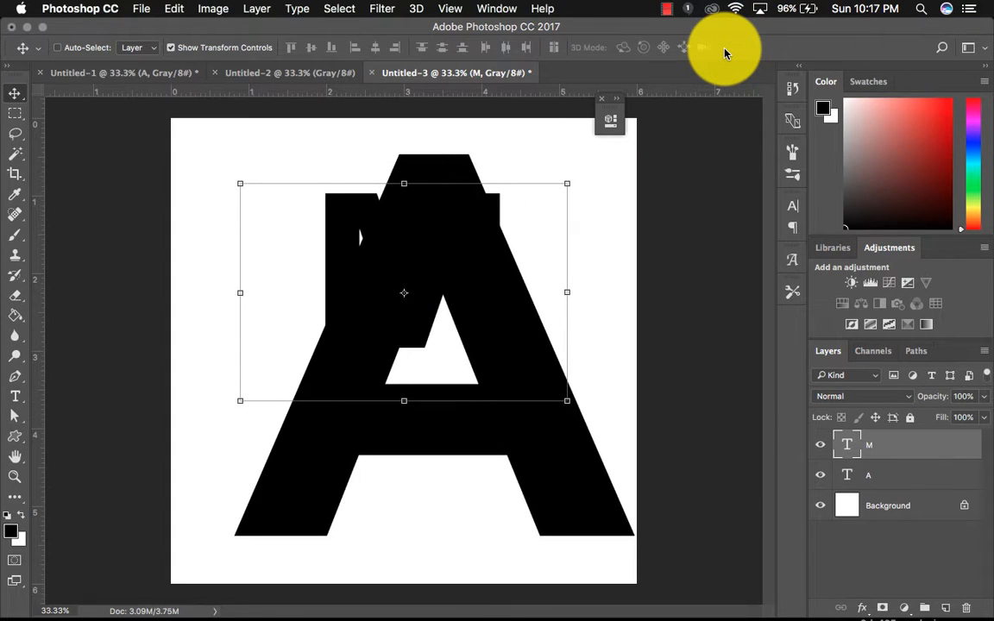
mouse_move(880, 401)
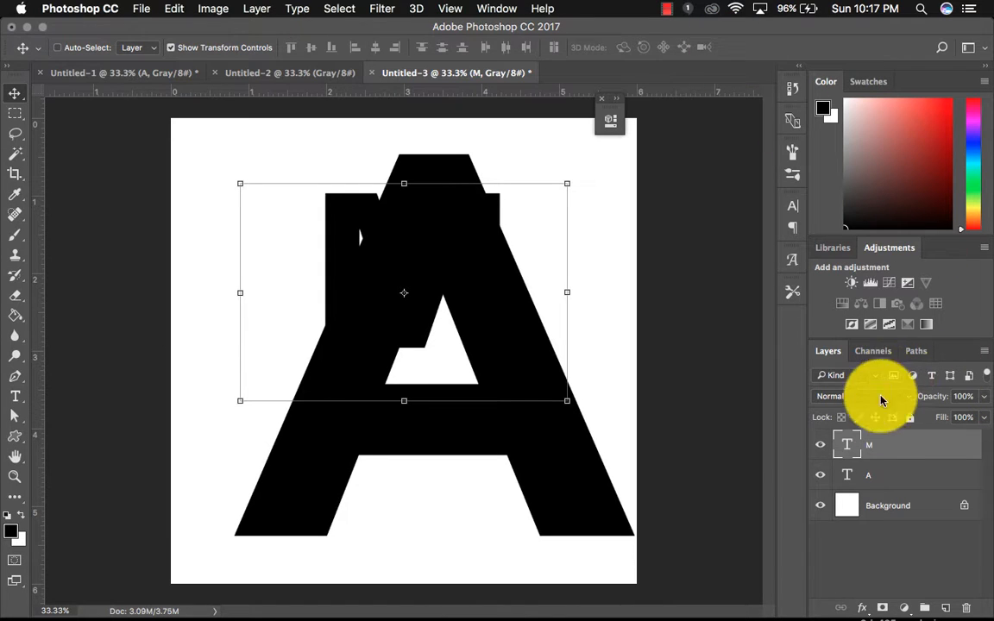
mouse_move(220, 354)
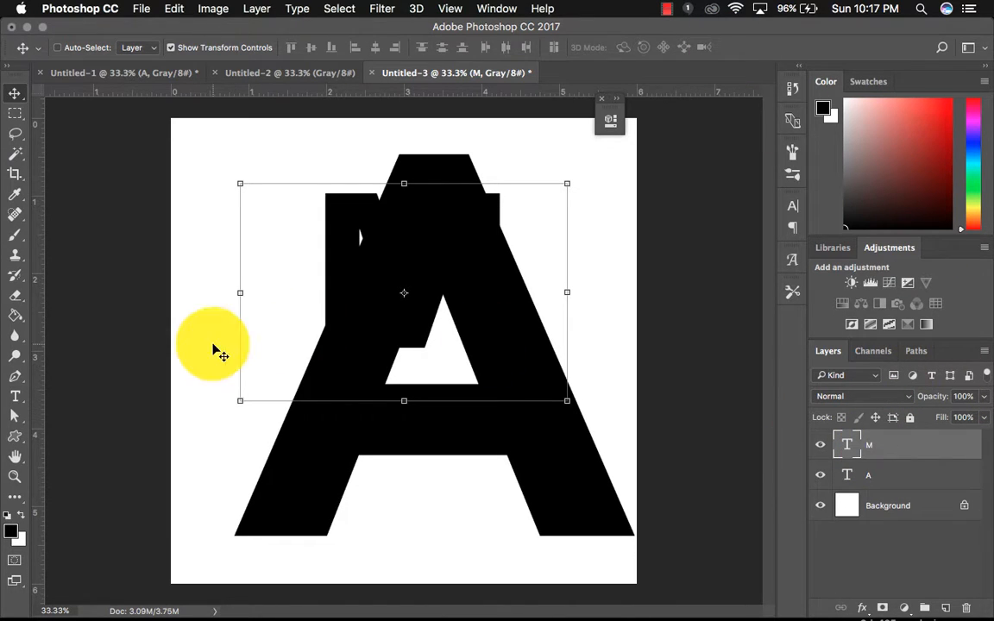
Recolour the M text white and settle it into the top of the black A
click(15, 396)
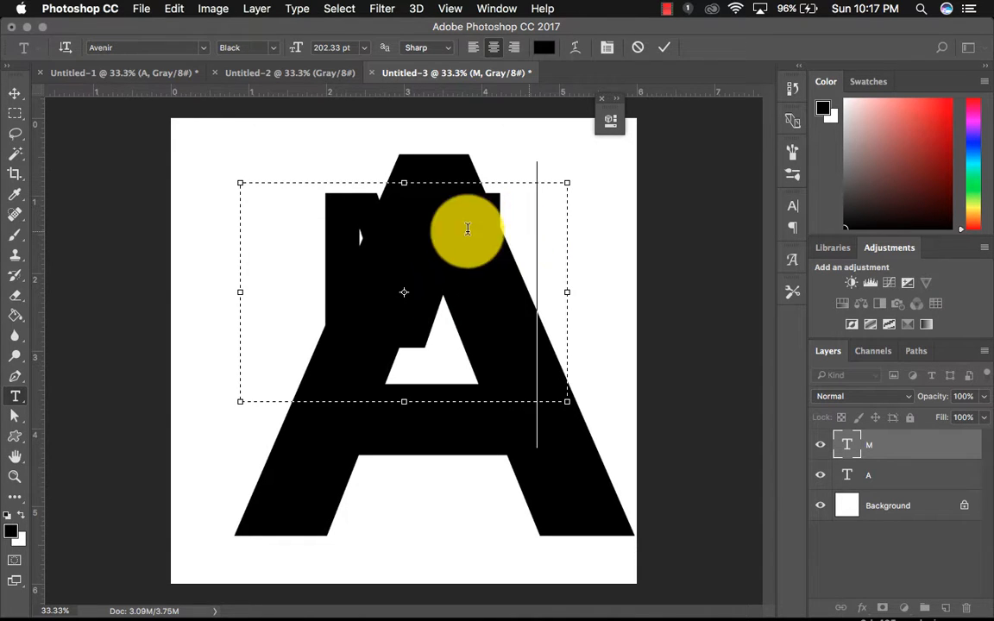
click(543, 47)
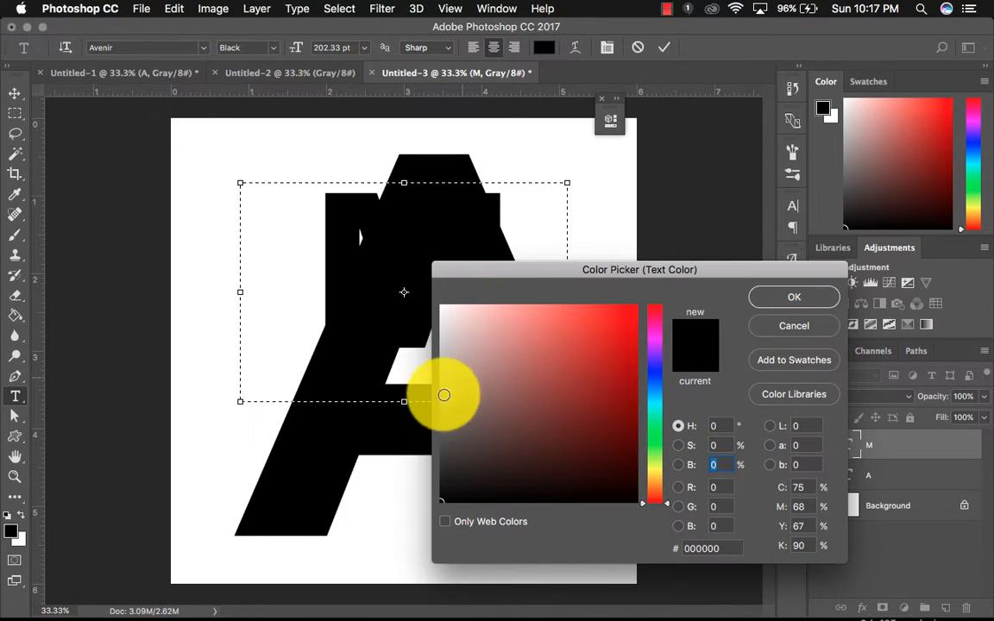
click(792, 296)
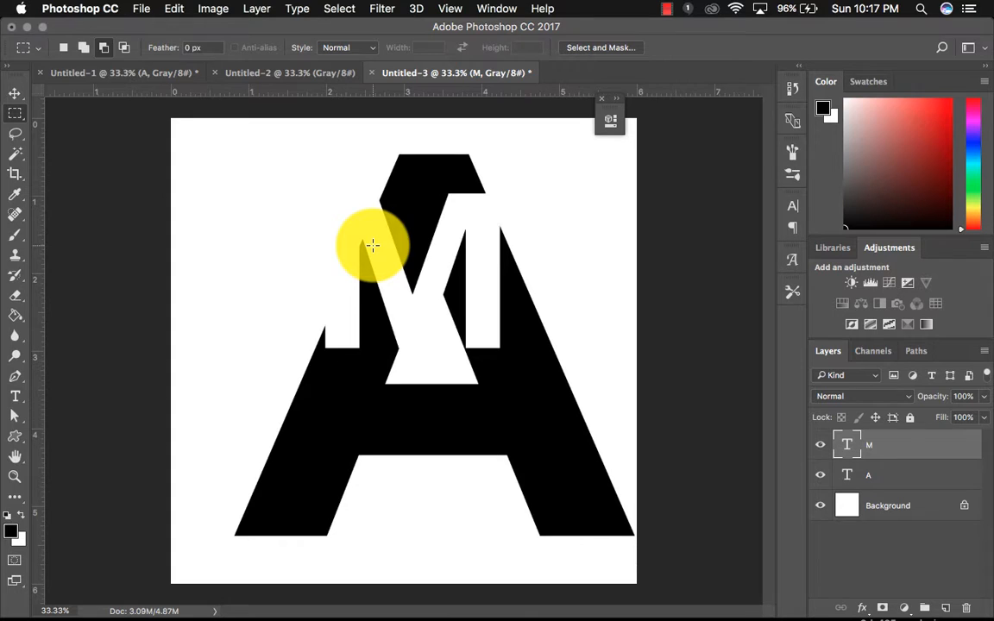
click(15, 93)
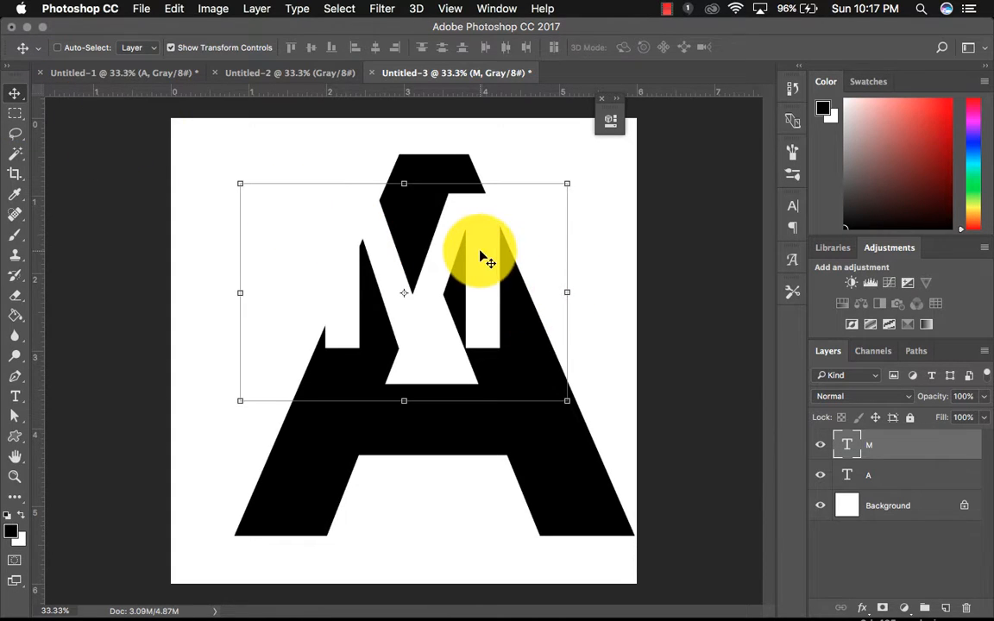
drag(479, 250, 500, 274)
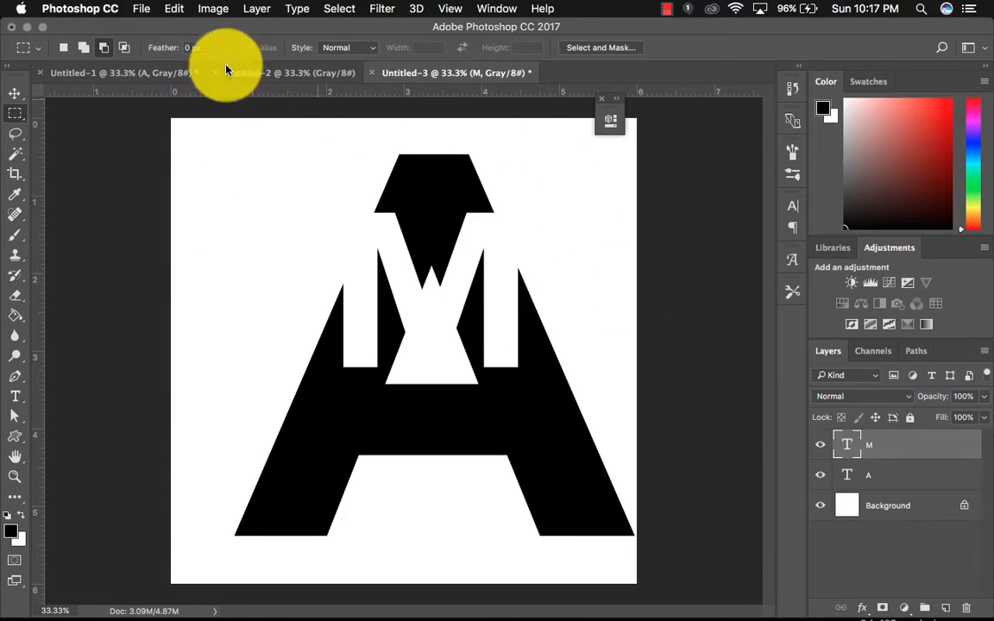
Recolour the M text black by sampling the A's black with the eyedropper
click(15, 395)
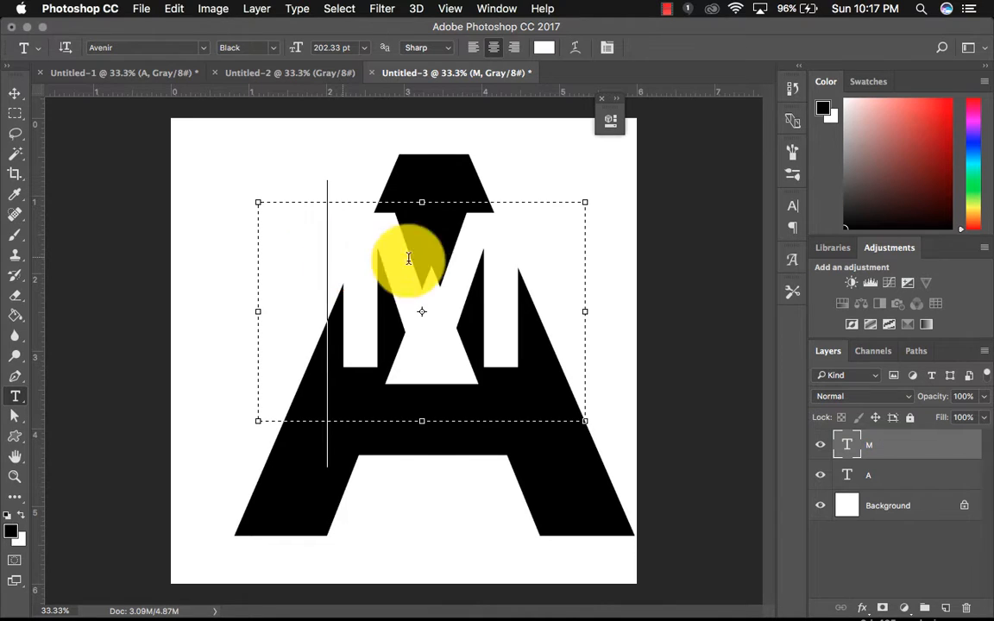
click(544, 47)
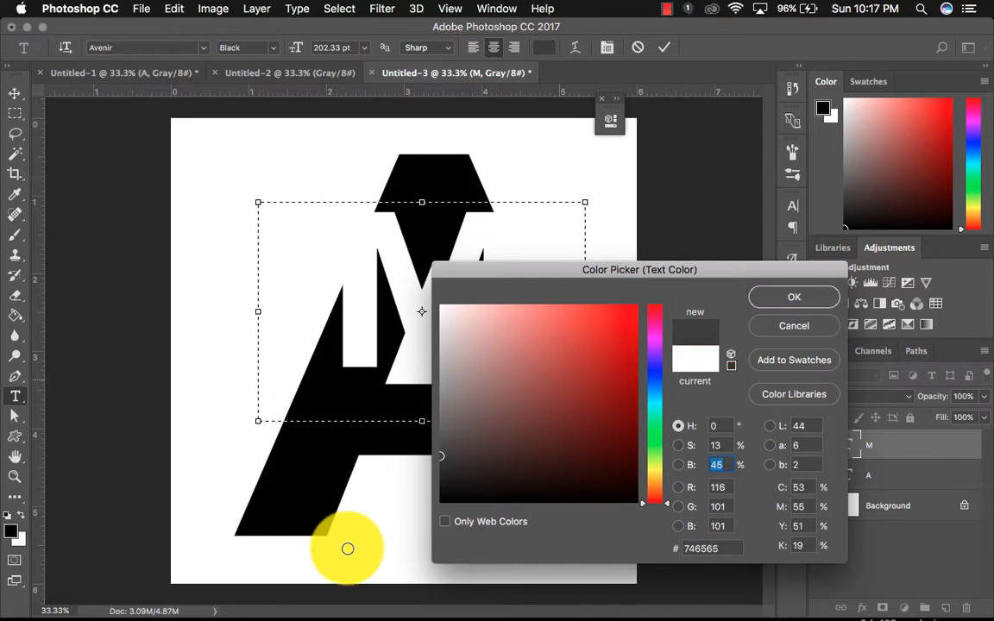
click(794, 297)
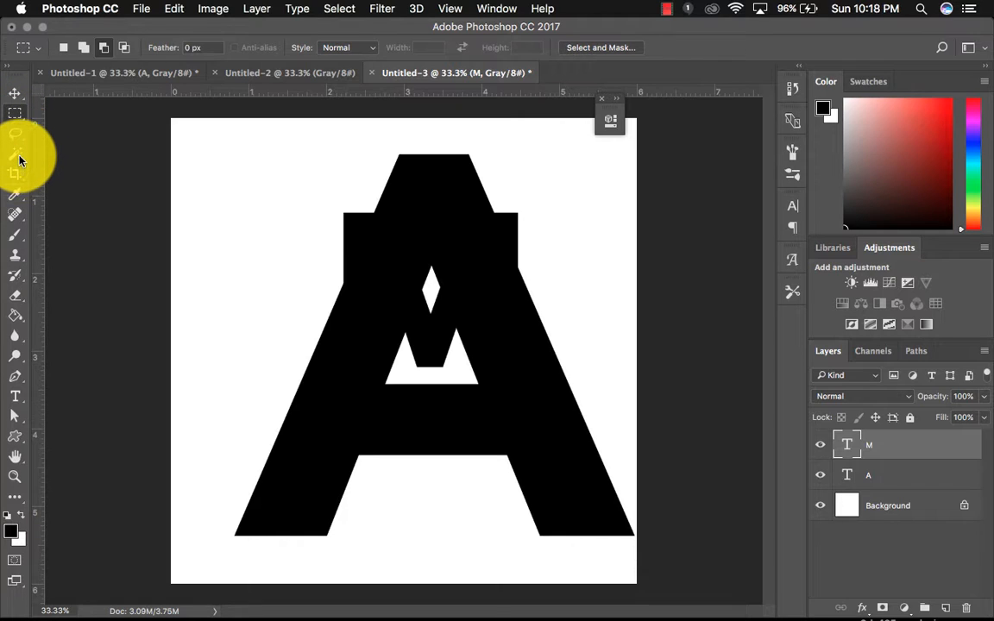
mouse_move(16, 153)
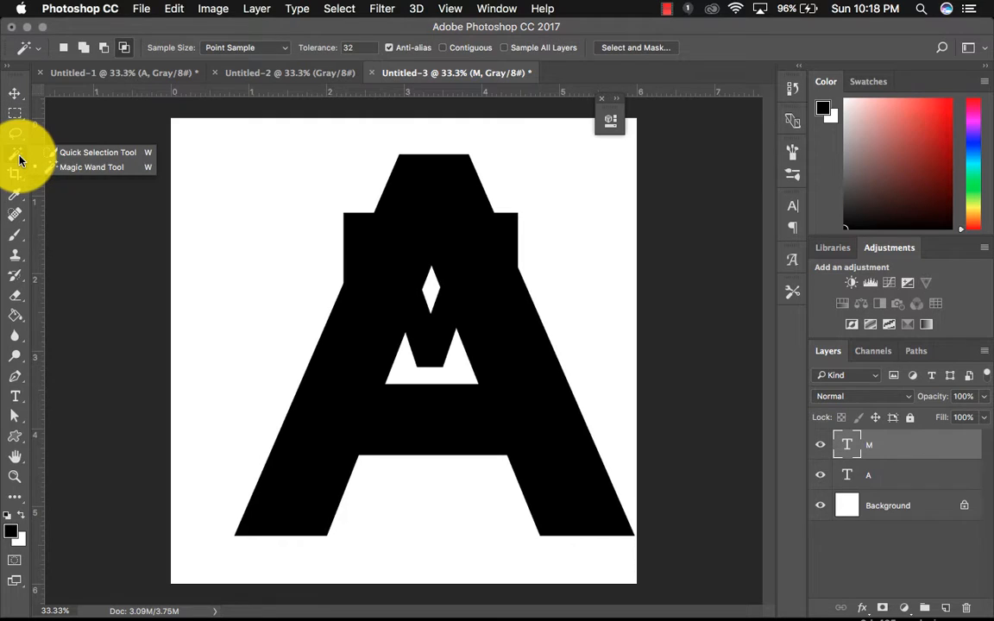
mouse_move(75, 167)
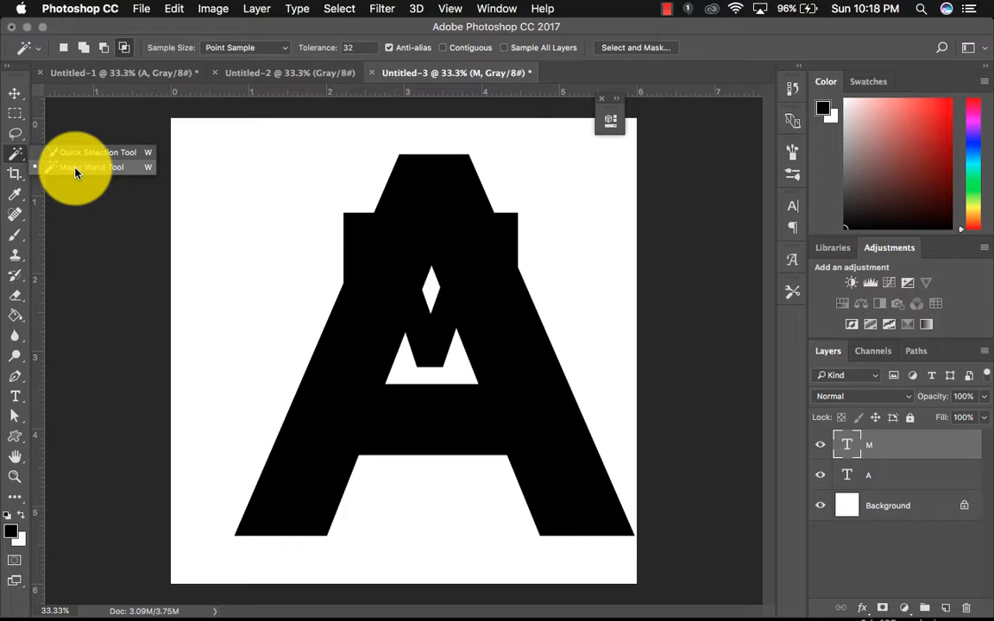
Choose the Magic Wand Tool from the Quick Selection flyout
click(90, 167)
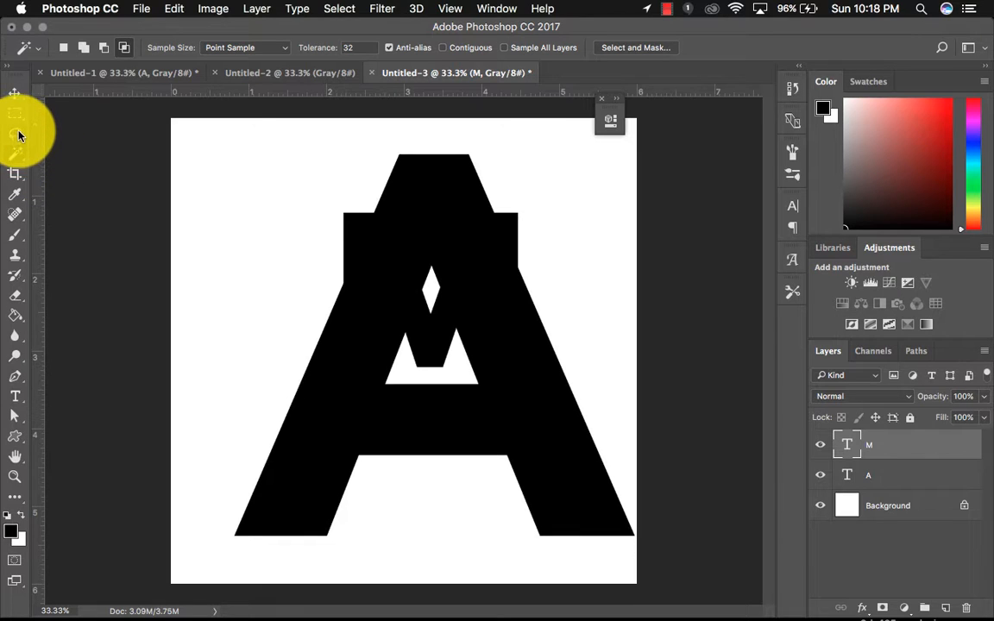
mouse_move(15, 115)
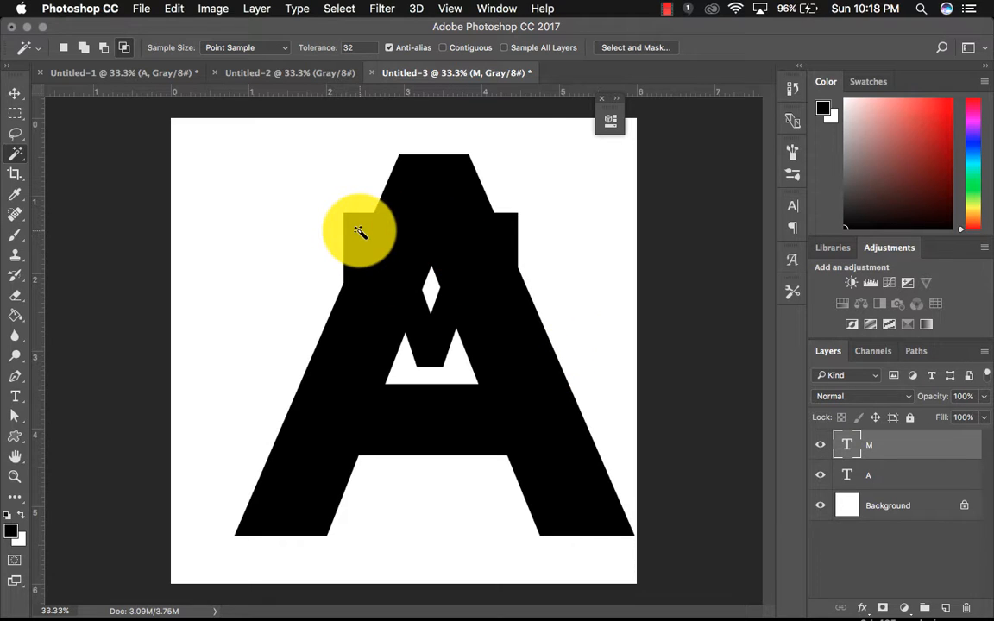
Magic-wand select the black M area, then make the M layer active
click(358, 233)
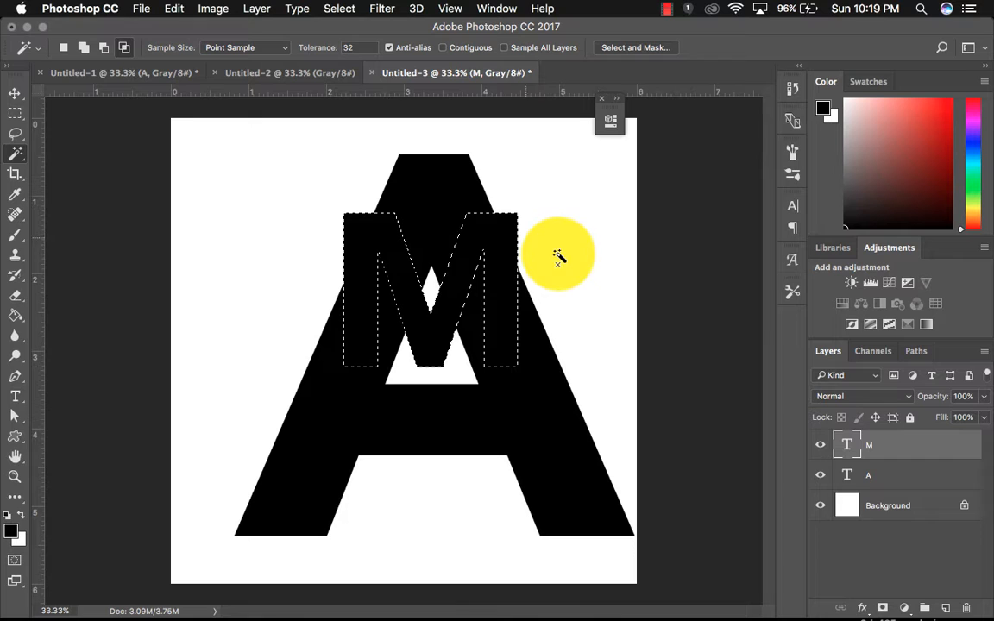
click(867, 475)
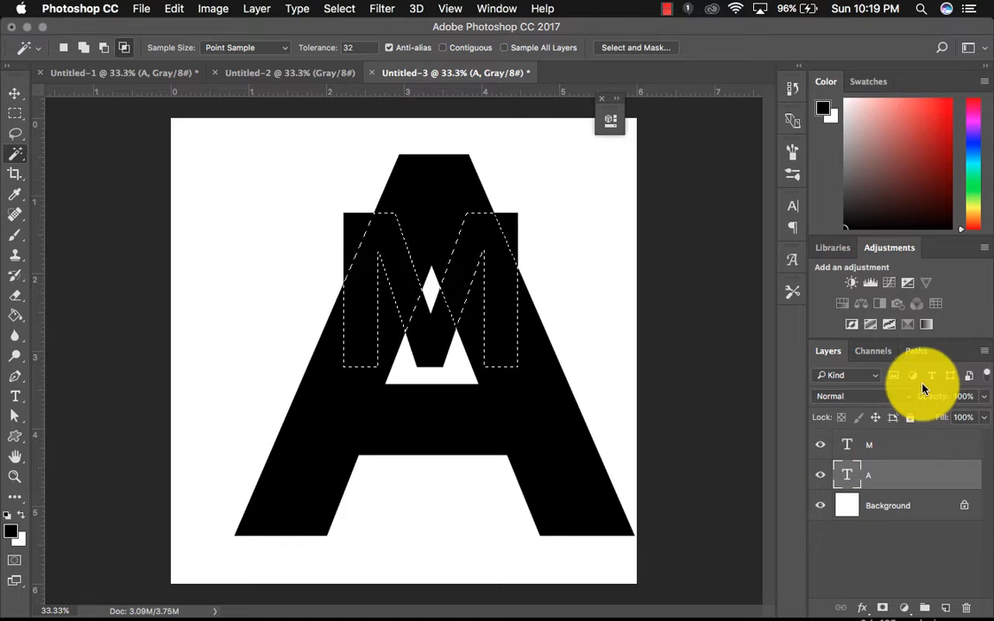
click(869, 445)
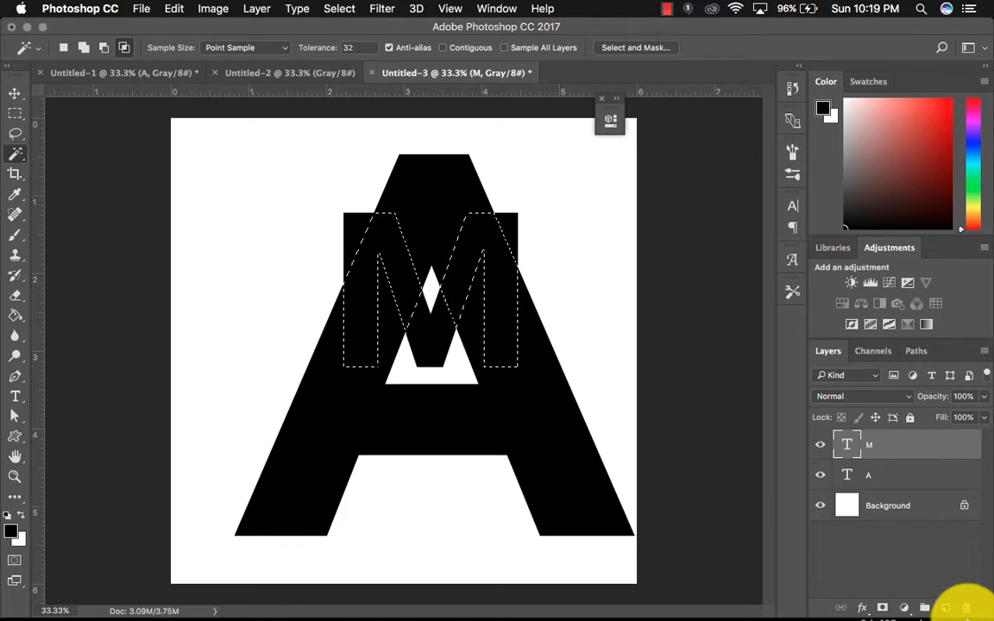
Add an empty Layer 1 above M and swap colours so white is foreground
click(945, 608)
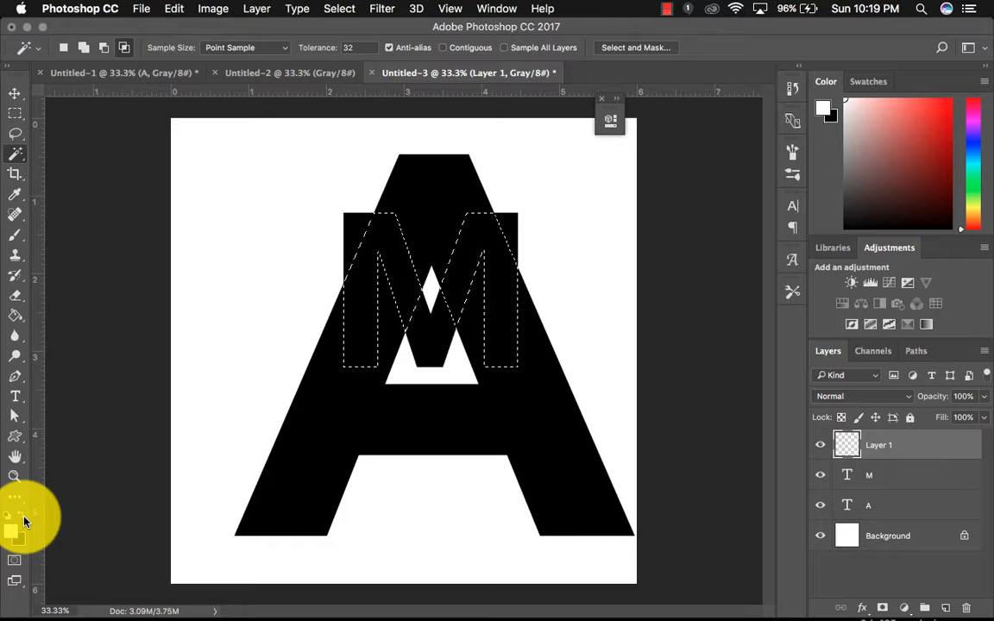
click(15, 318)
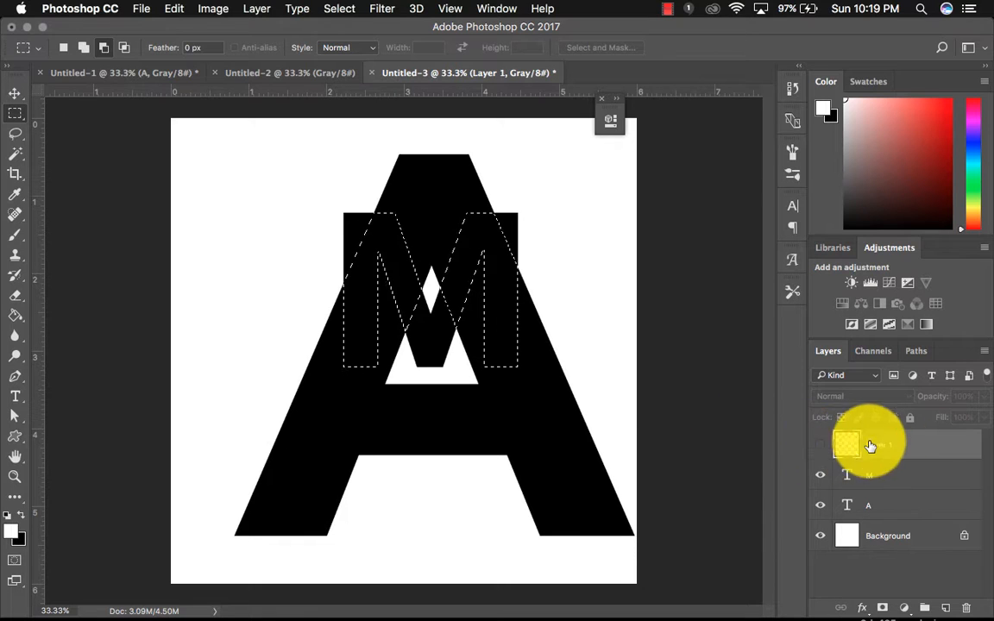
Add an Invert adjustment layer masked by the M selection, turning the M white
click(869, 474)
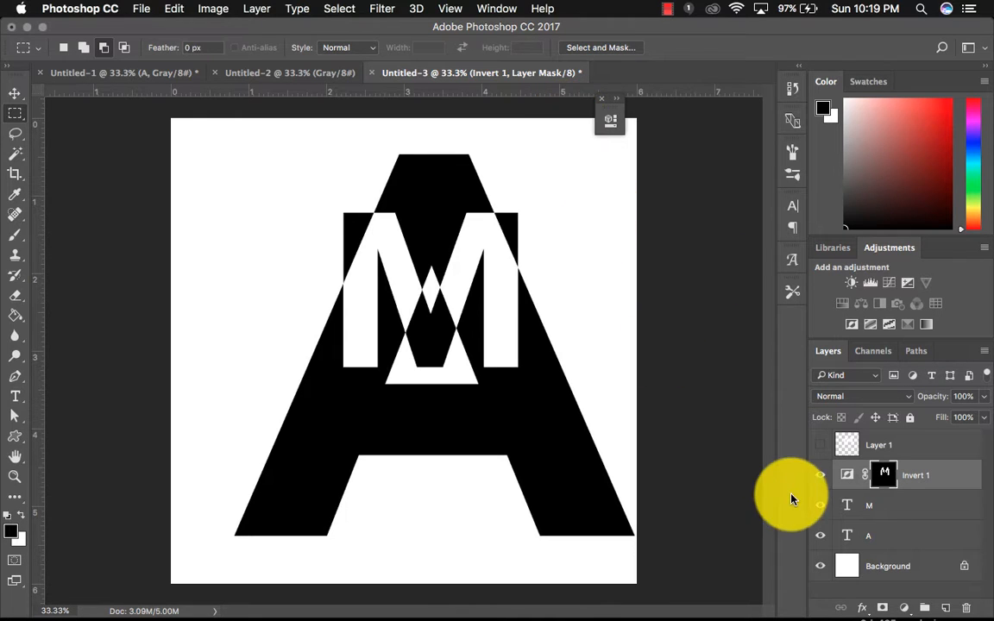
mouse_move(906, 468)
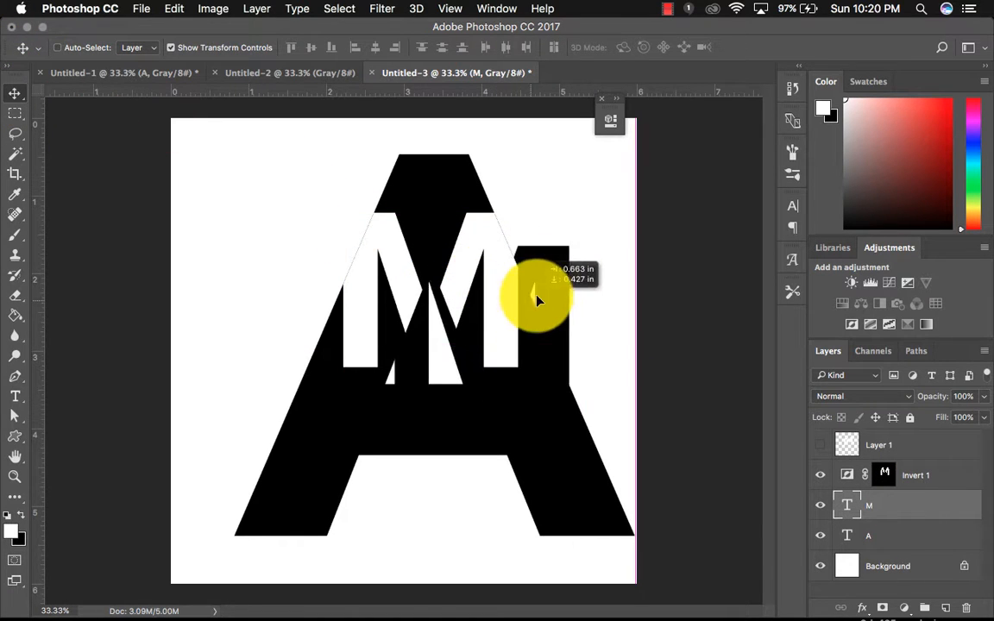
drag(535, 298, 397, 453)
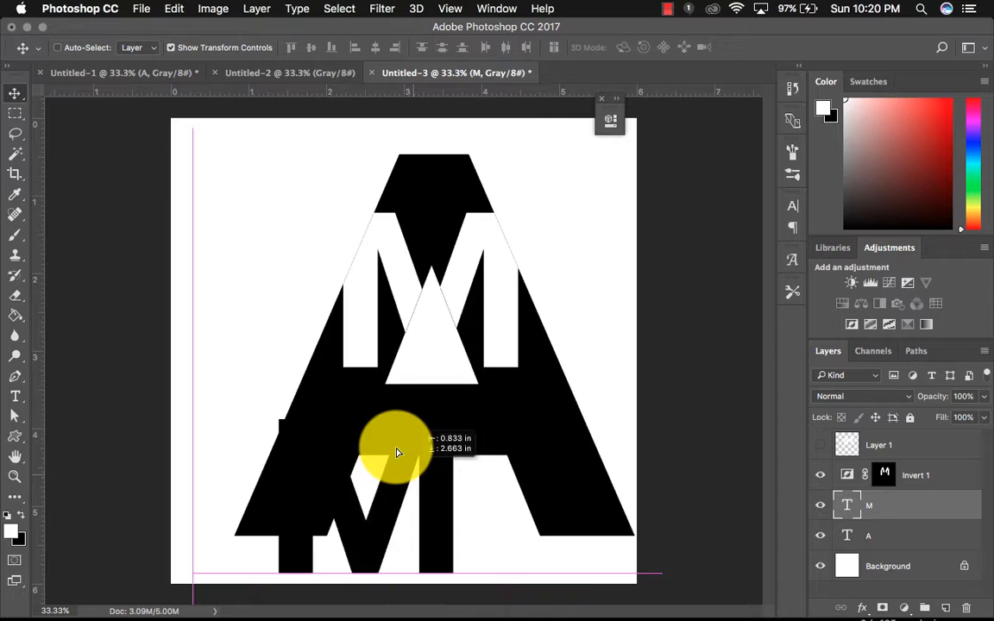
drag(396, 449, 276, 190)
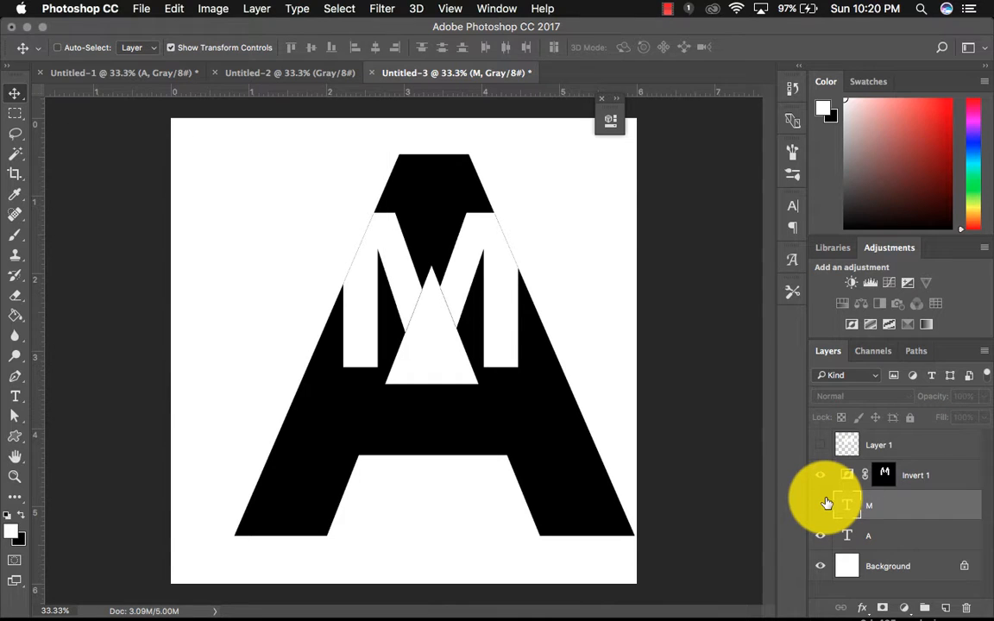
click(869, 505)
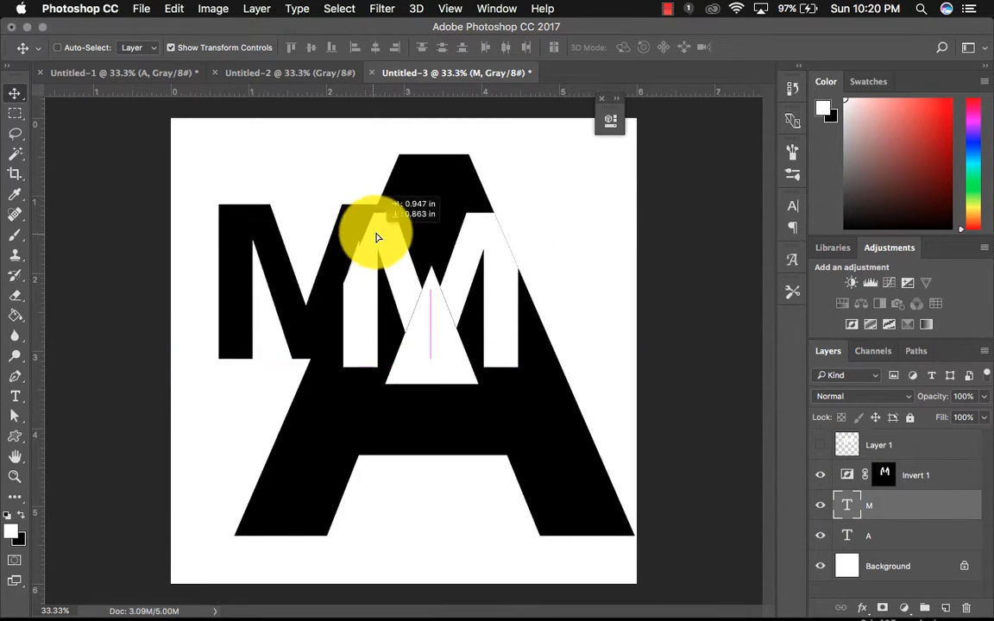
drag(375, 237, 458, 245)
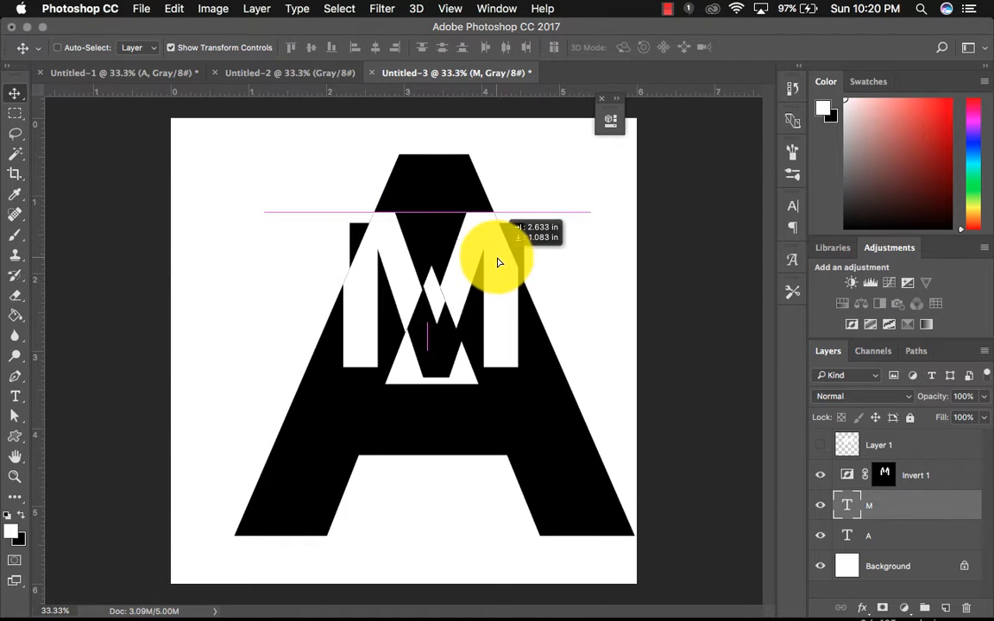
drag(496, 263, 492, 253)
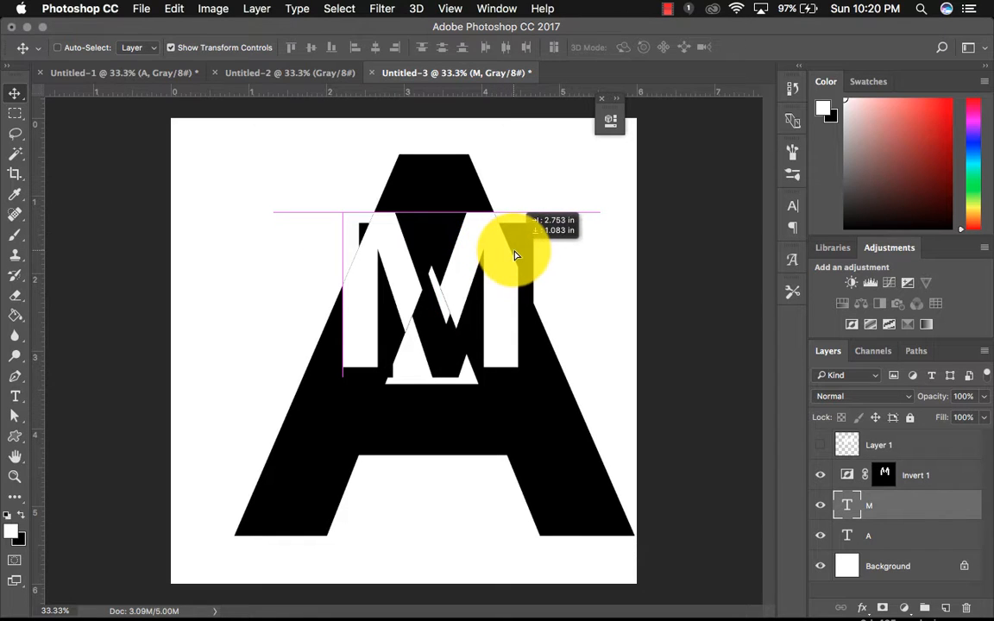
drag(515, 254, 496, 258)
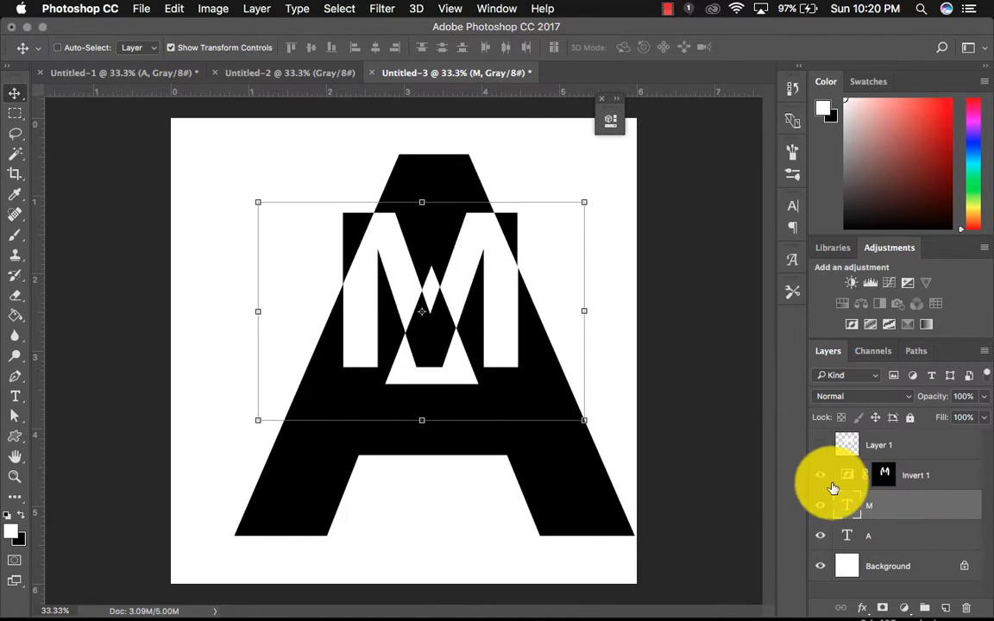
click(821, 444)
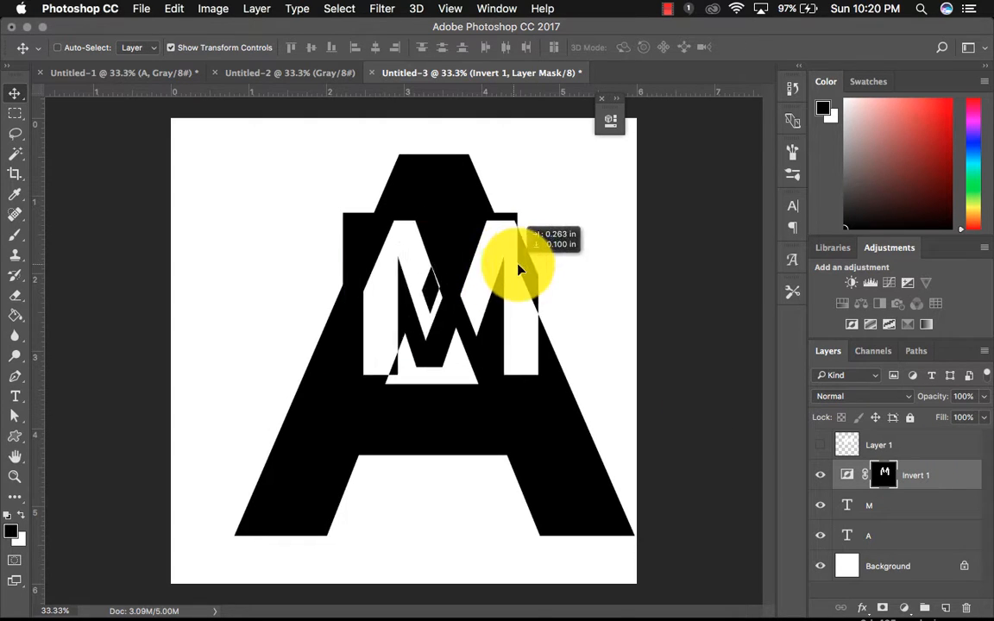
drag(517, 270, 465, 287)
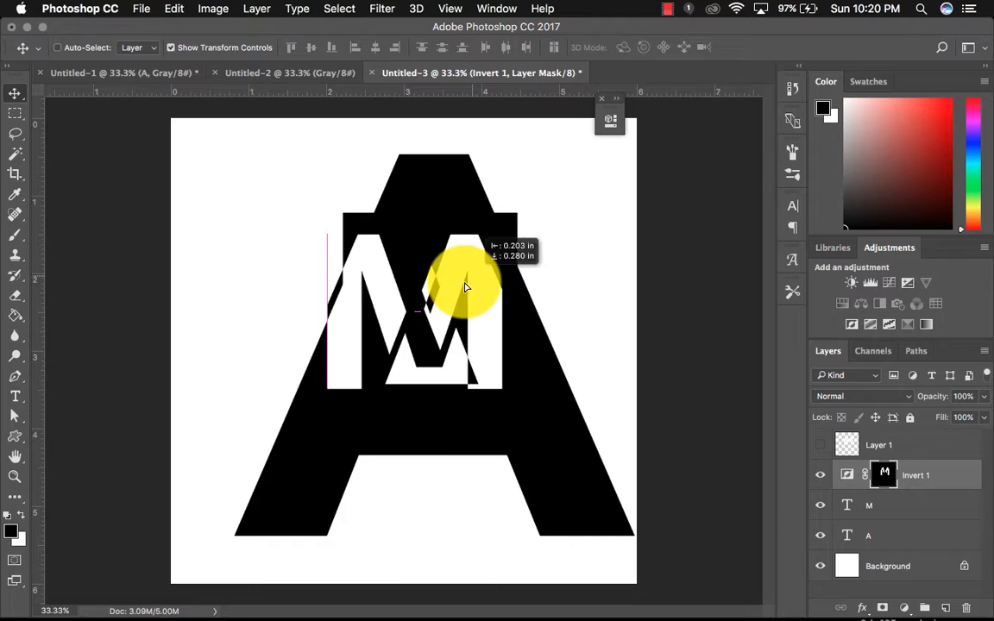
drag(466, 287, 488, 257)
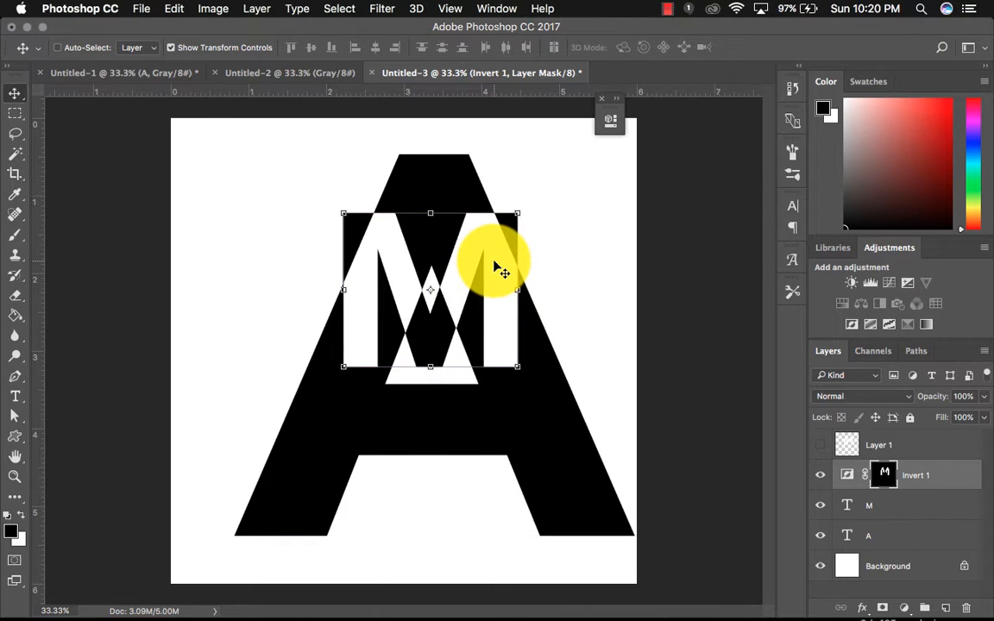
click(14, 113)
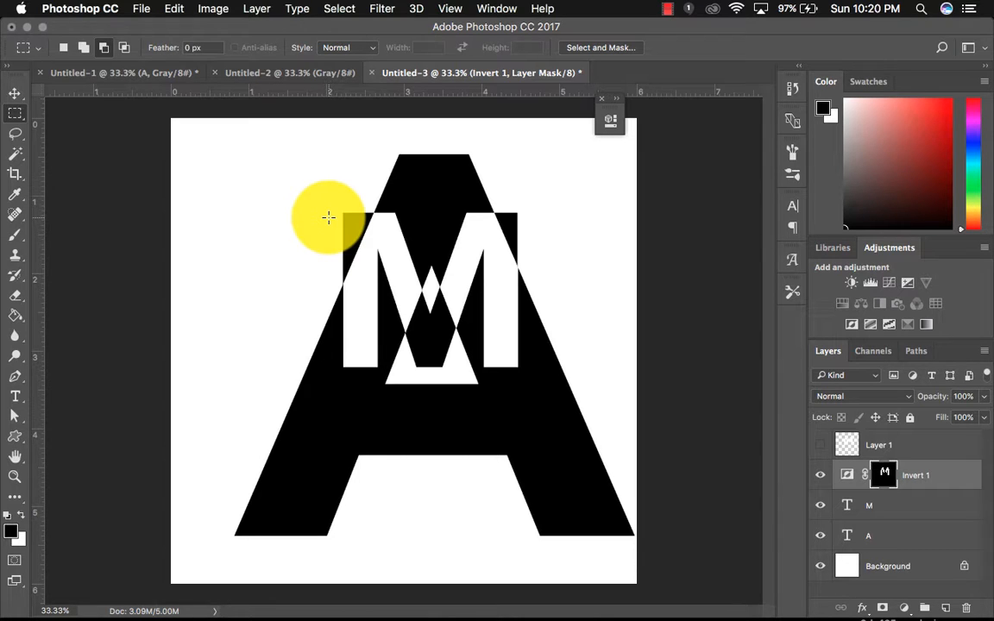
Deselect, hide the M and Invert layers, and Magic Wand-select the white background non-contiguously
click(820, 475)
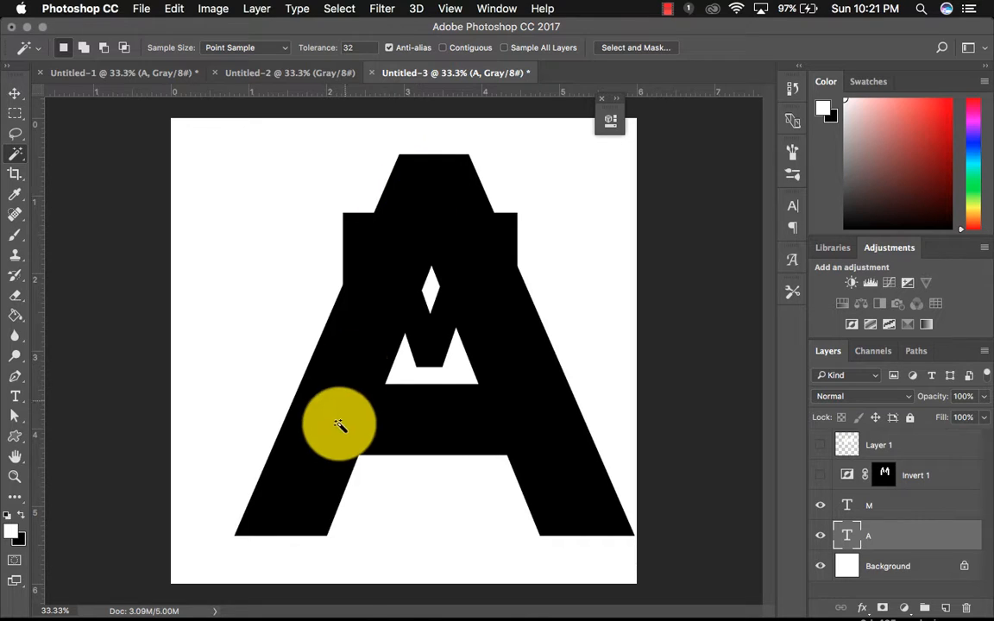
click(339, 425)
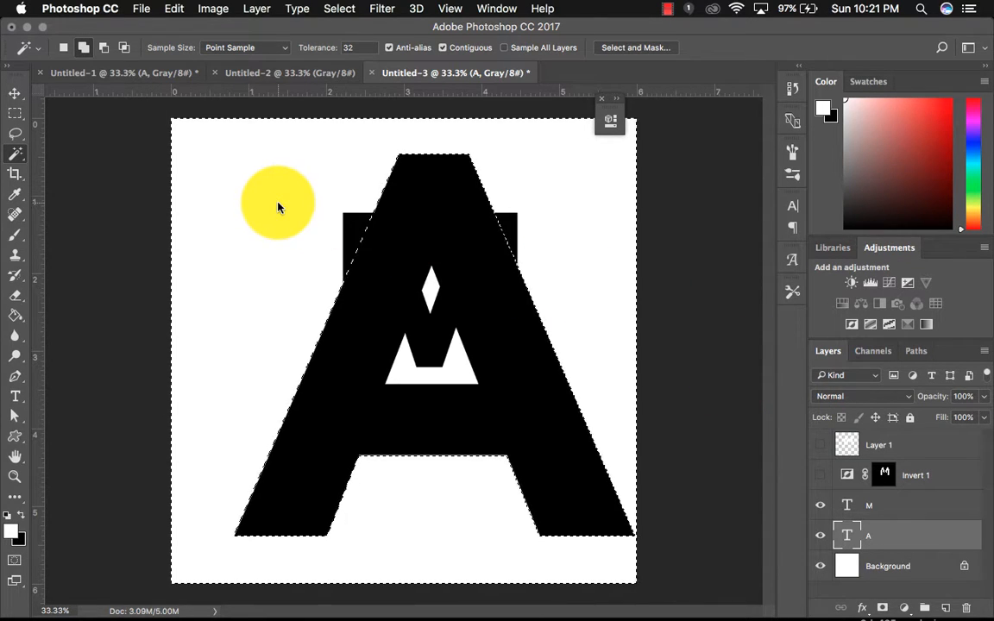
drag(277, 202, 549, 194)
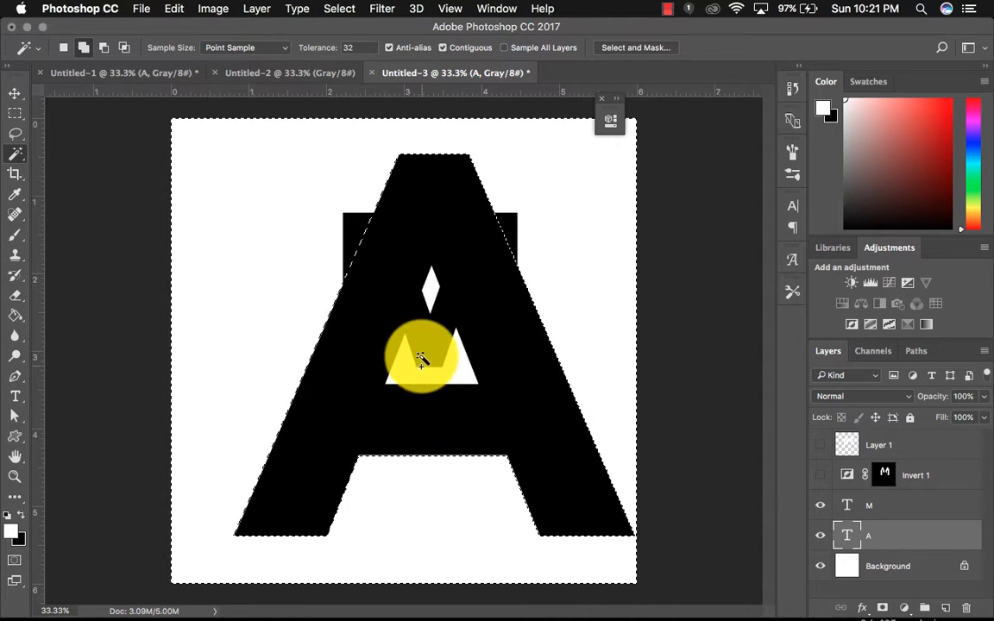
click(819, 504)
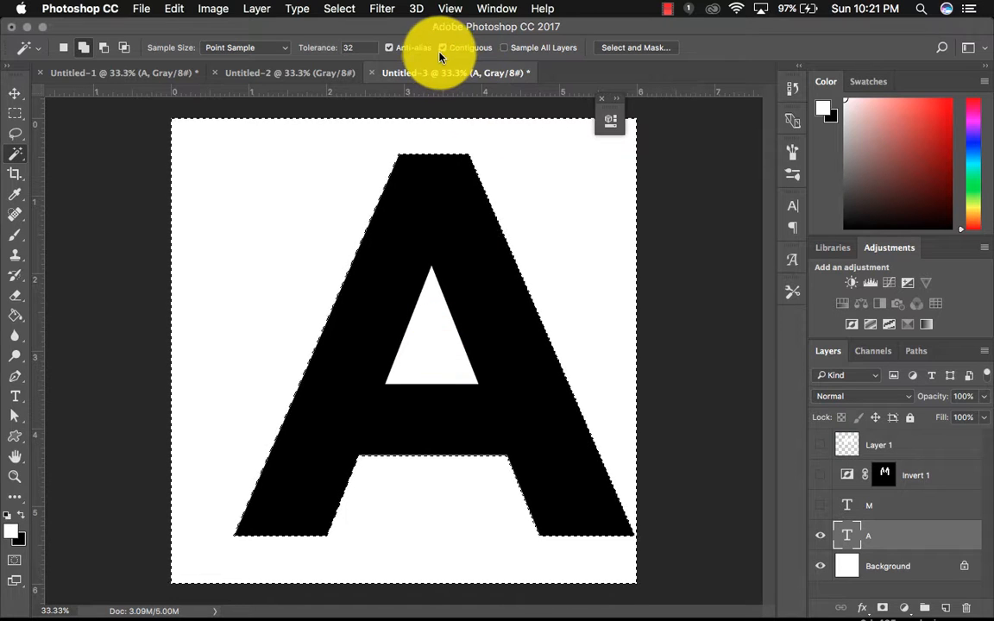
click(278, 188)
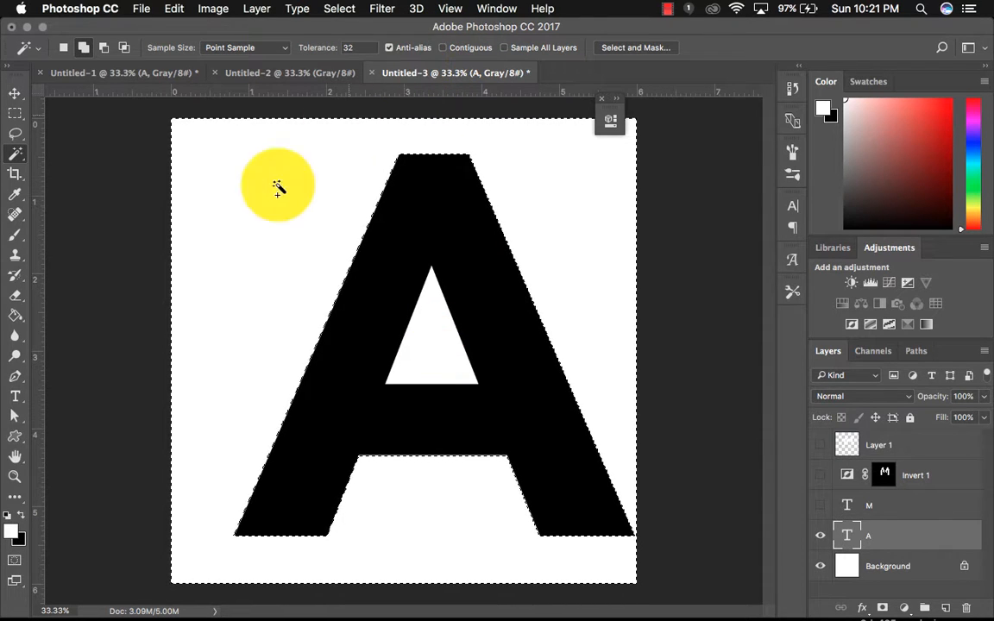
Deselect, load the M outline as a selection, and add empty Layer 2 above M
key(cmd+d)
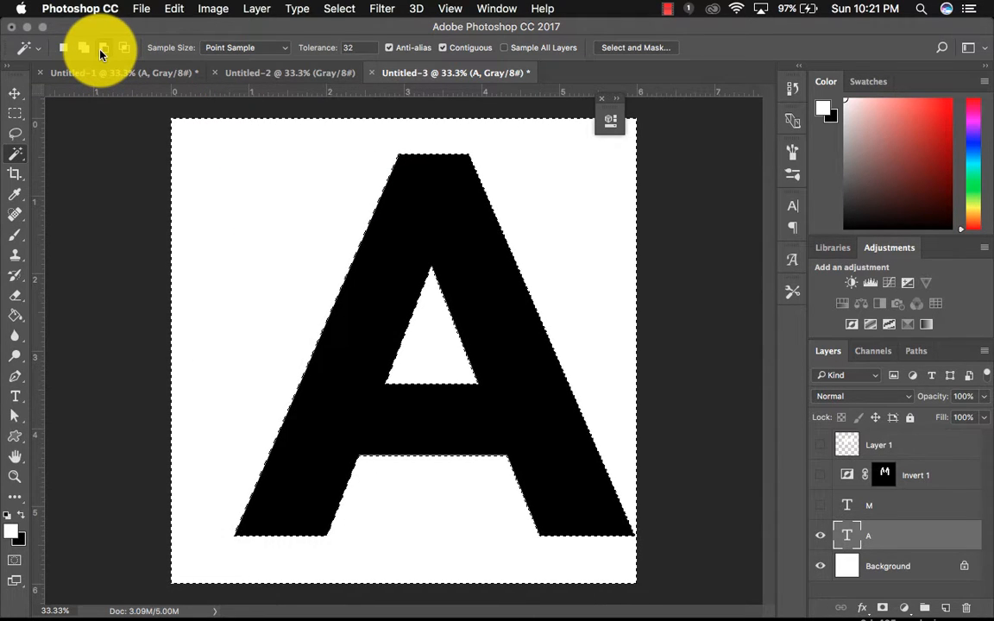
mouse_move(594, 312)
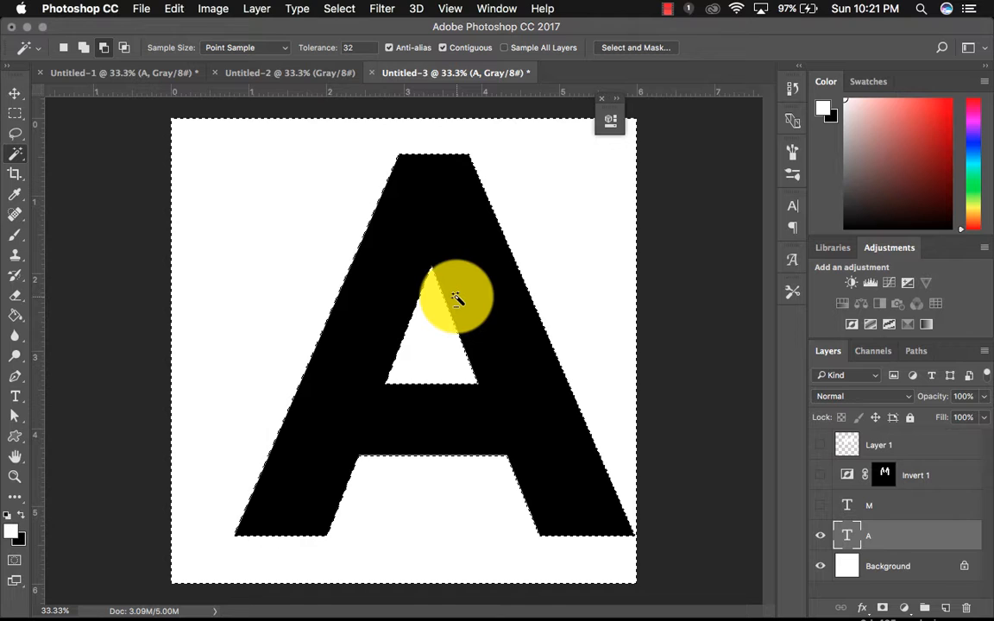
drag(457, 297, 427, 334)
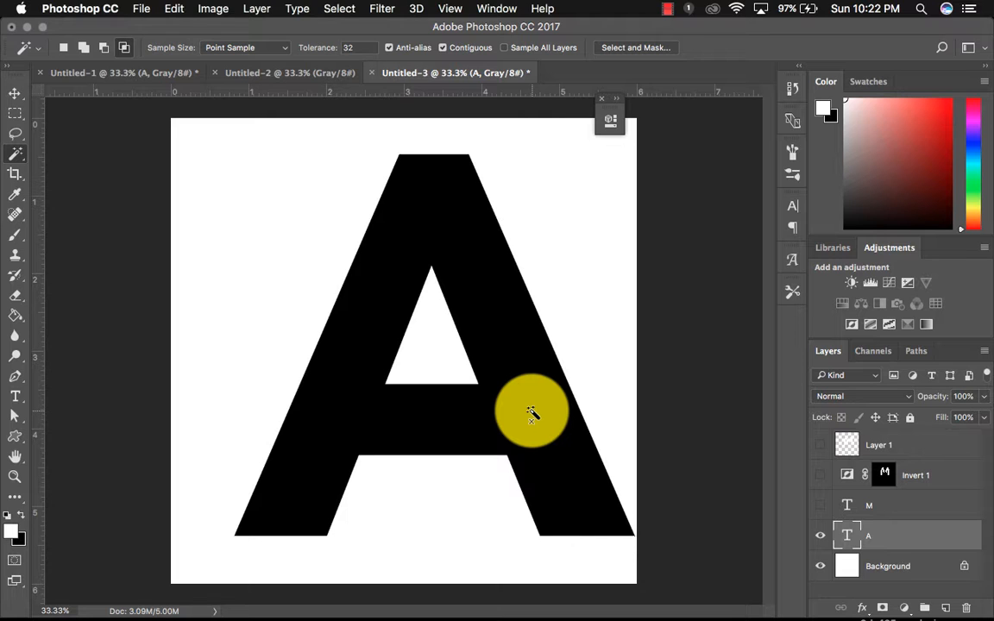
key(cmd+d)
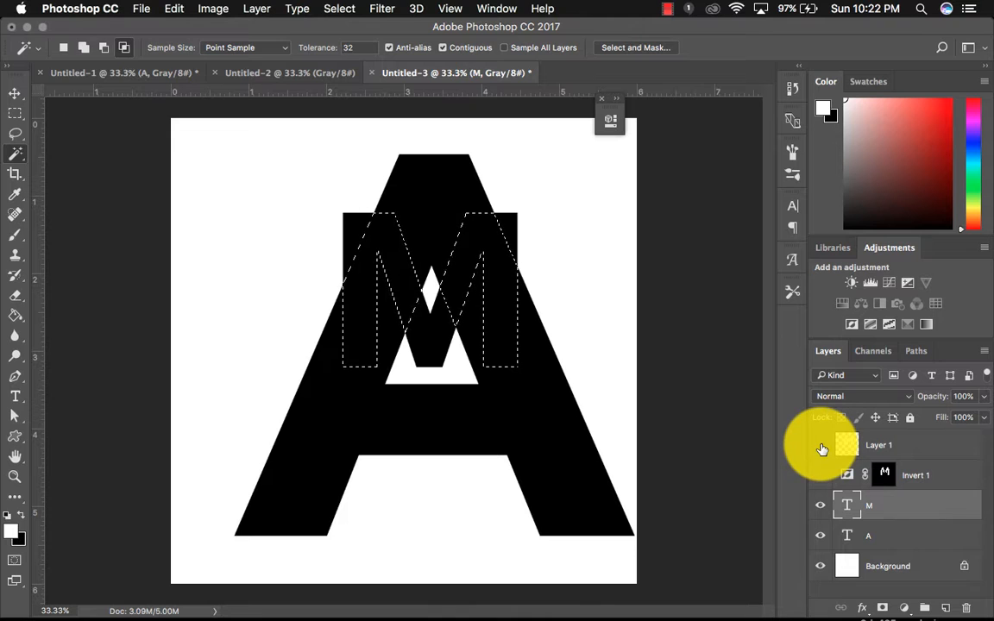
click(944, 609)
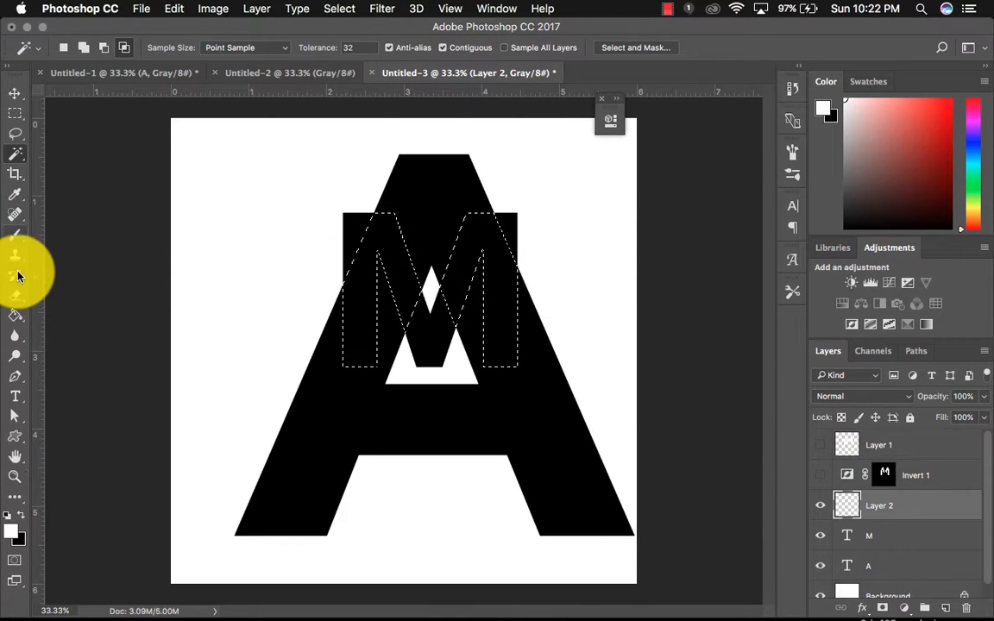
Set the foreground to white and fill the M selection on Layer 2
click(15, 314)
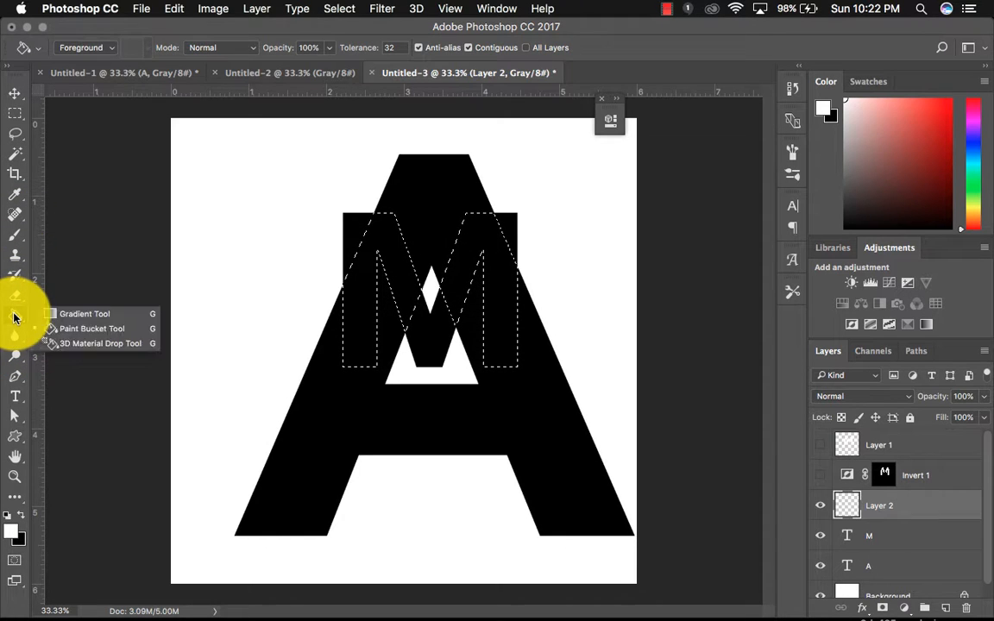
click(85, 313)
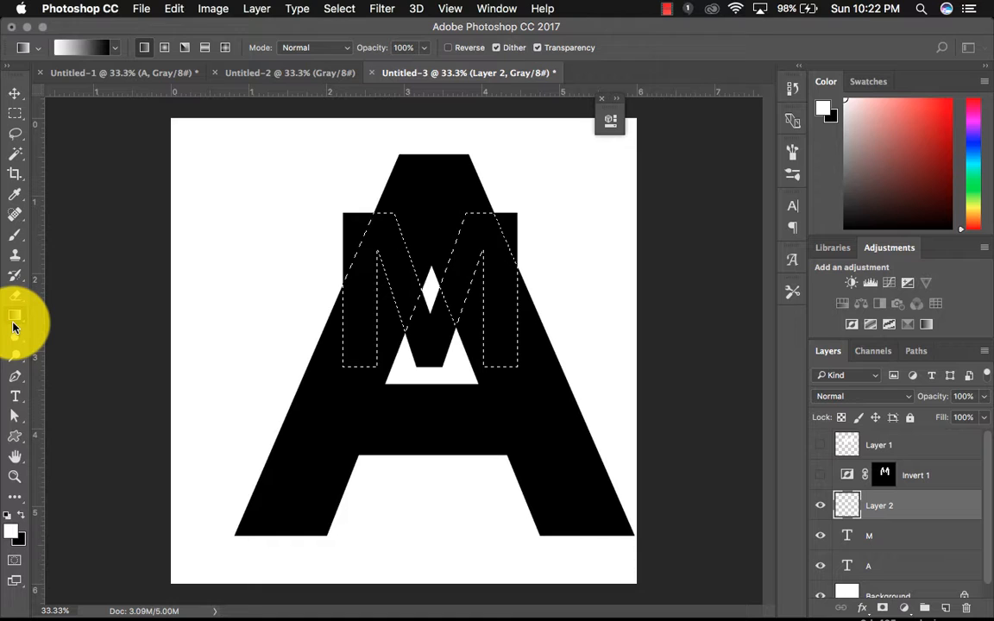
click(14, 315)
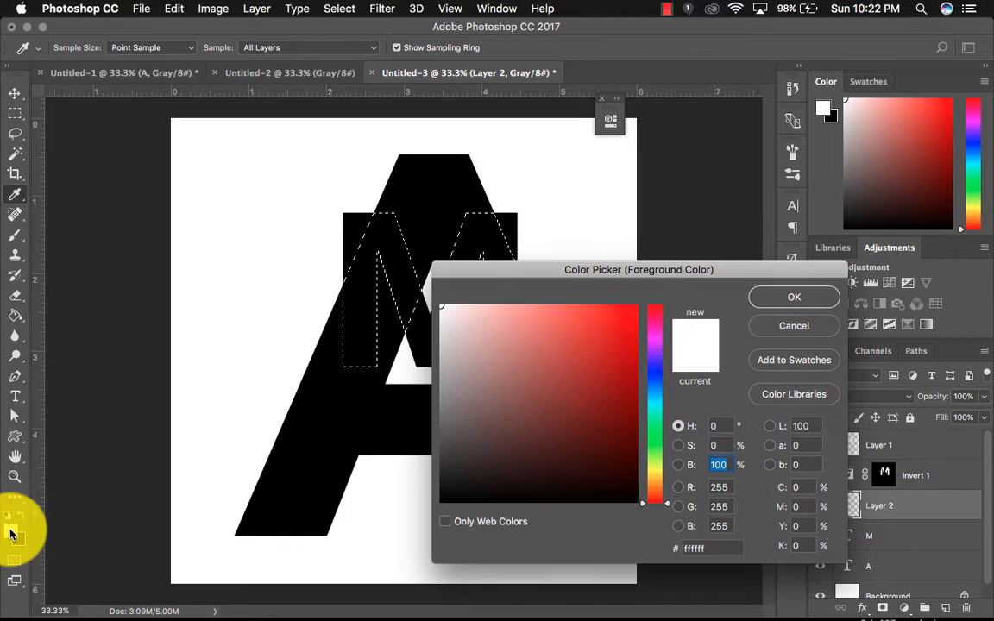
click(793, 296)
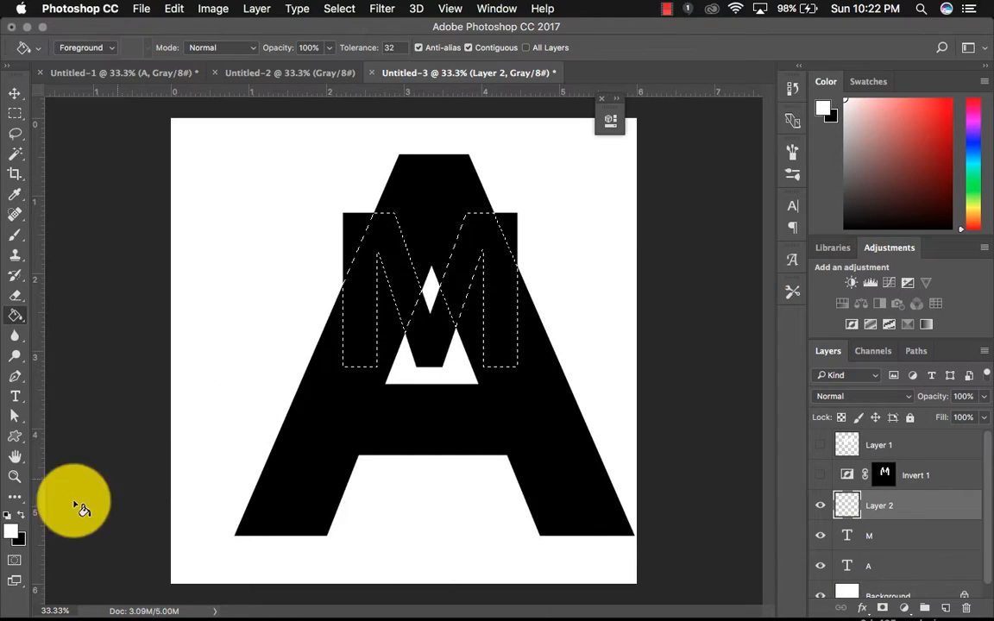
click(404, 262)
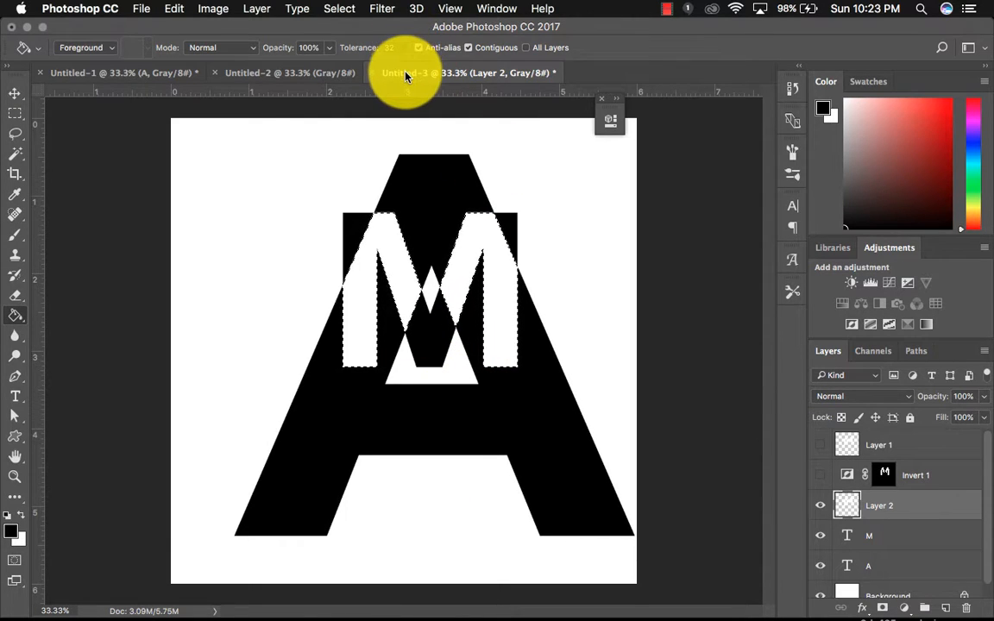
Save the document as initials1.psd in LETTERFORMS, accepting the Photoshop Format Options
click(141, 8)
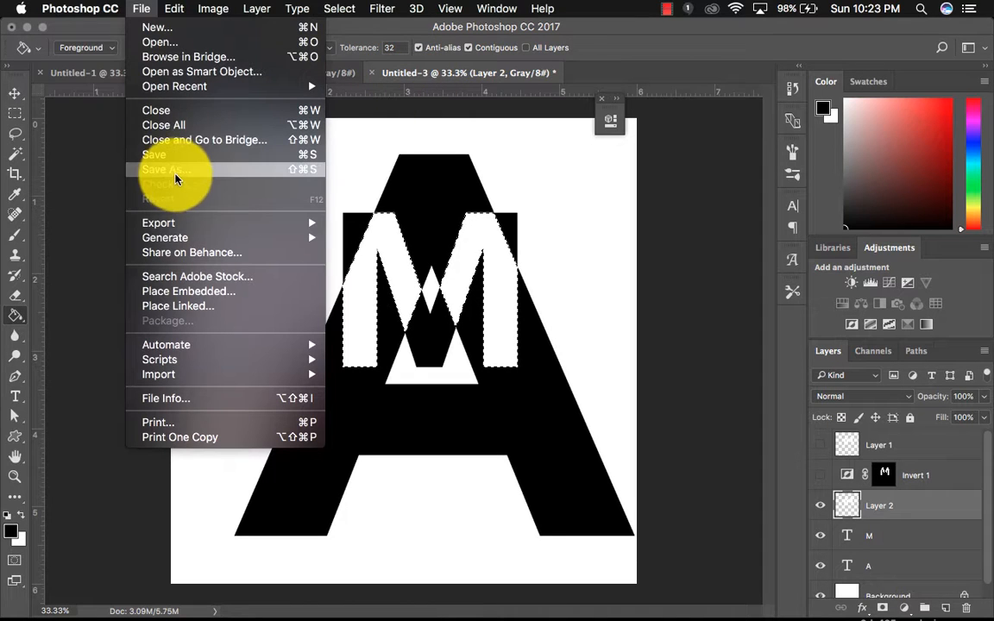
click(169, 169)
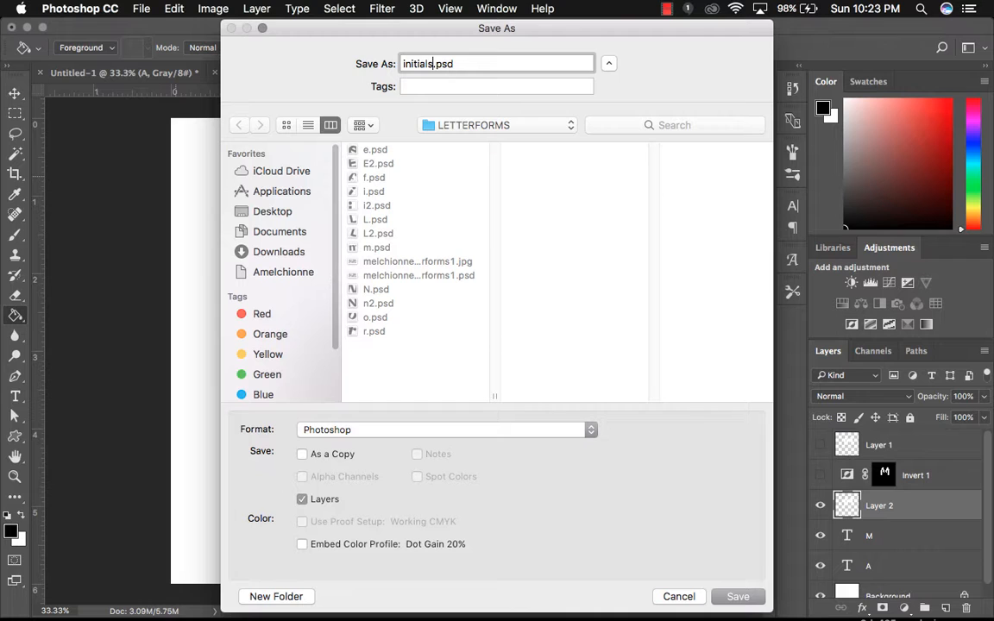
text(1)
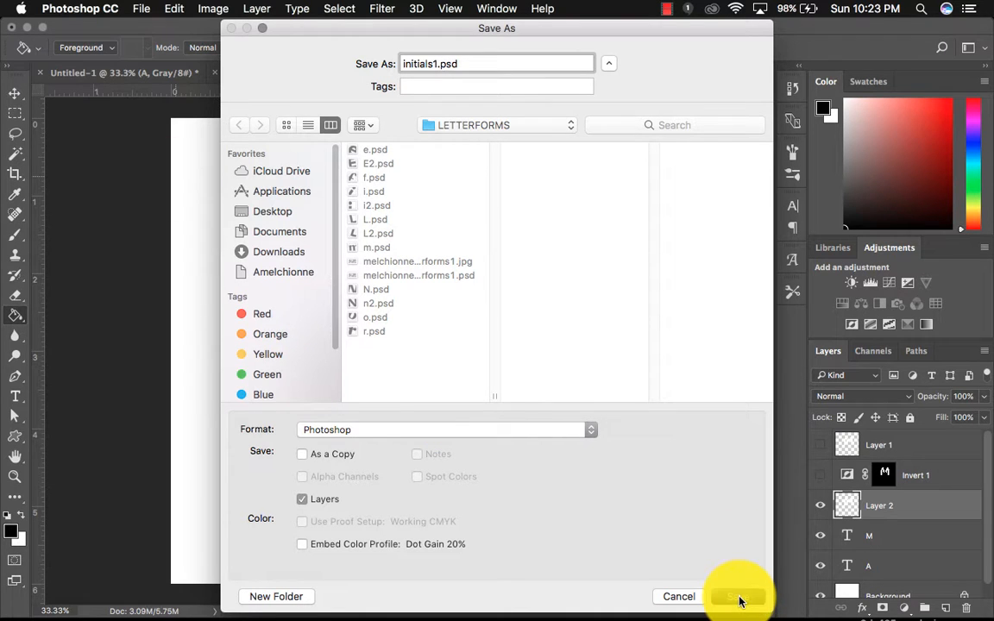
click(738, 596)
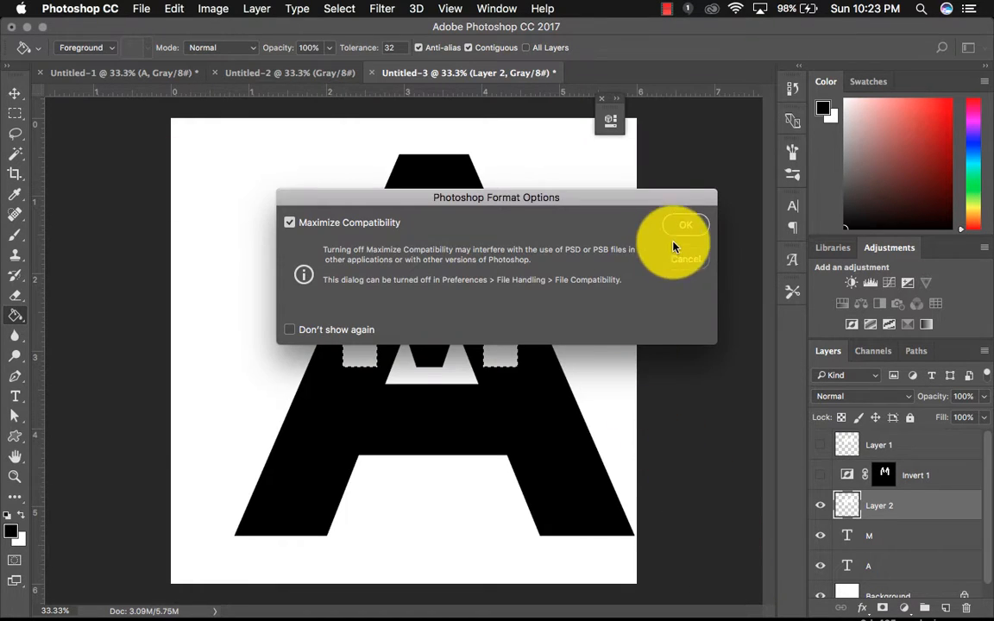
click(685, 225)
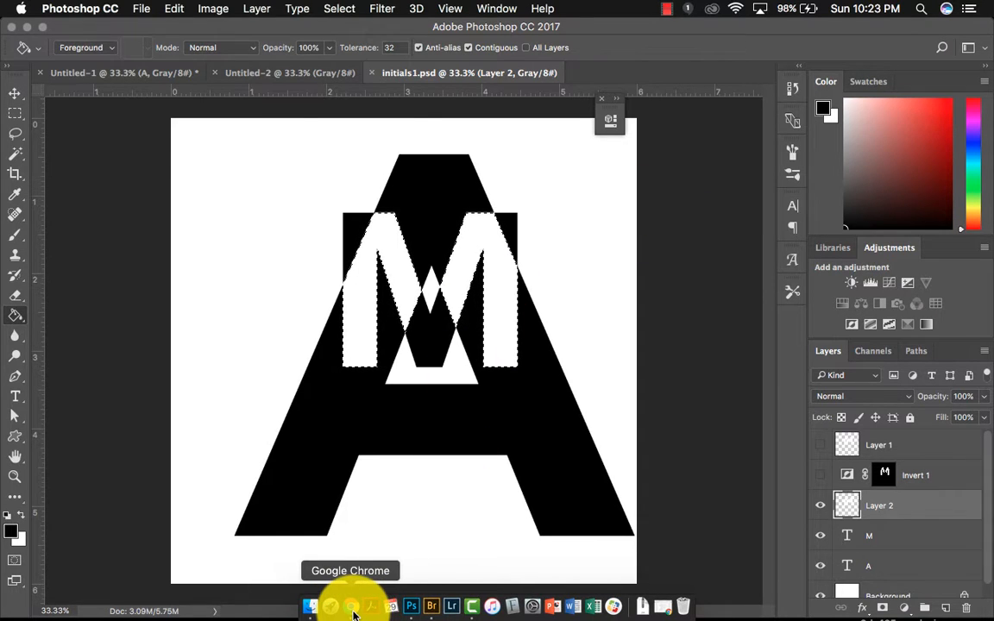
click(349, 606)
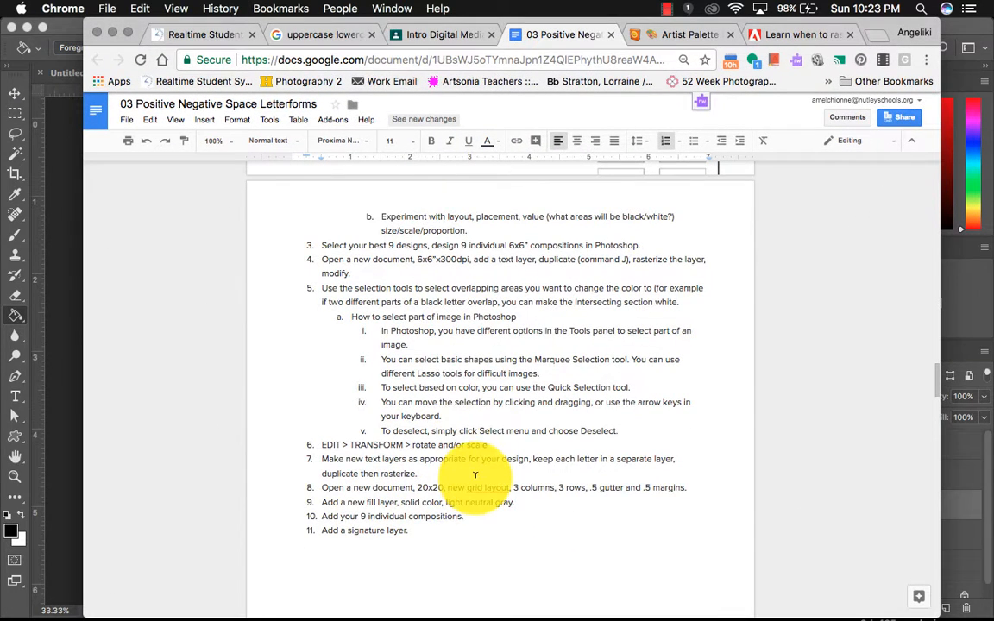
scroll(up, 3)
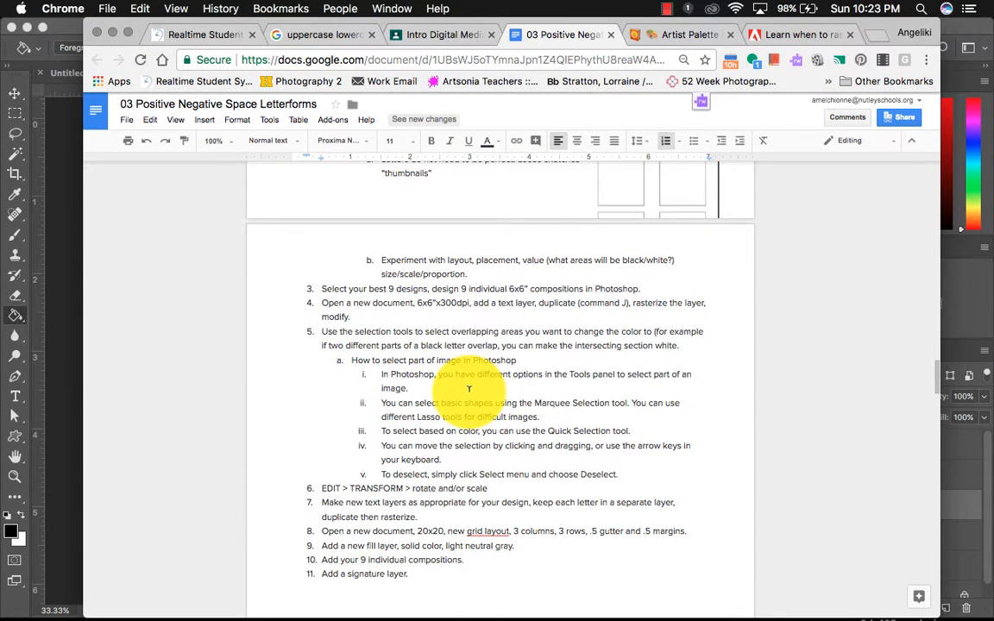
mouse_move(322, 420)
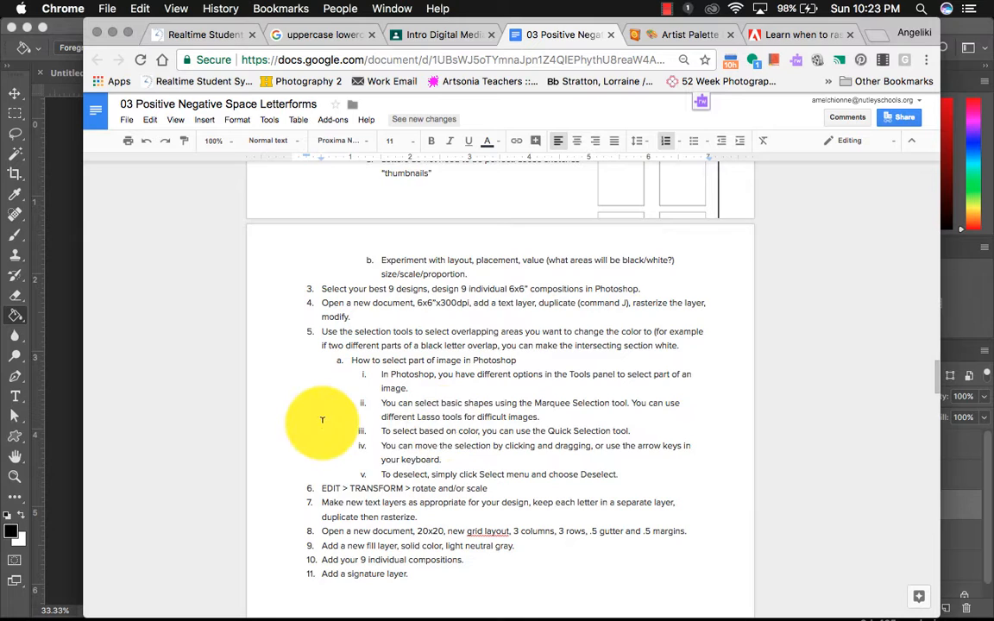
scroll(down, 3)
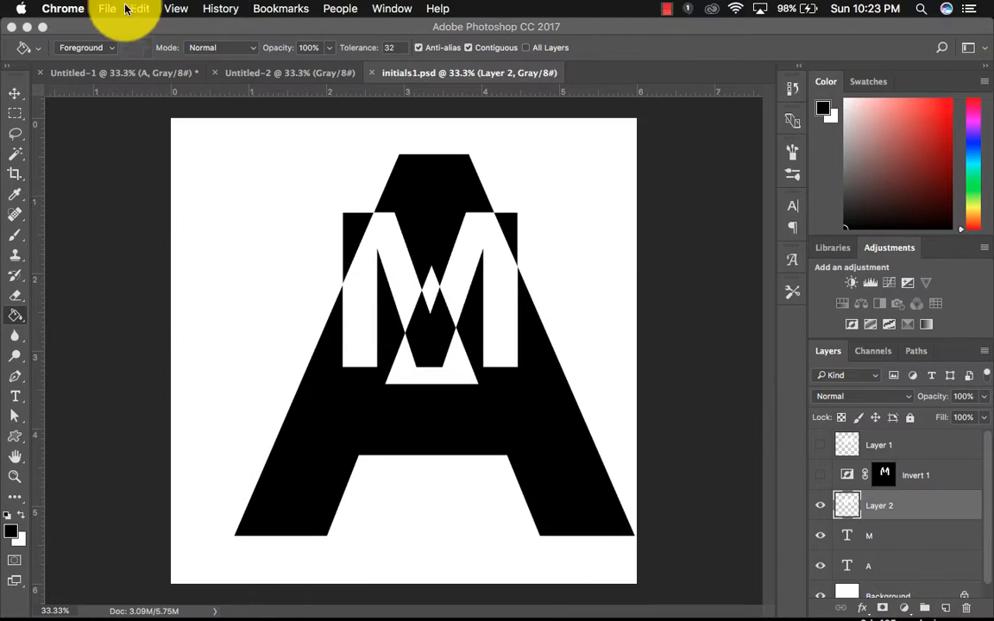
click(140, 8)
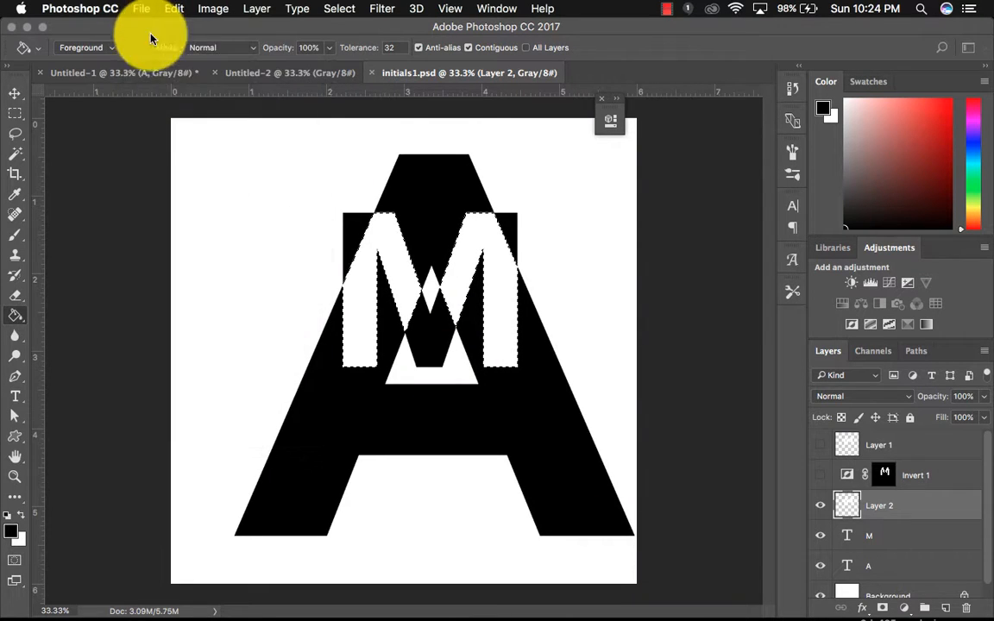
Create a 20x20 in, 300 ppi Grayscale document with a light gray Solid Color fill layer
click(141, 9)
text(2)
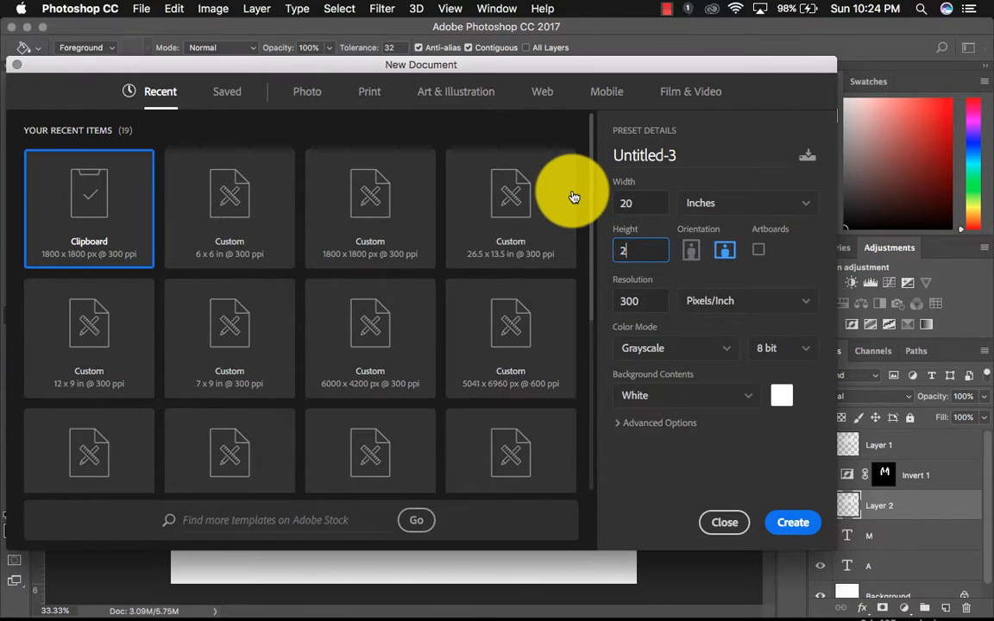
click(792, 522)
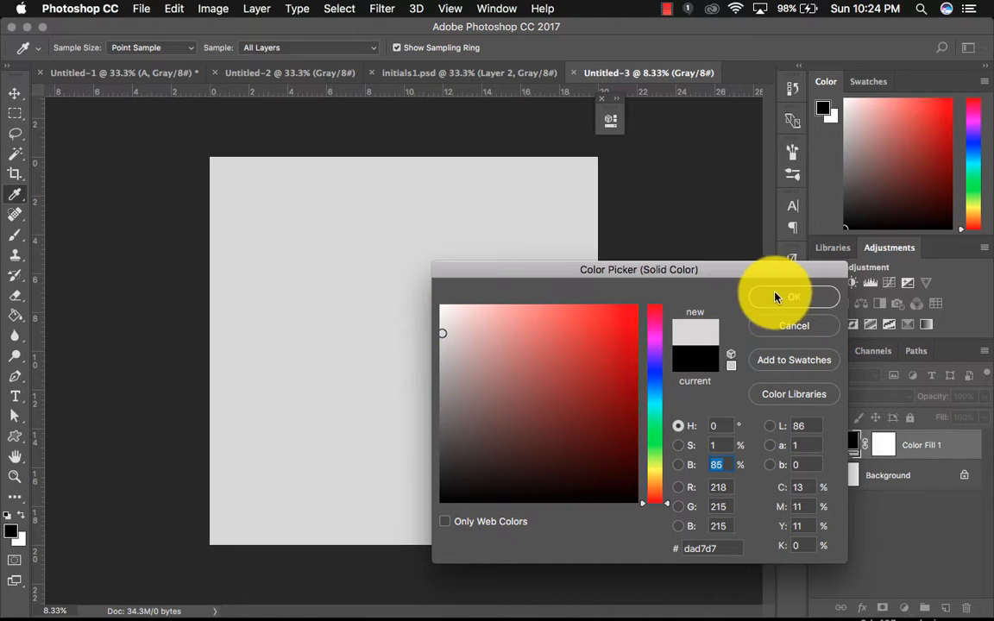
click(449, 7)
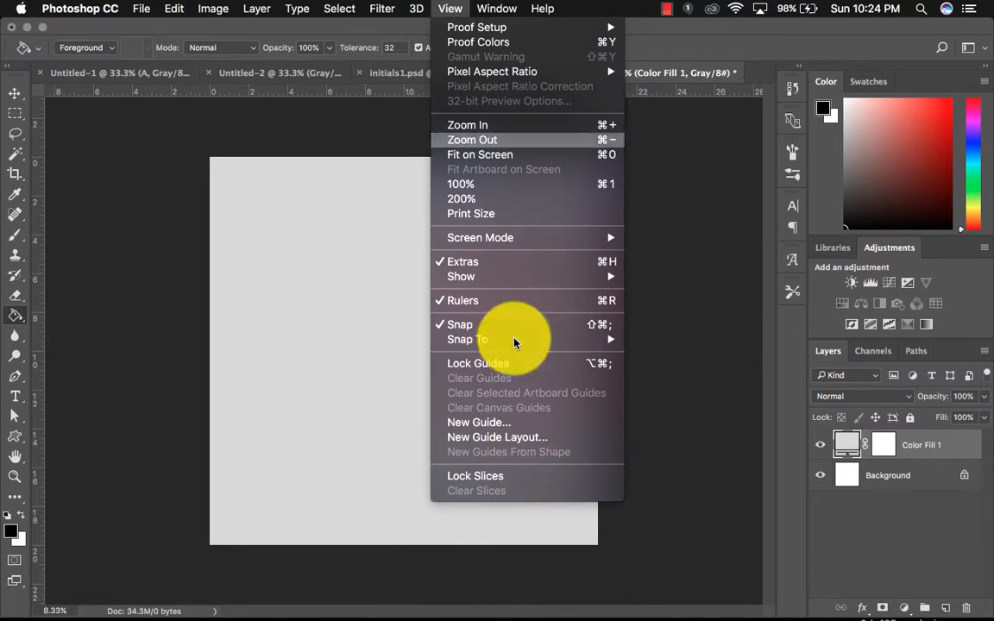
Apply a 3-column, 3-row guide layout with 0.5 in gutters and margins
click(497, 437)
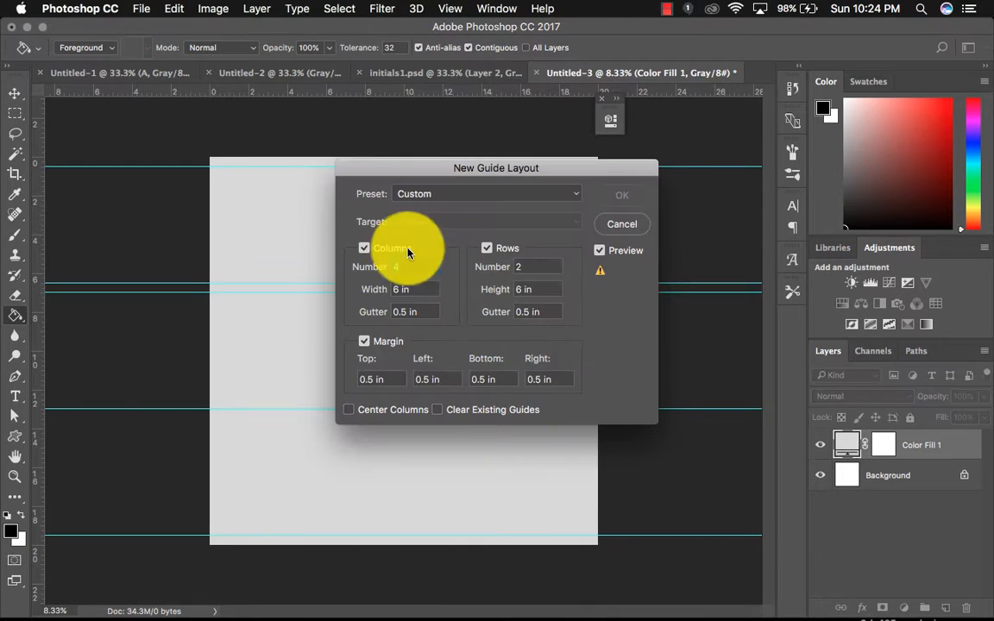
mouse_move(408, 266)
text(3)
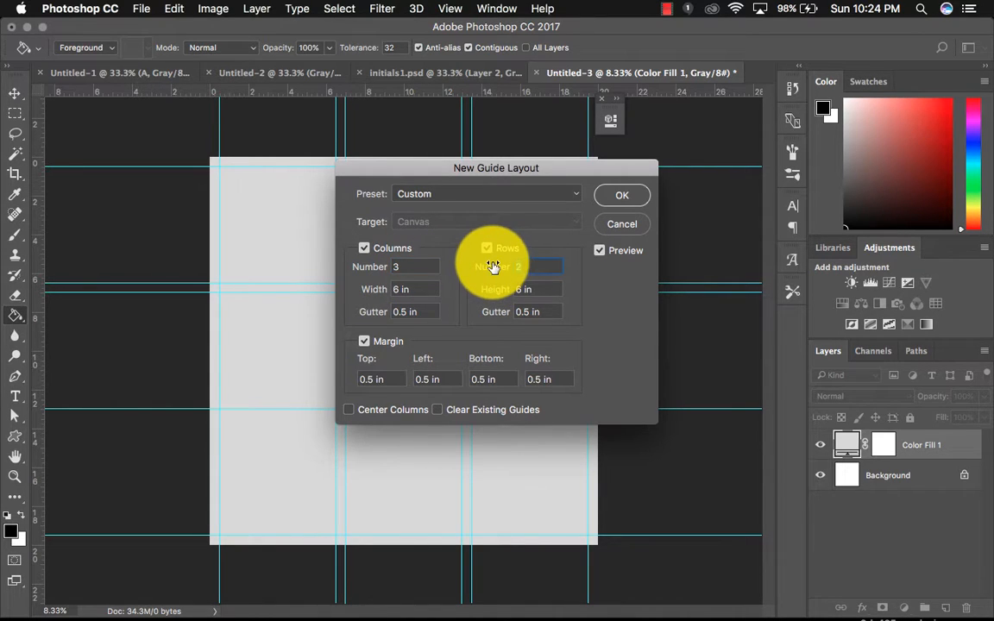
click(486, 248)
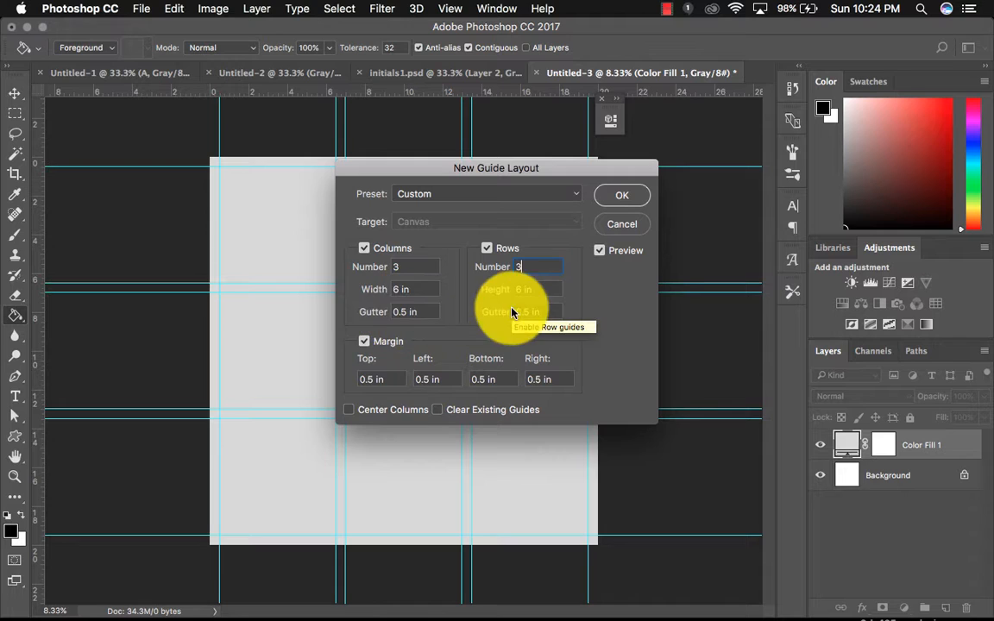
mouse_move(475, 317)
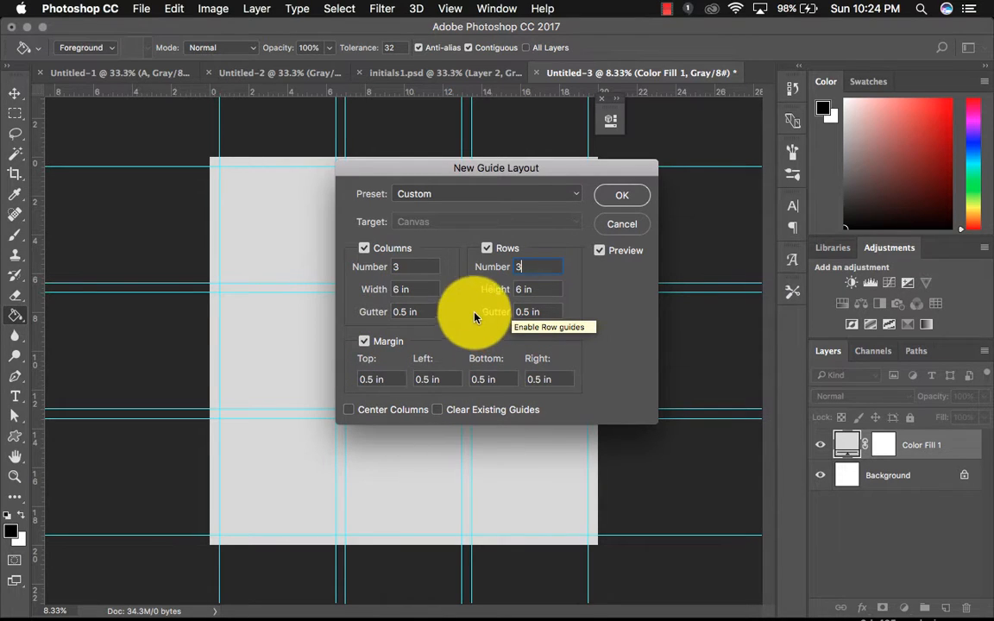
drag(496, 168, 716, 140)
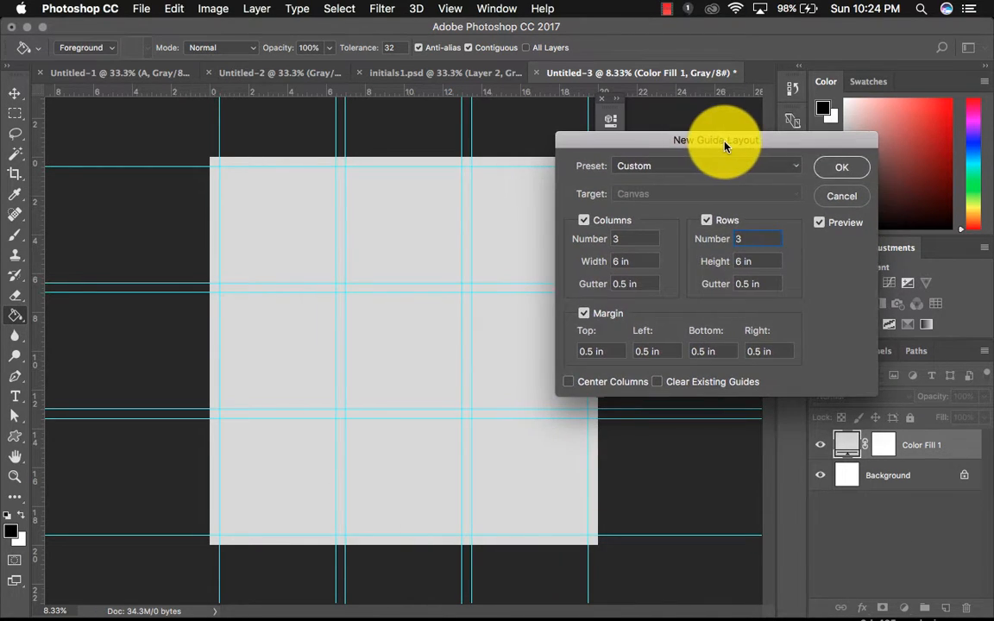
click(841, 166)
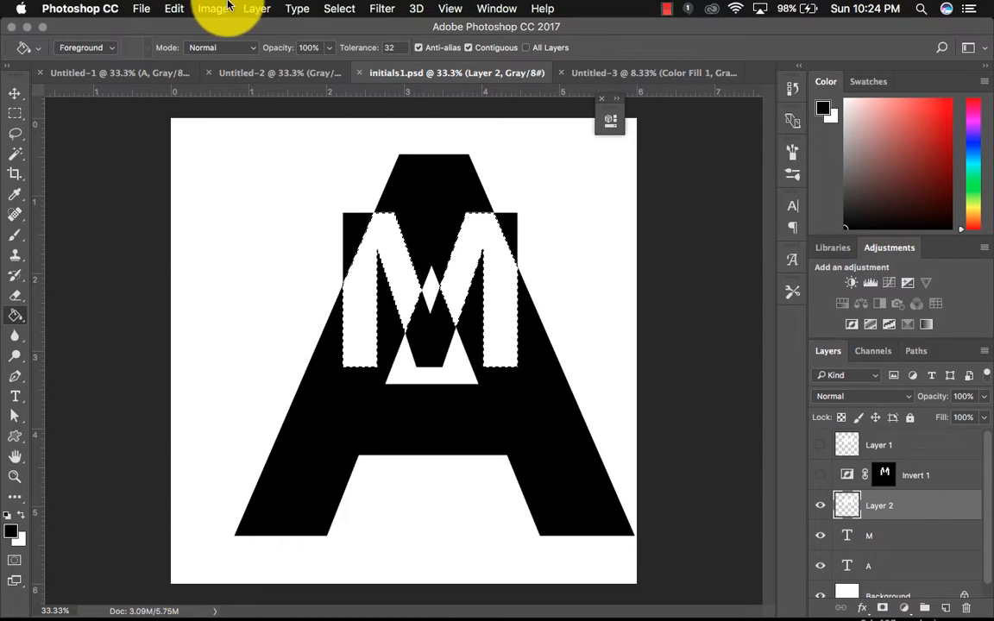
Save initials1 as a Quality 12 (Maximum) JPEG in LETTERFORMS
click(256, 9)
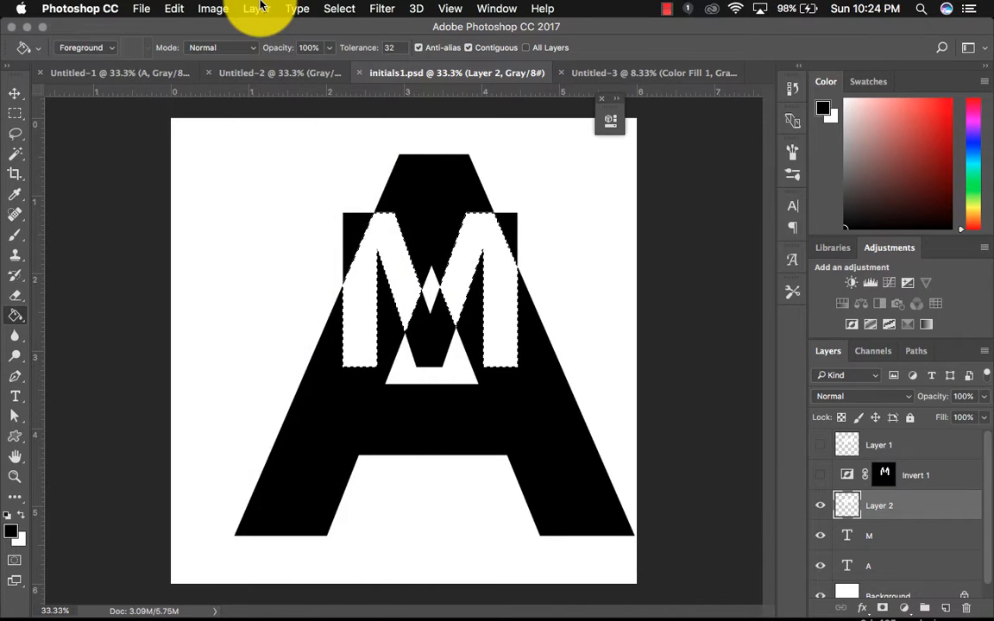
click(256, 8)
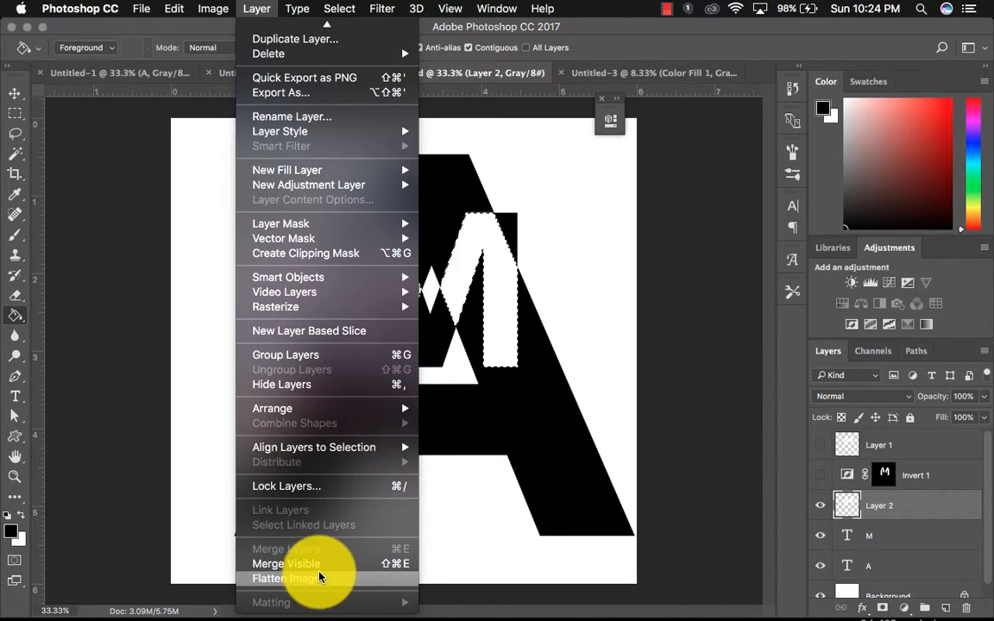
click(141, 7)
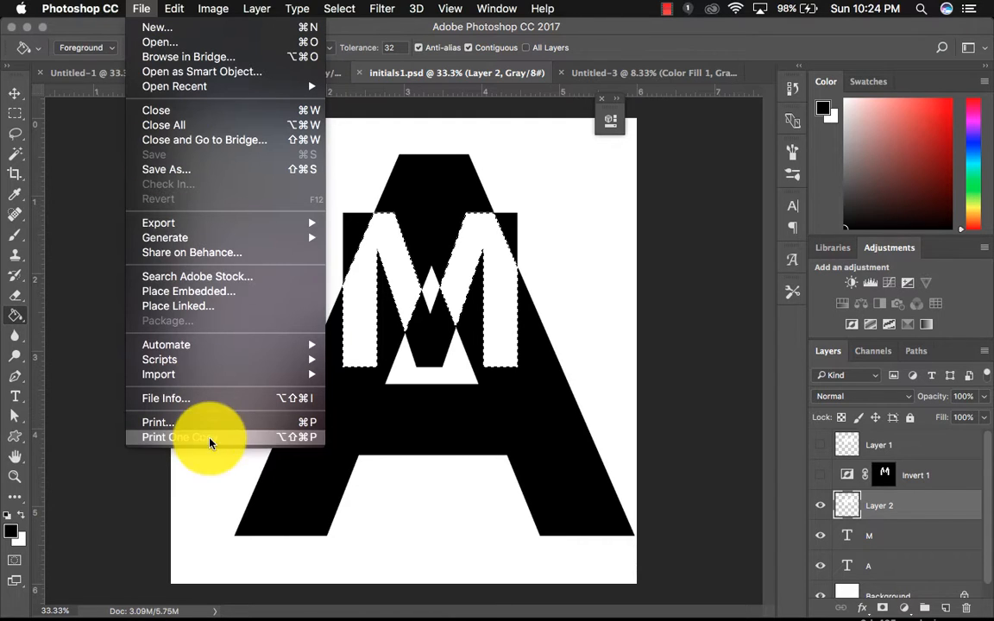
click(165, 169)
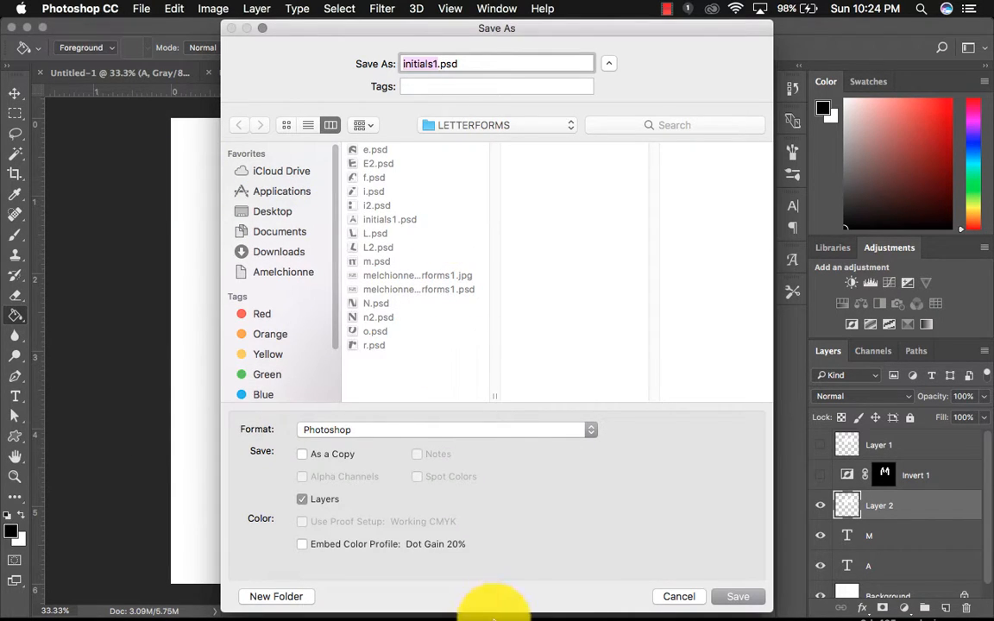
click(443, 430)
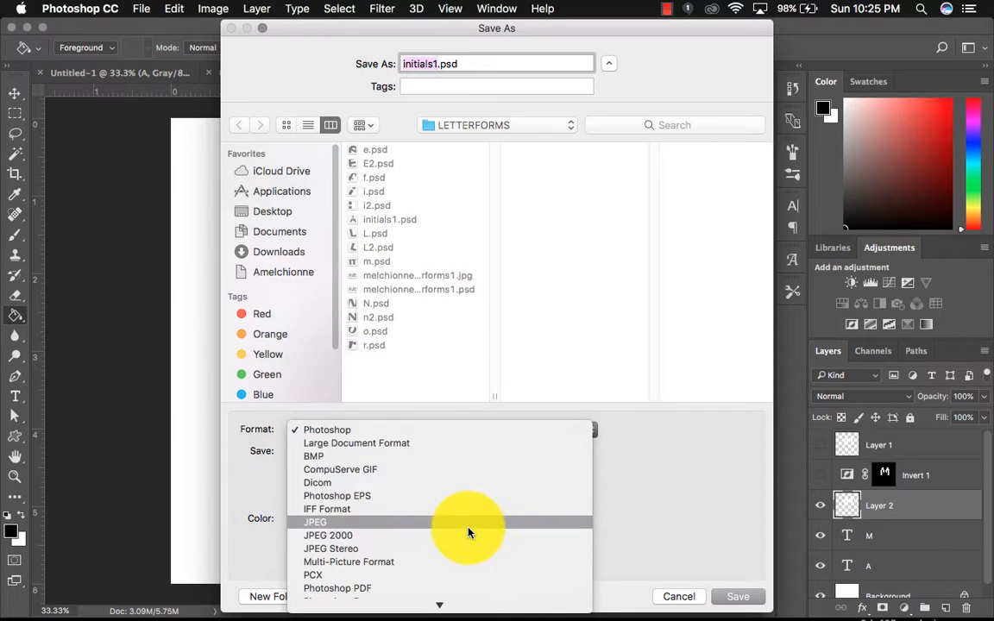
click(315, 522)
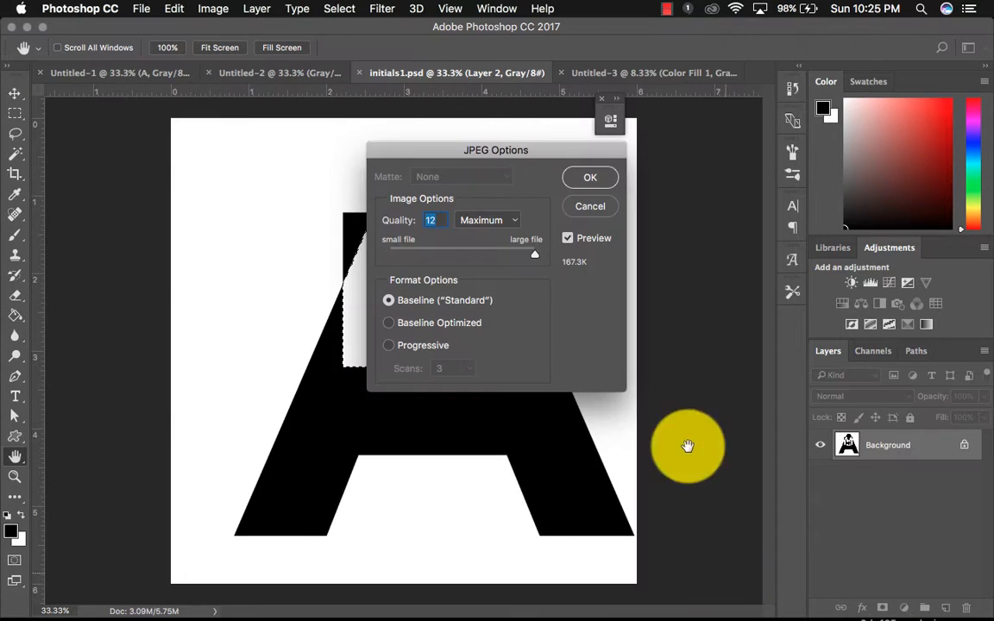
click(590, 177)
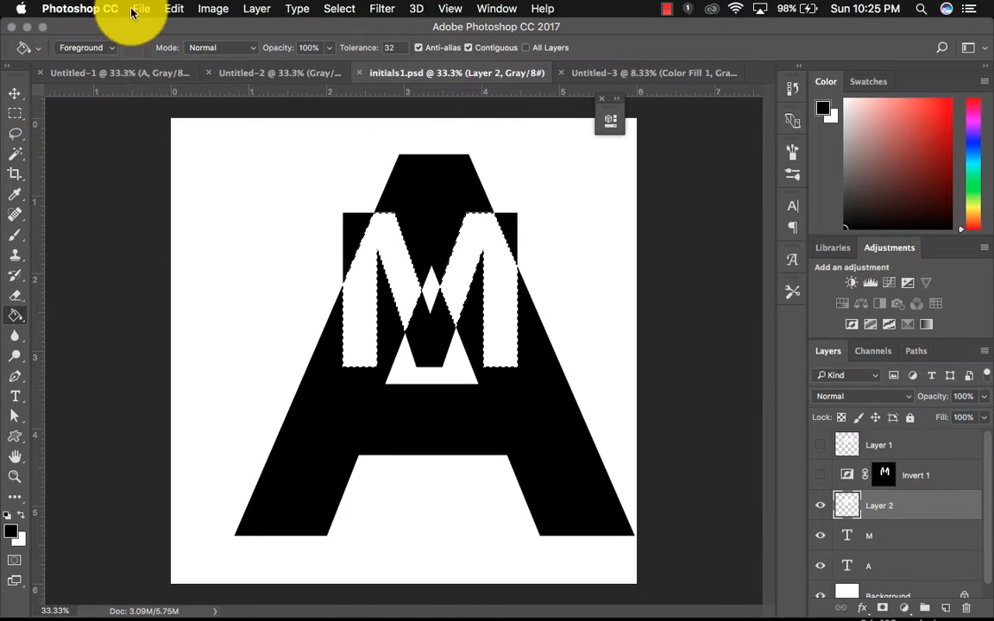
From the Untitled-3 tab, open initials1.jpg from the LETTERFORMS folder
click(634, 72)
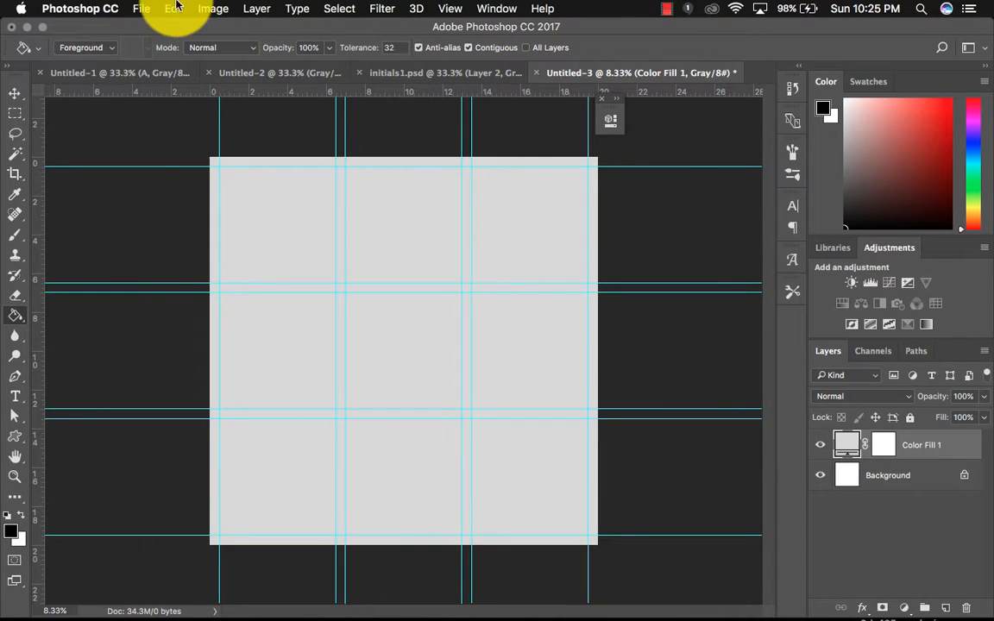
click(140, 8)
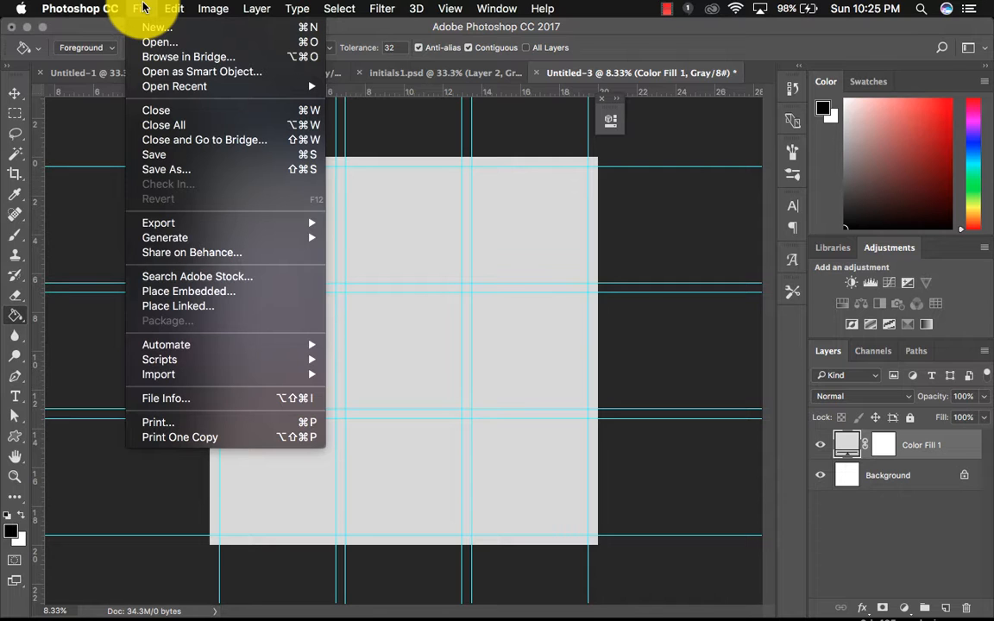
mouse_move(188, 57)
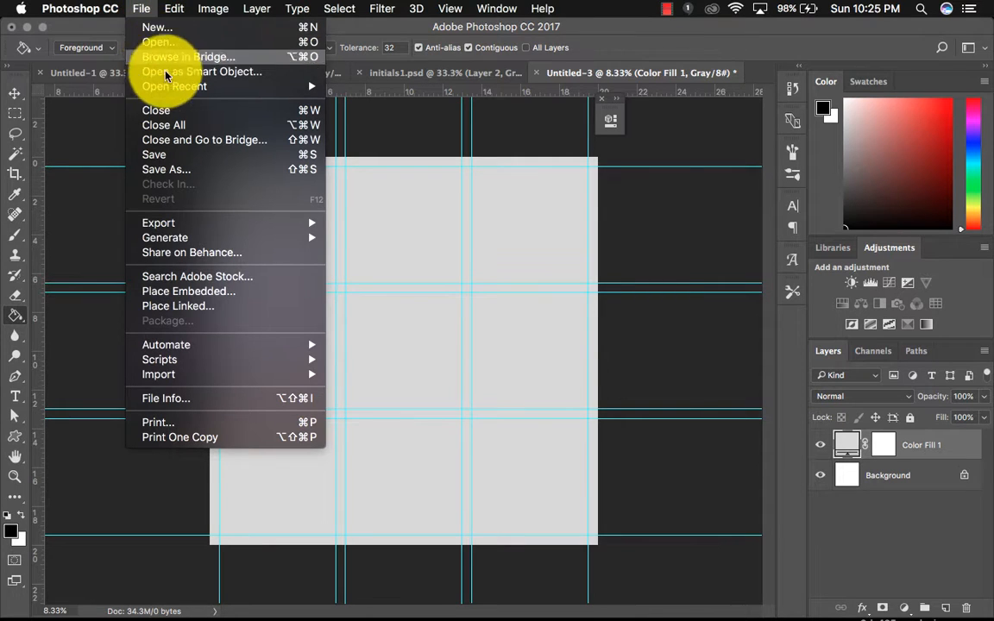
mouse_move(160, 41)
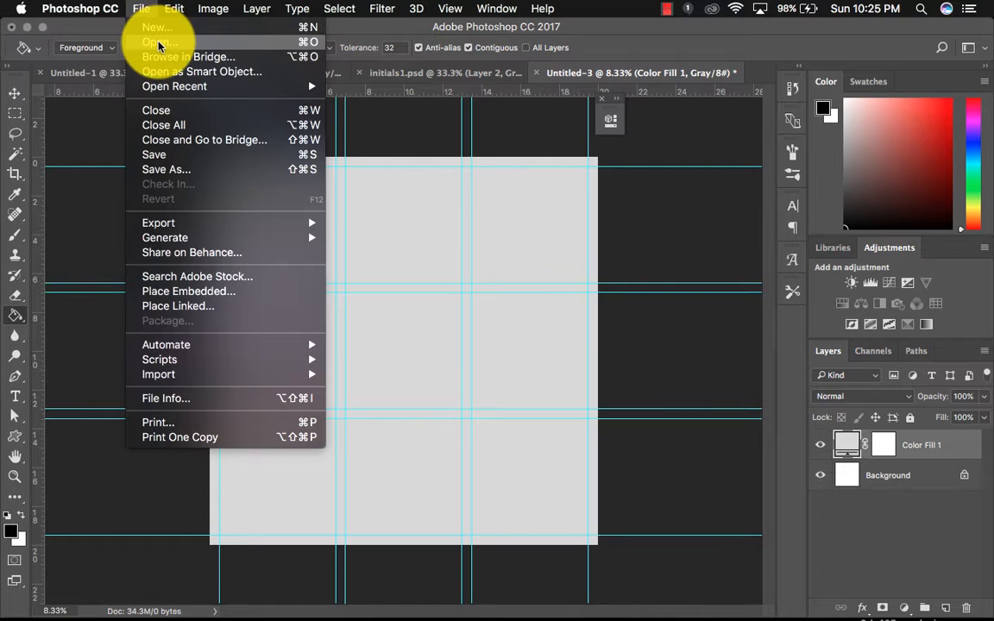
click(158, 42)
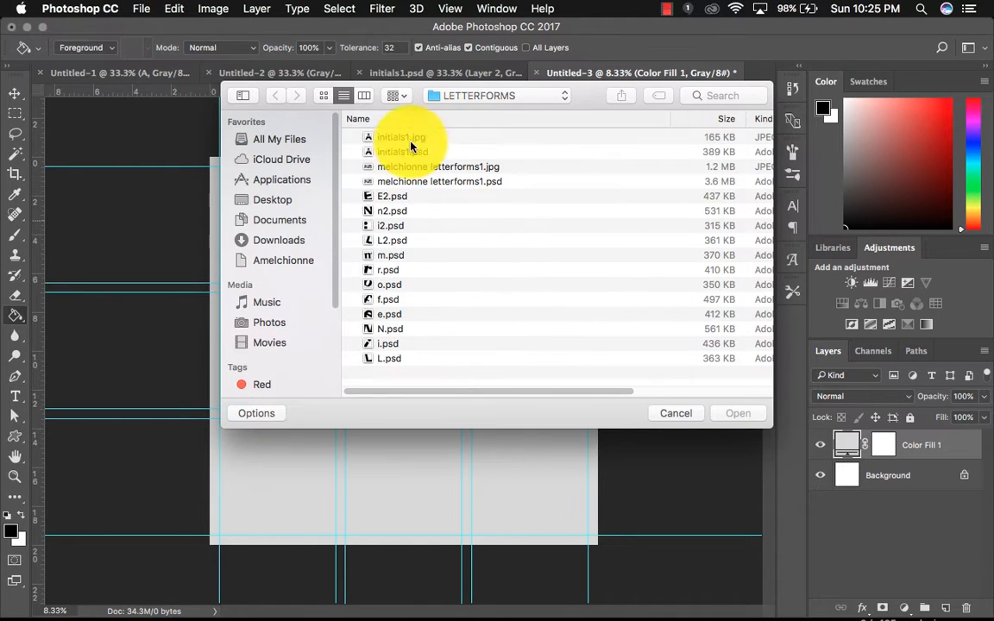
click(401, 137)
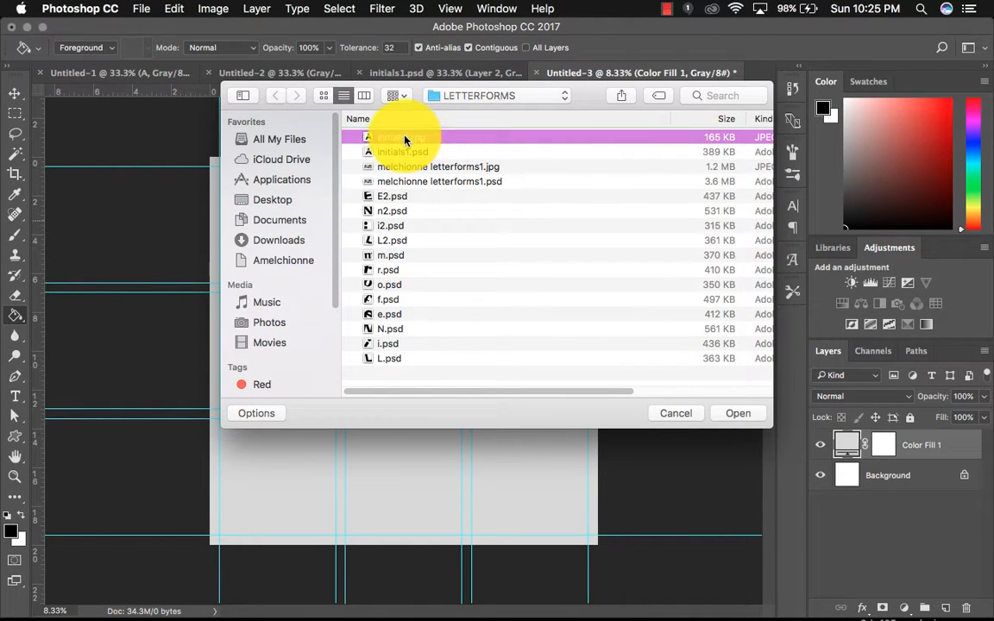
click(737, 413)
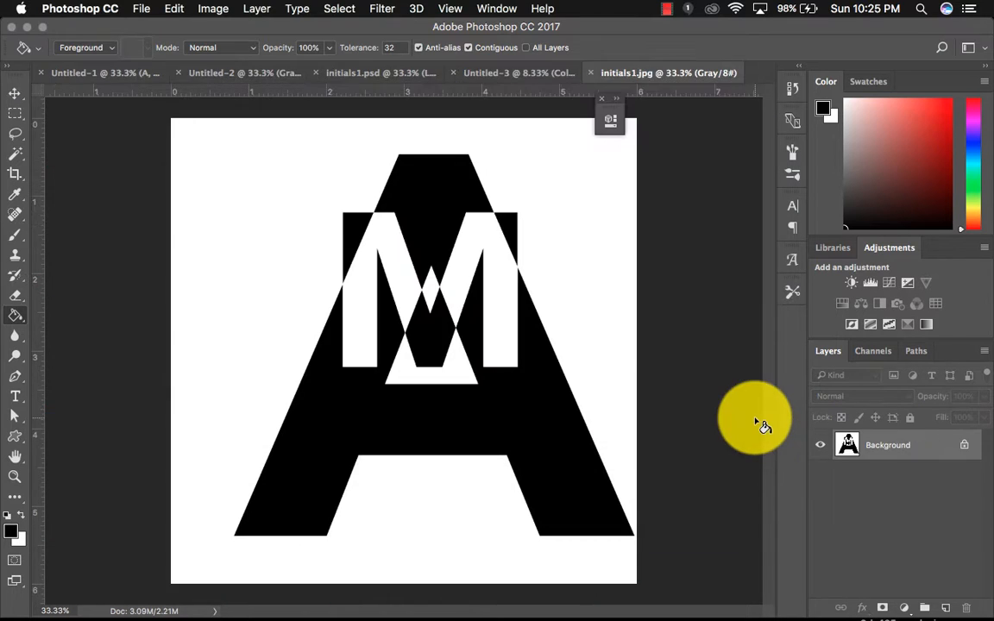
mouse_move(13, 95)
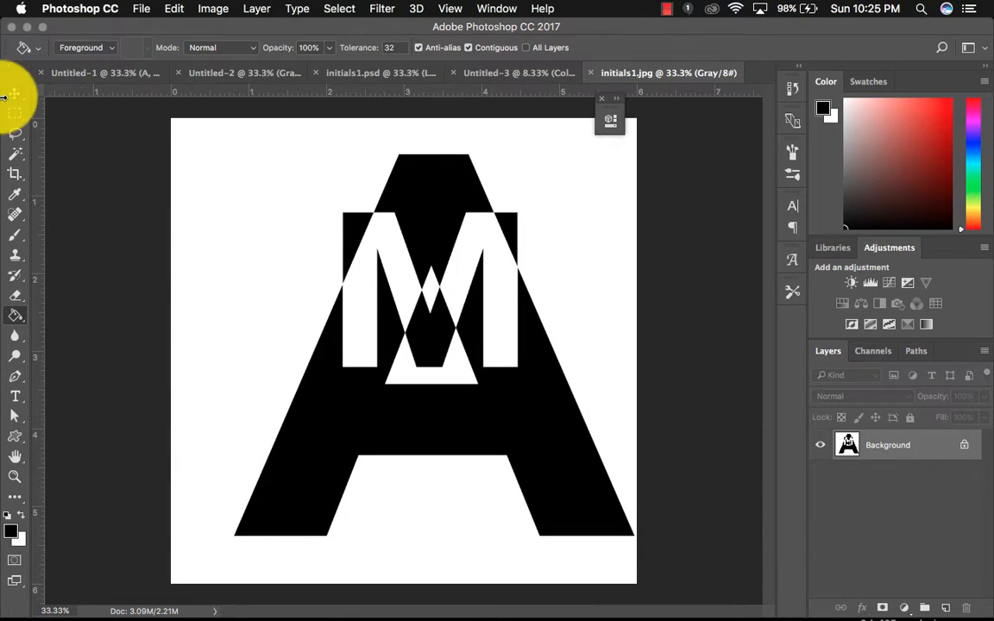
Paste the A/M composition twice into Untitled-3, placing copies in the centre and top-left cells
click(14, 95)
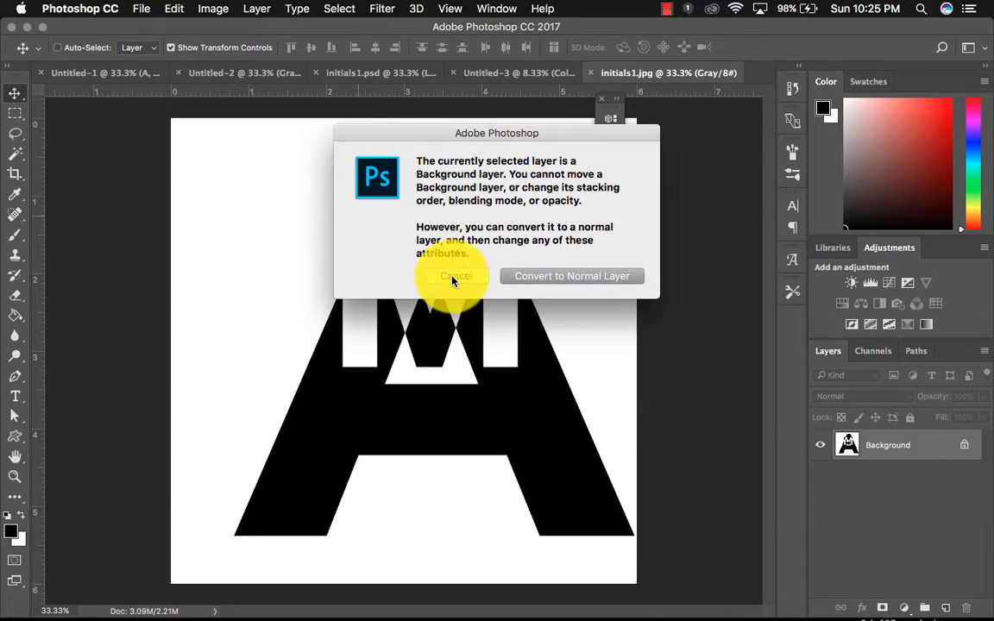
click(456, 276)
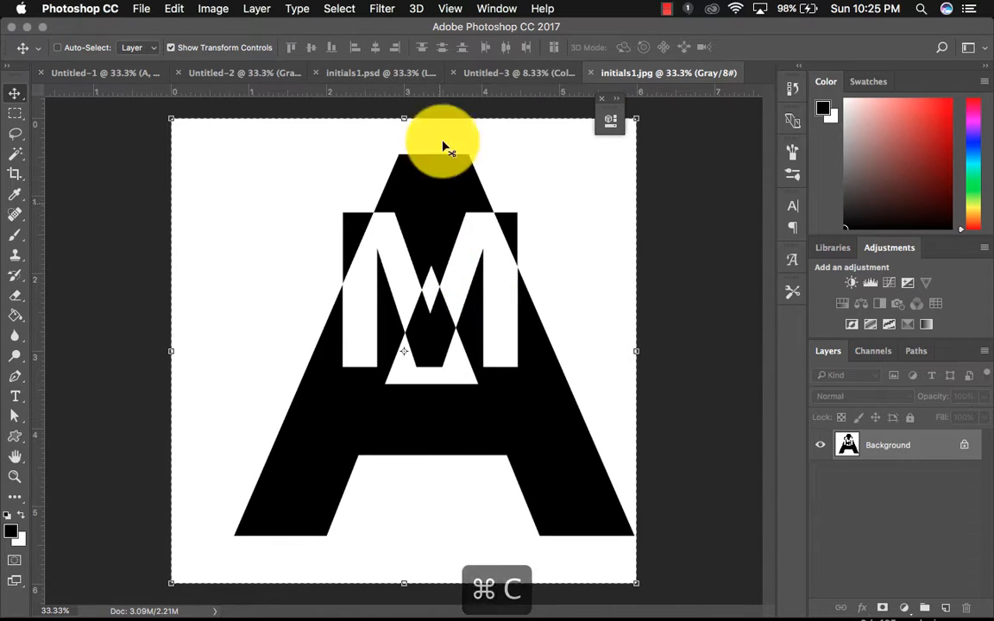
key(cmd+v)
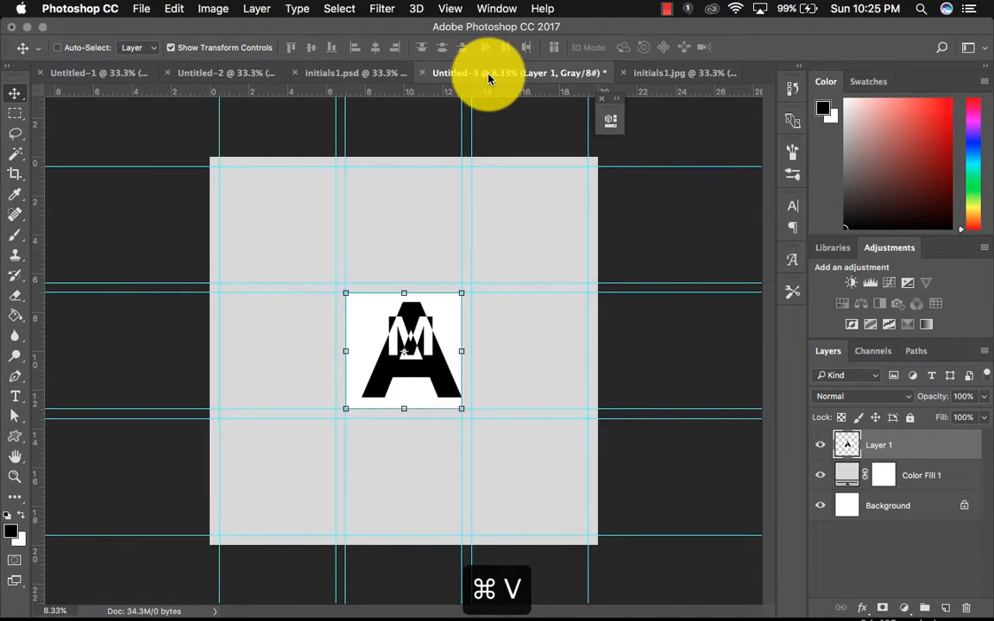
click(668, 72)
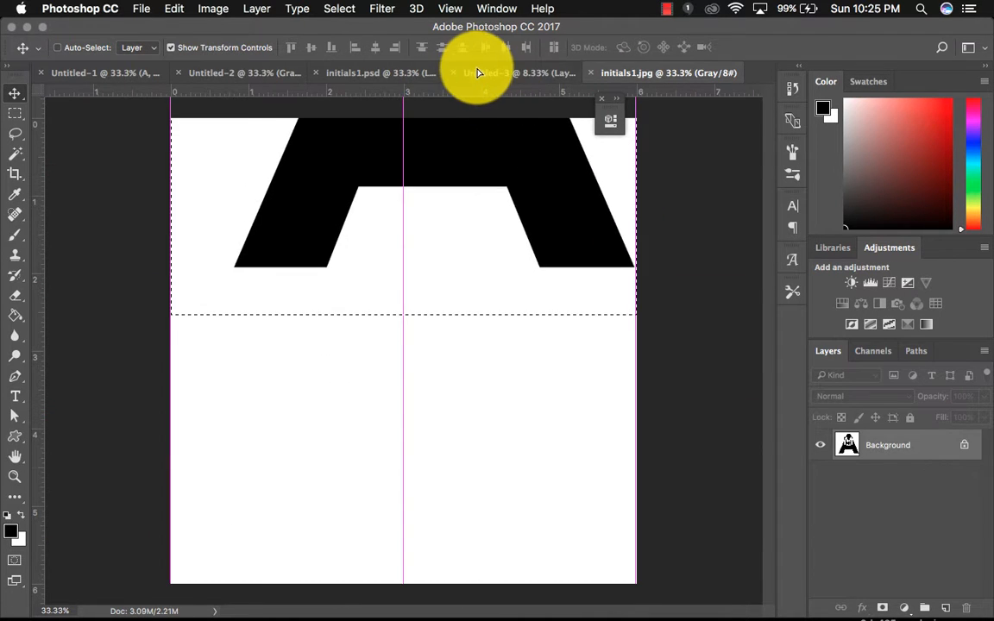
click(518, 72)
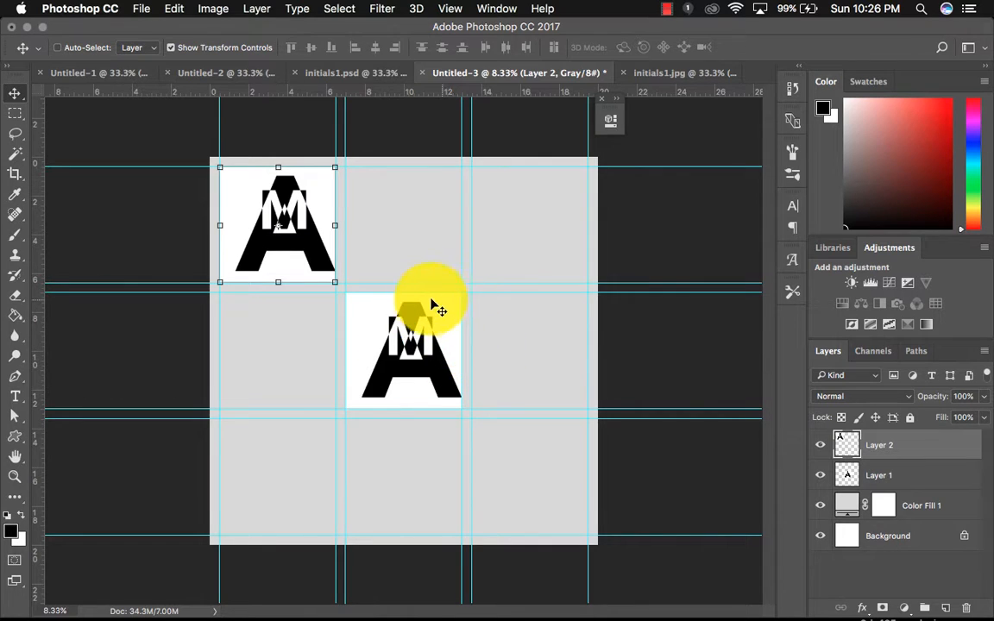
drag(431, 302, 412, 335)
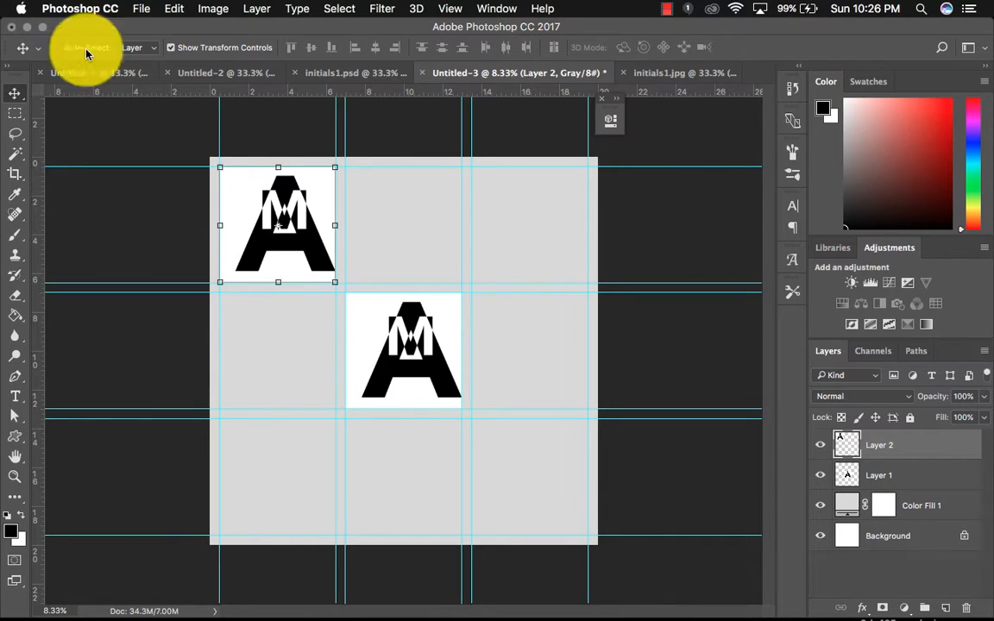
Scroll the font family list and choose Kailasa for the Type tool
click(15, 396)
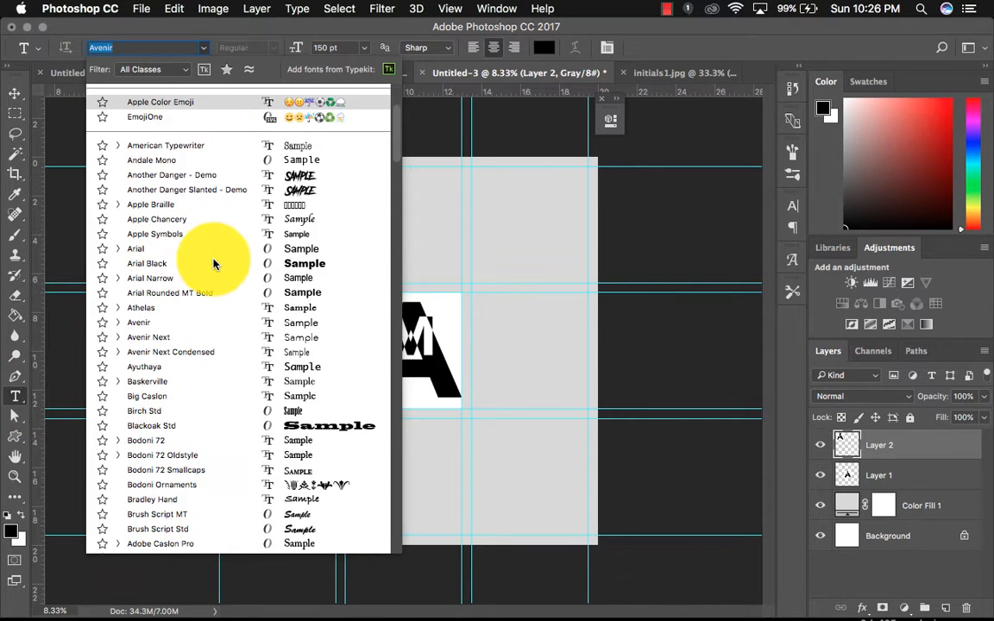
scroll(down, 3)
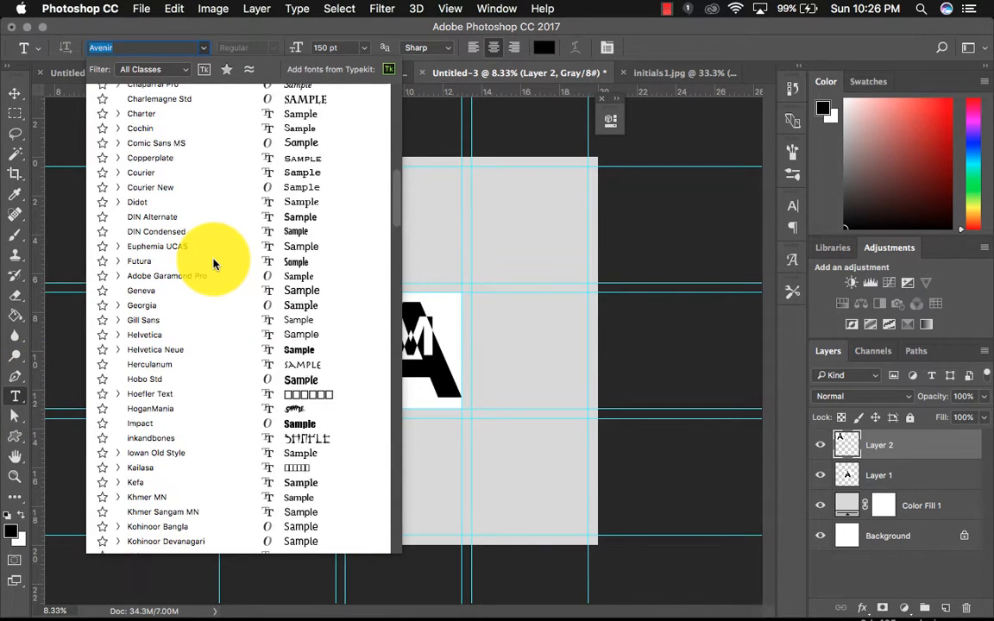
scroll(down, 3)
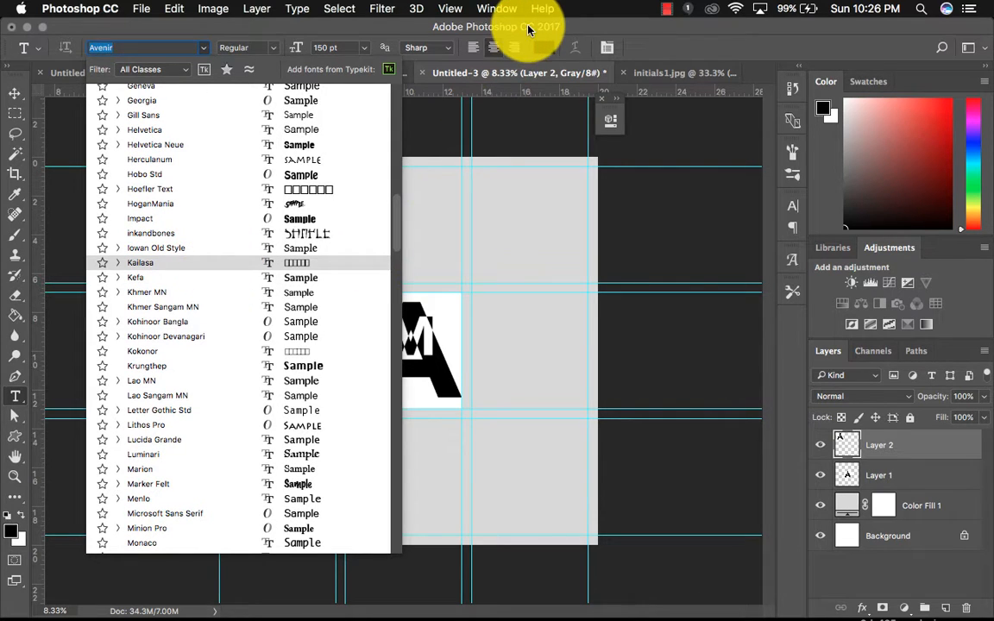
click(140, 262)
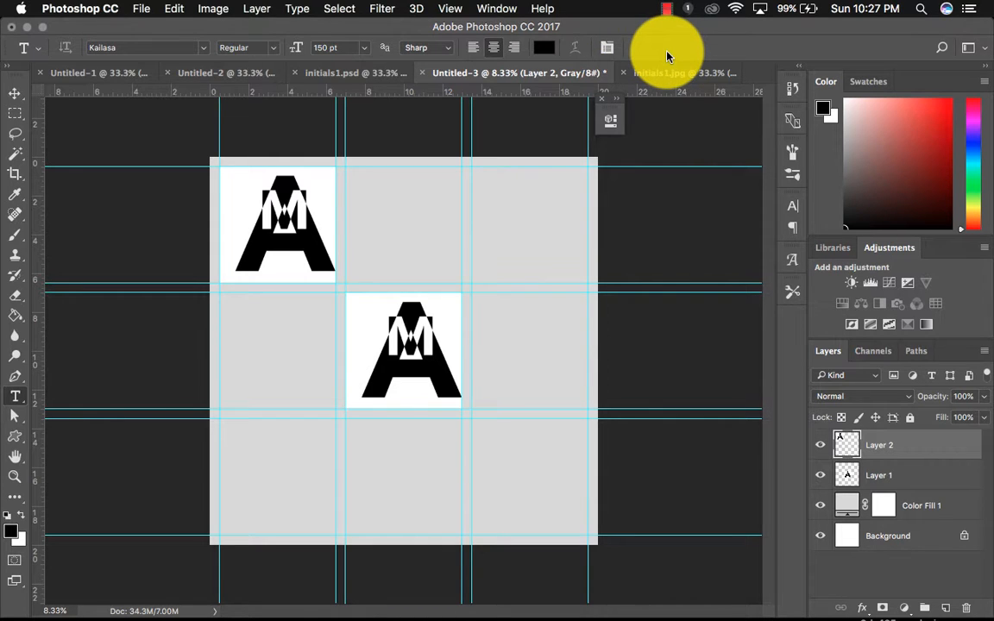
mouse_move(466, 599)
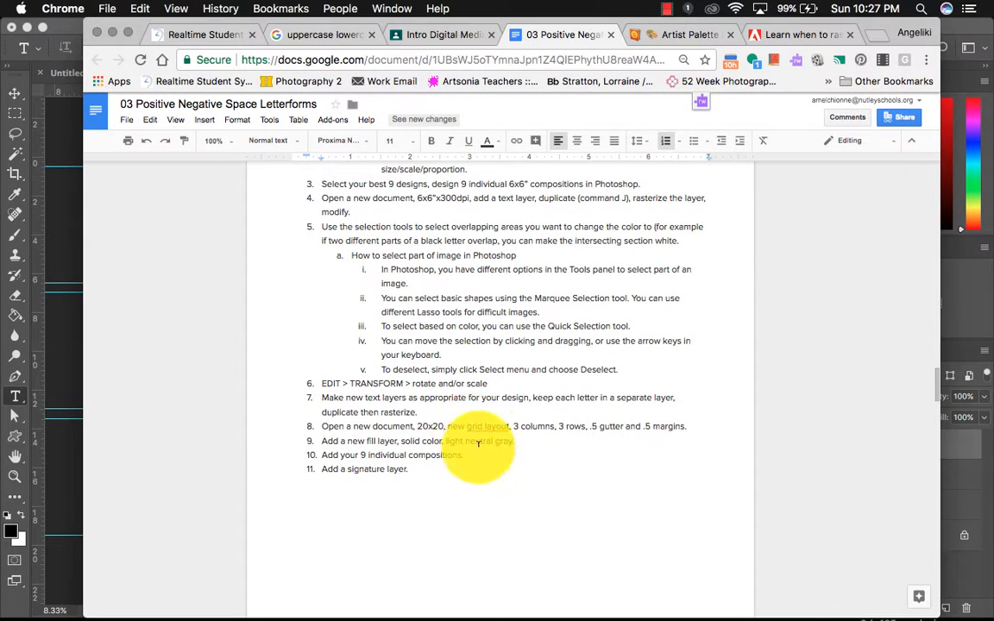
Scroll back up through the assignment checklist, then bring initials1.psd to the front
scroll(up, 3)
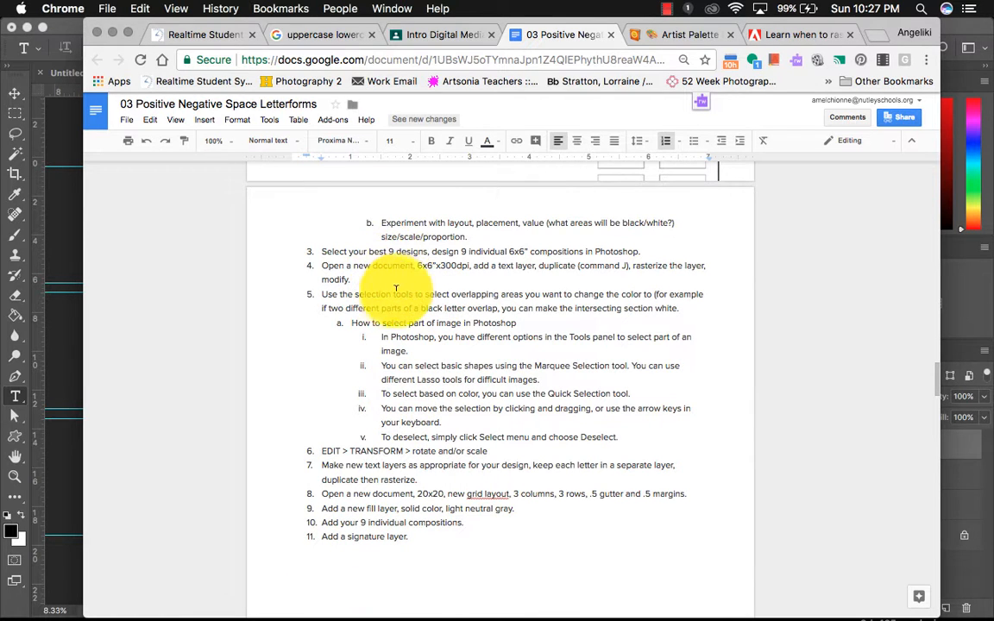
scroll(up, 3)
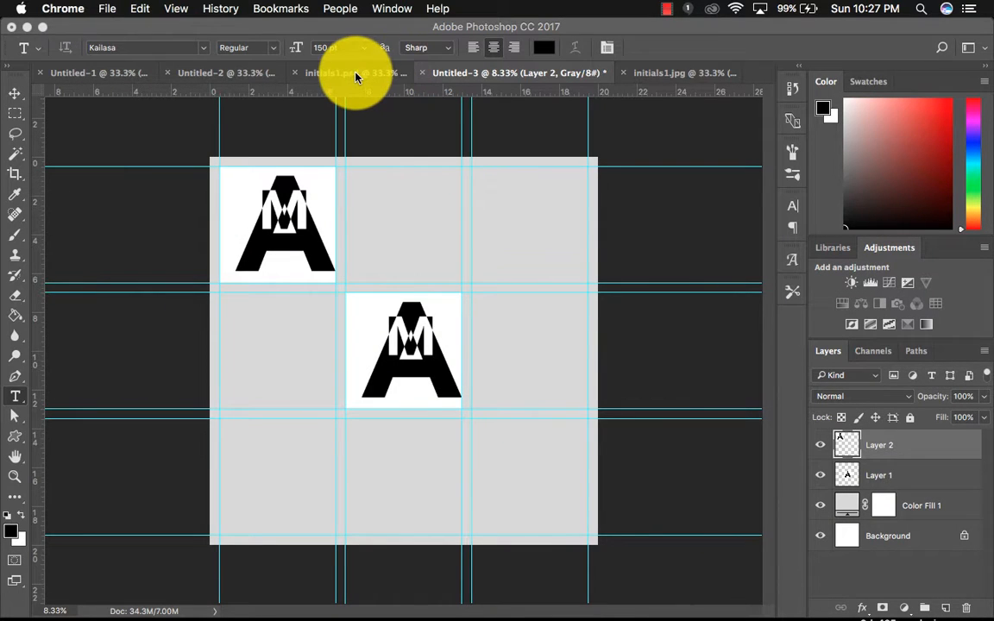
click(354, 72)
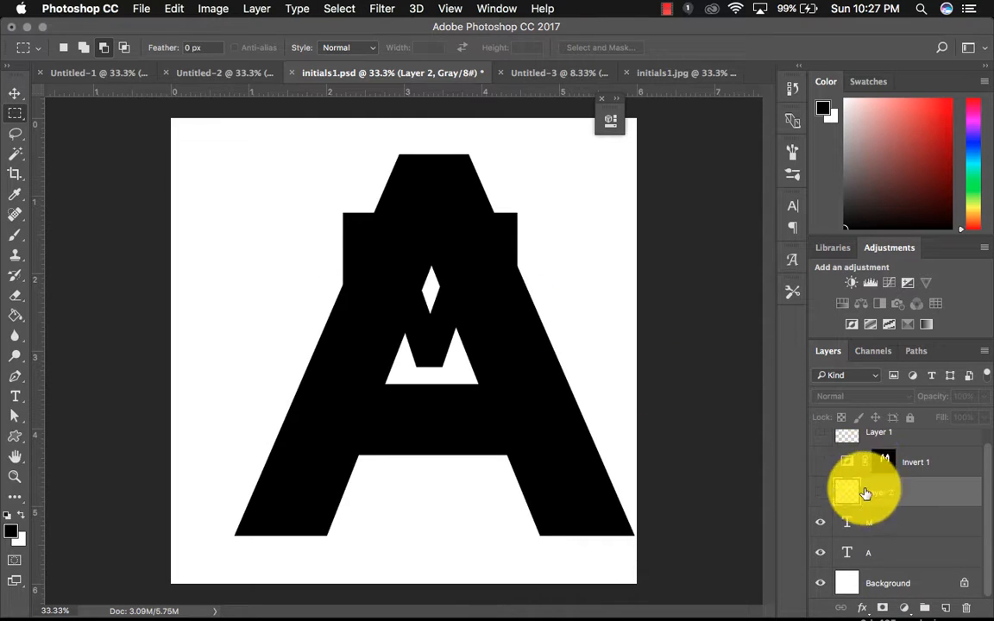
Hide Layer 1, Invert 1 and Layer 2, resize the A to 123 pt and place it left of the M
click(878, 491)
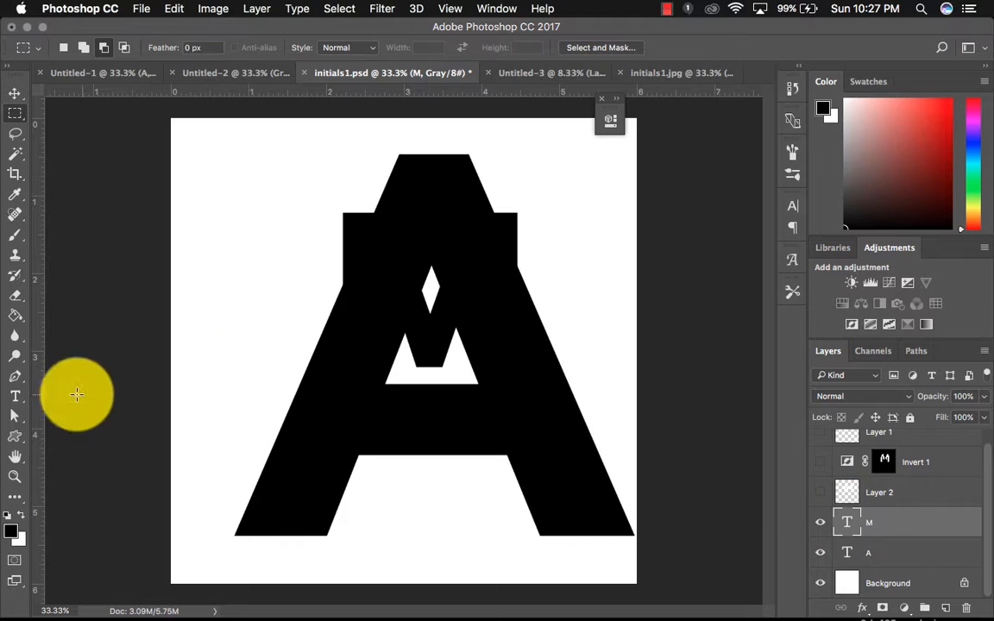
click(15, 396)
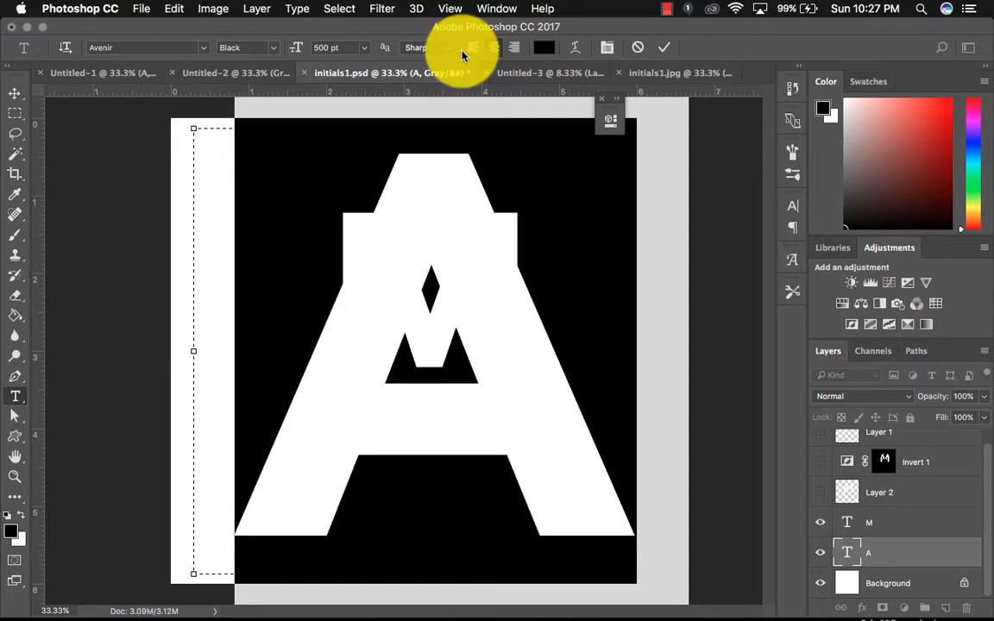
click(364, 47)
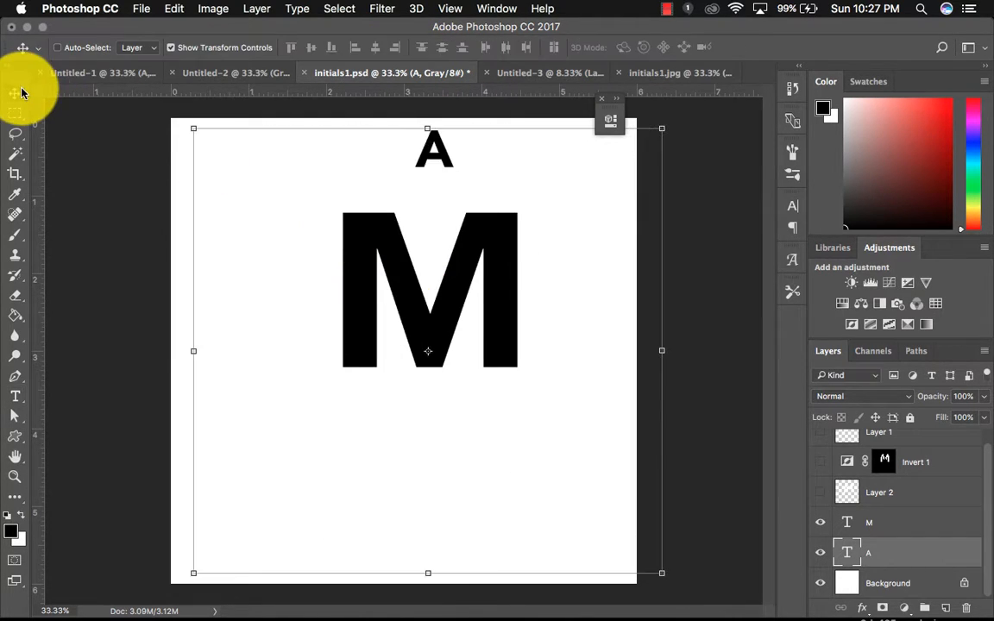
drag(434, 148, 296, 272)
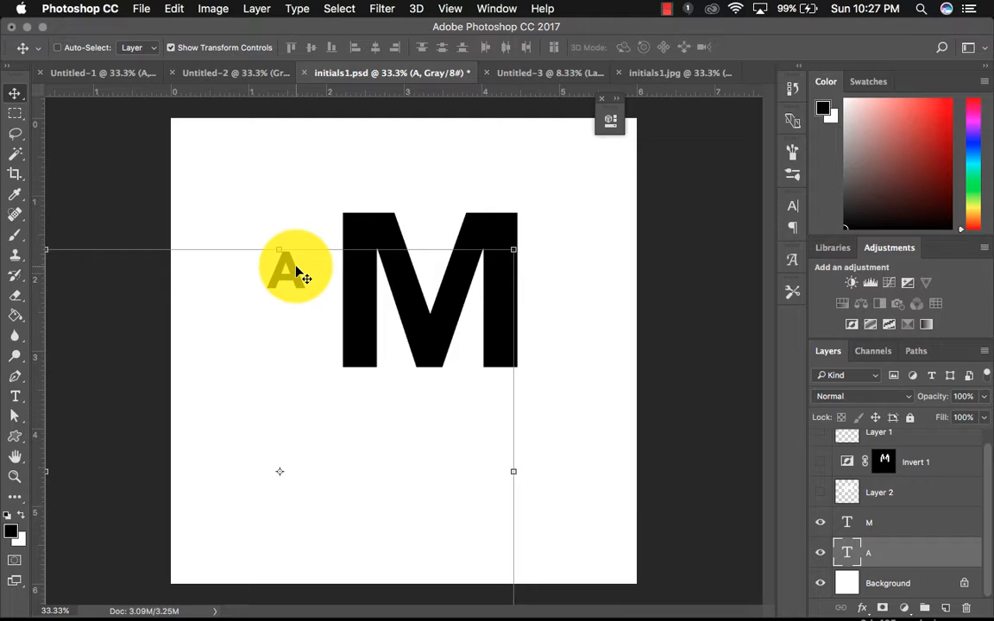
click(15, 396)
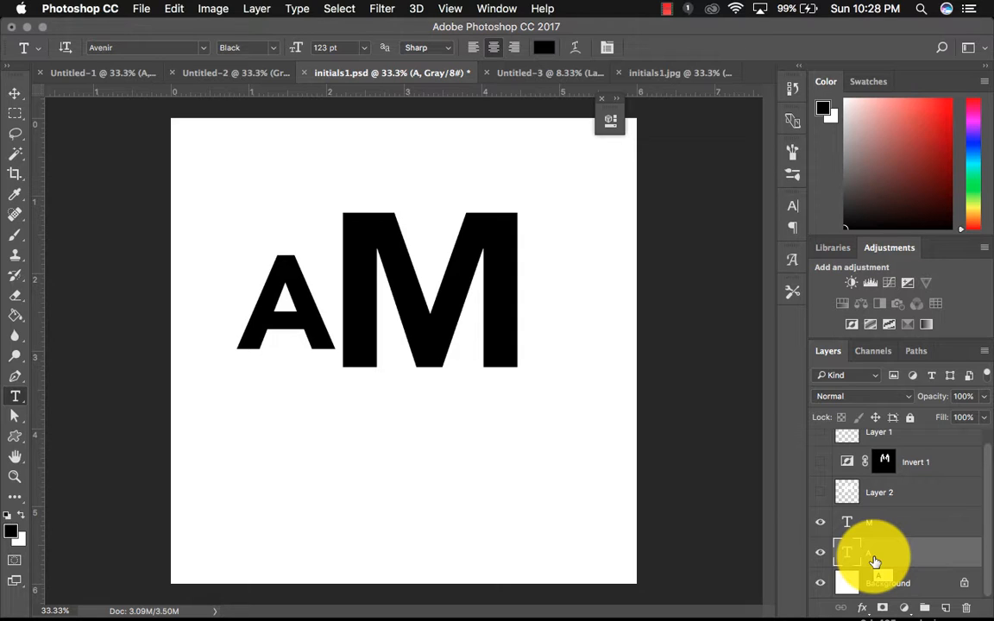
click(873, 553)
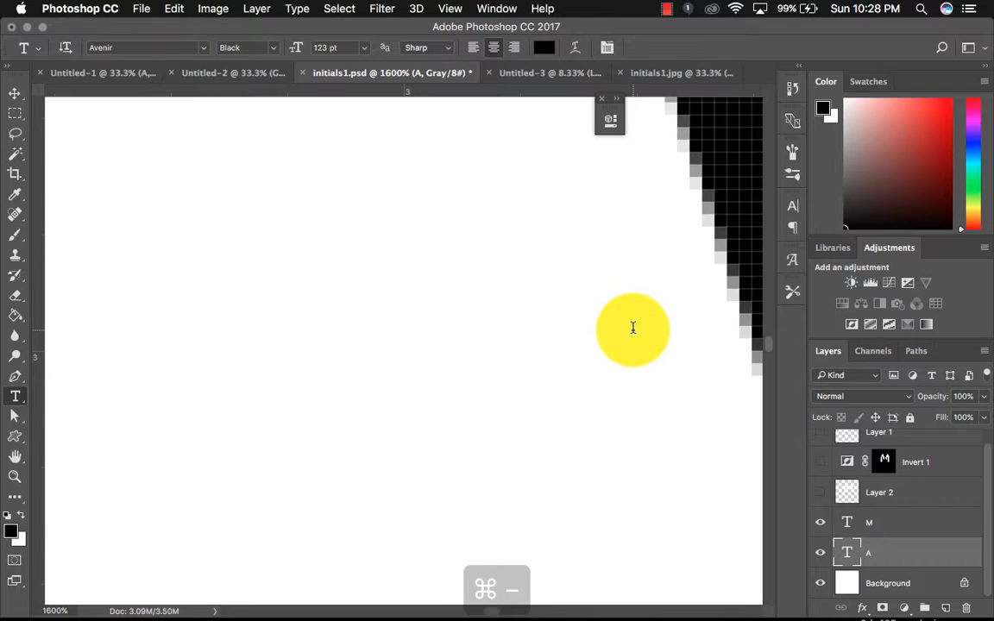
Rasterize the A type layer through Layer > Rasterize > Type
key(cmd+-)
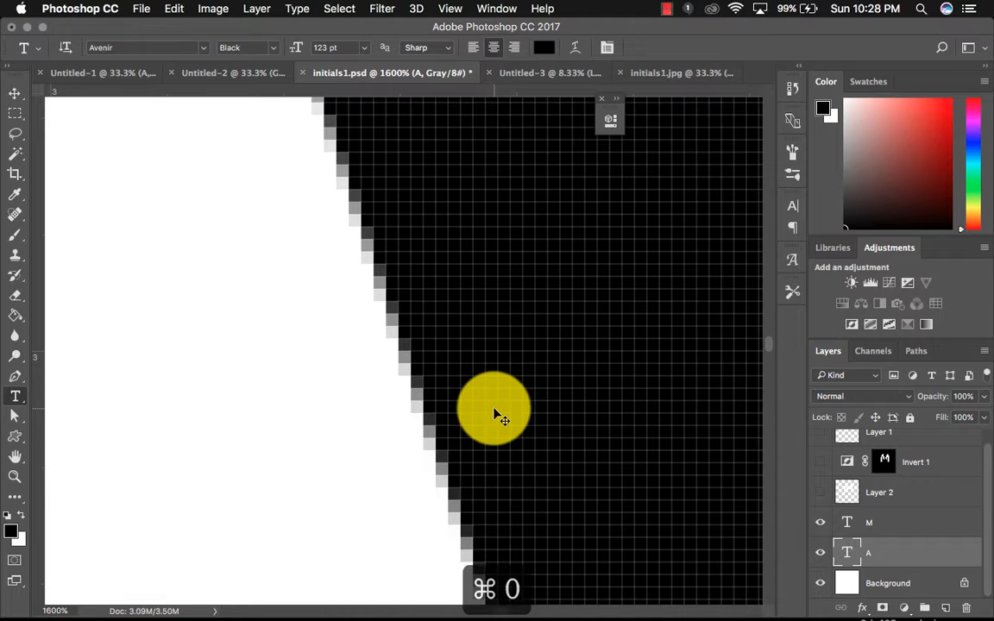
key(cmd+0)
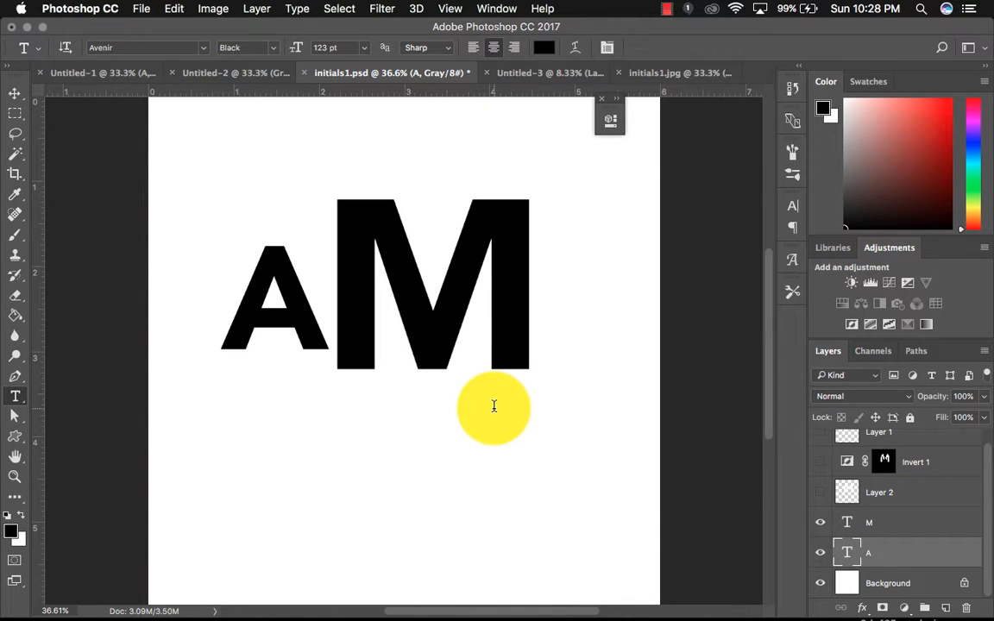
click(212, 9)
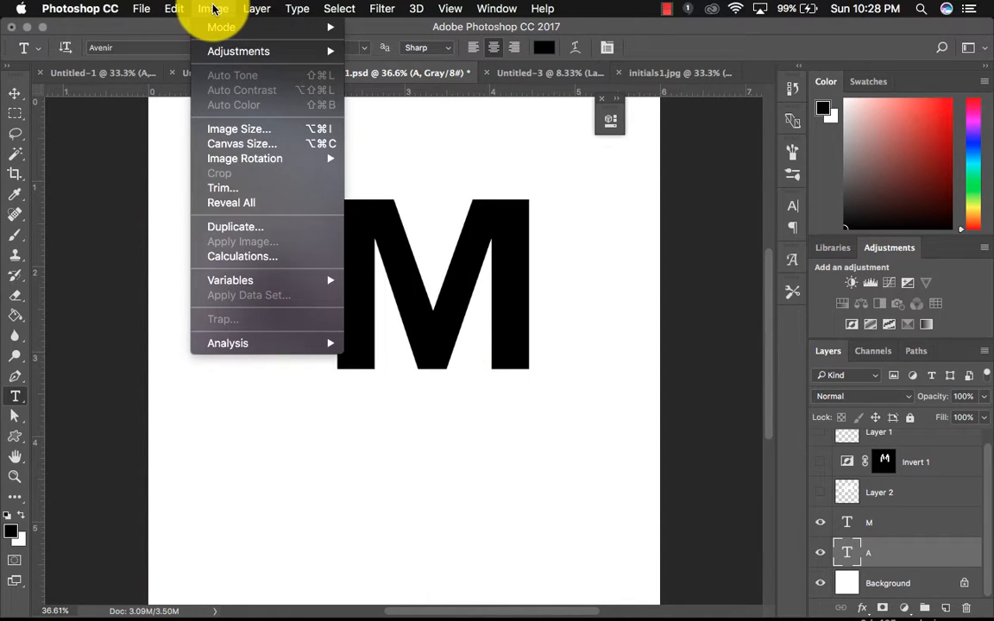
click(256, 8)
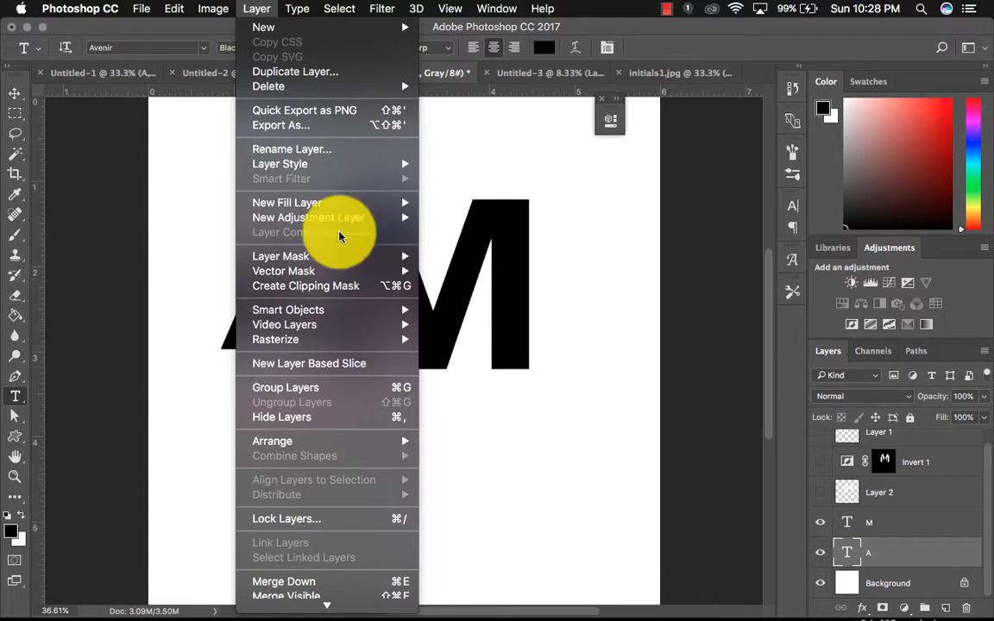
mouse_move(275, 339)
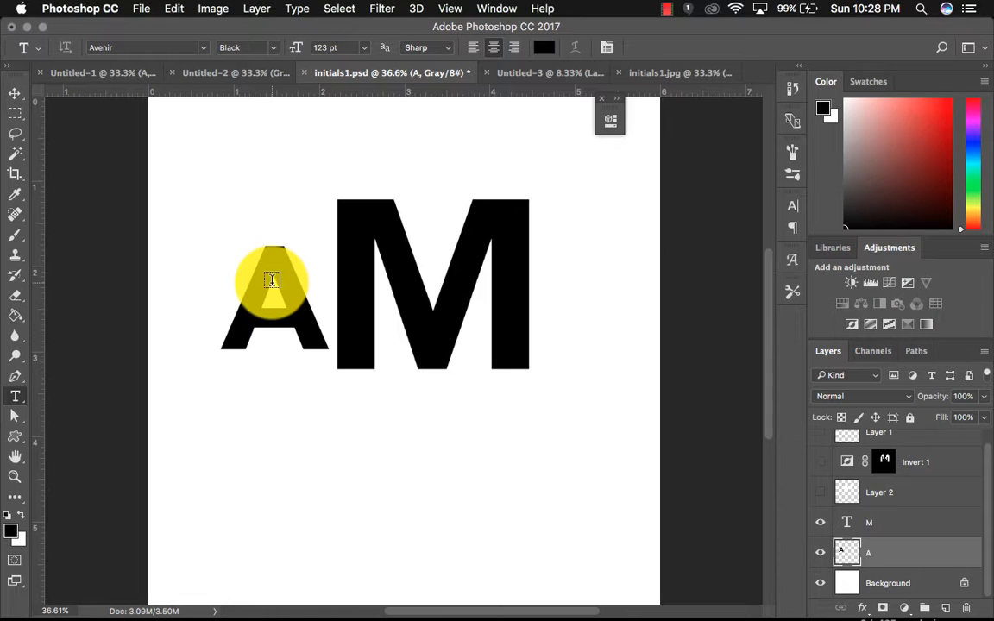
Move the rasterized A down-left and scale it to about 330% over the M
click(14, 95)
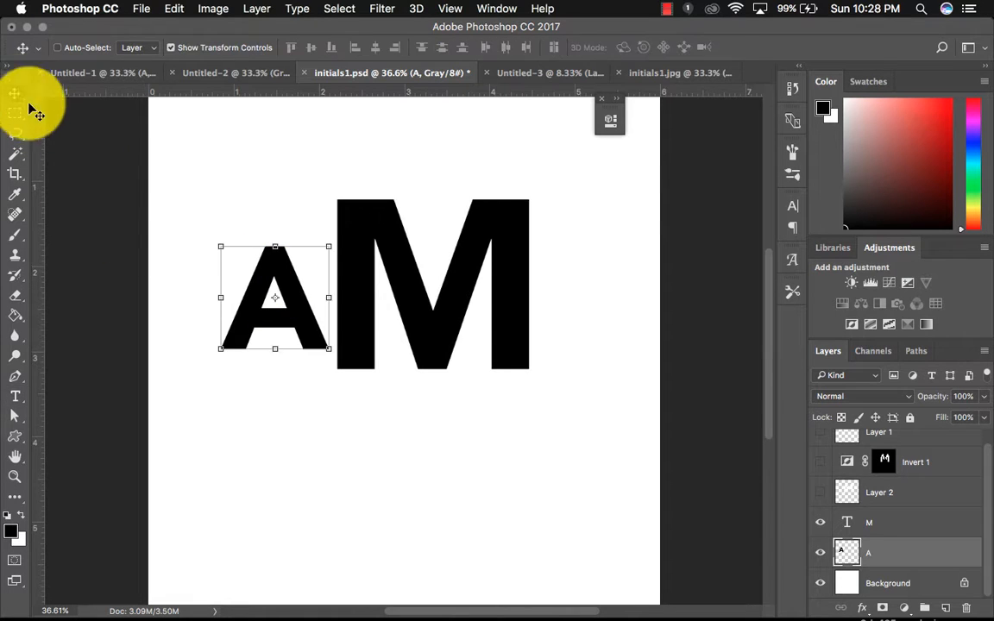
drag(274, 297, 236, 393)
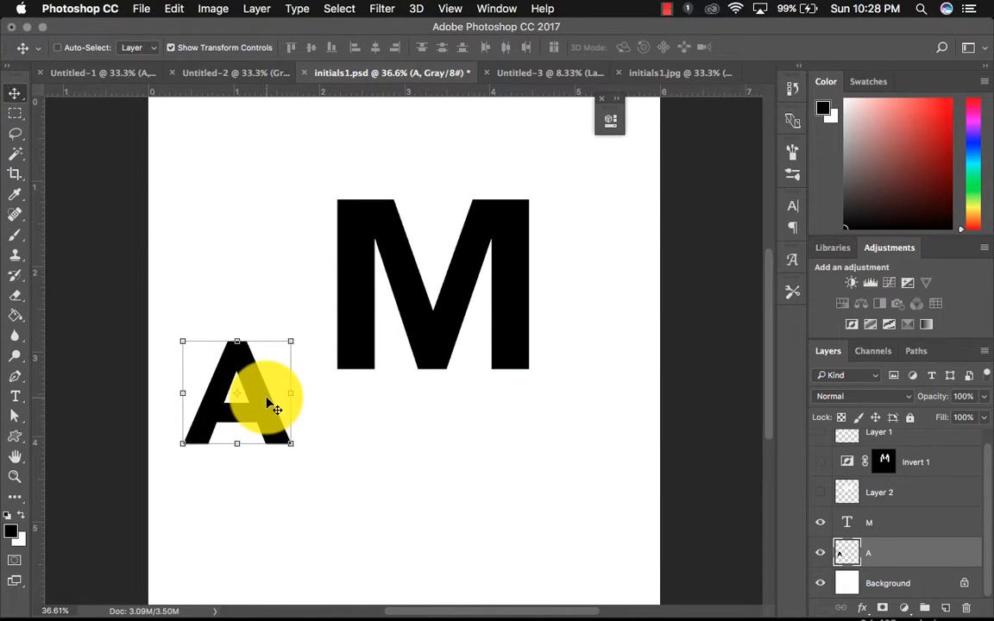
key(cmd+t)
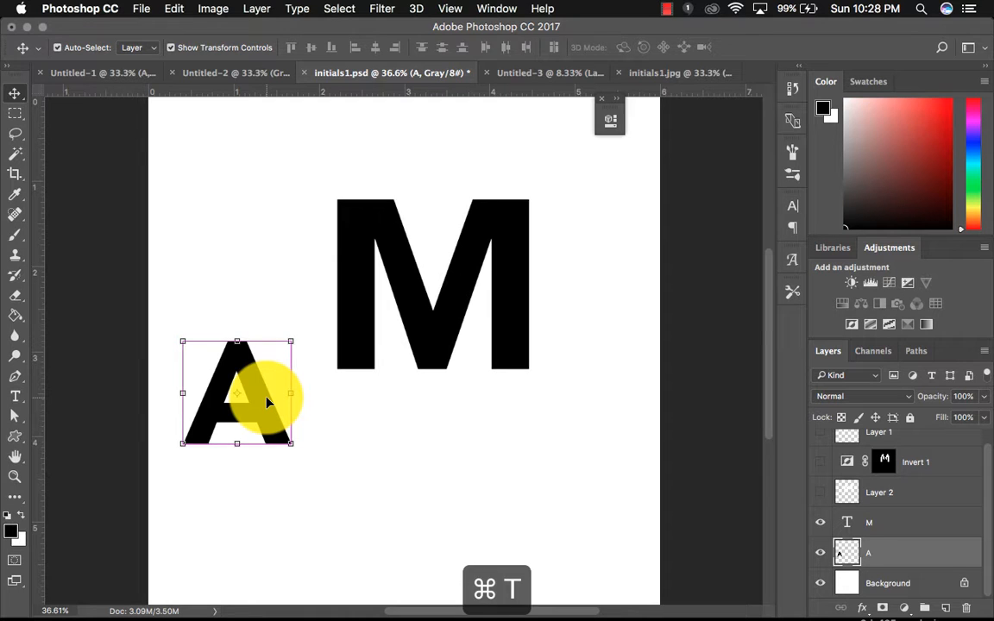
key(cmd+t)
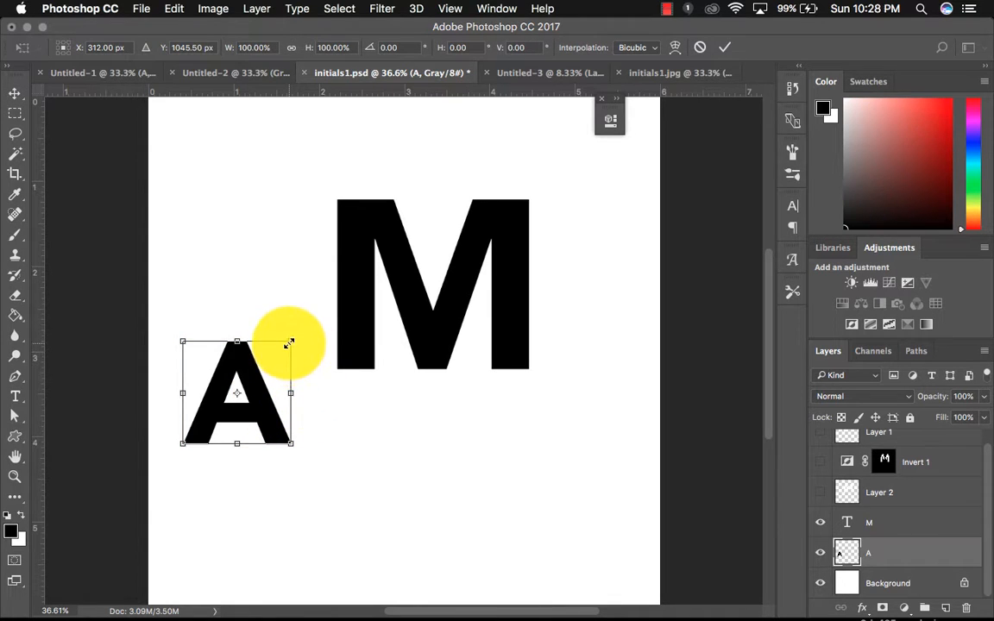
drag(291, 342, 345, 294)
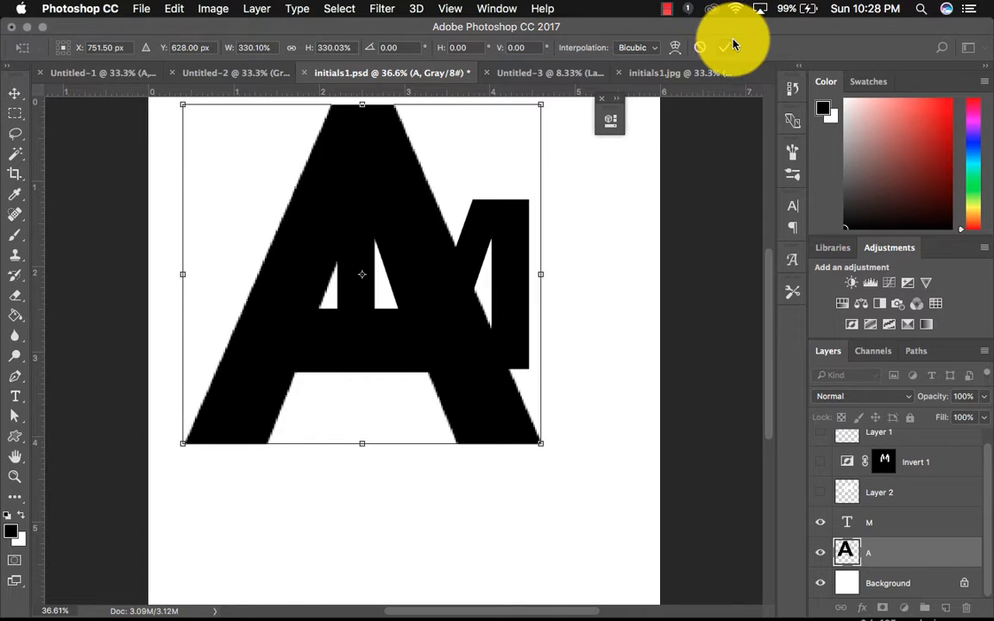
click(725, 47)
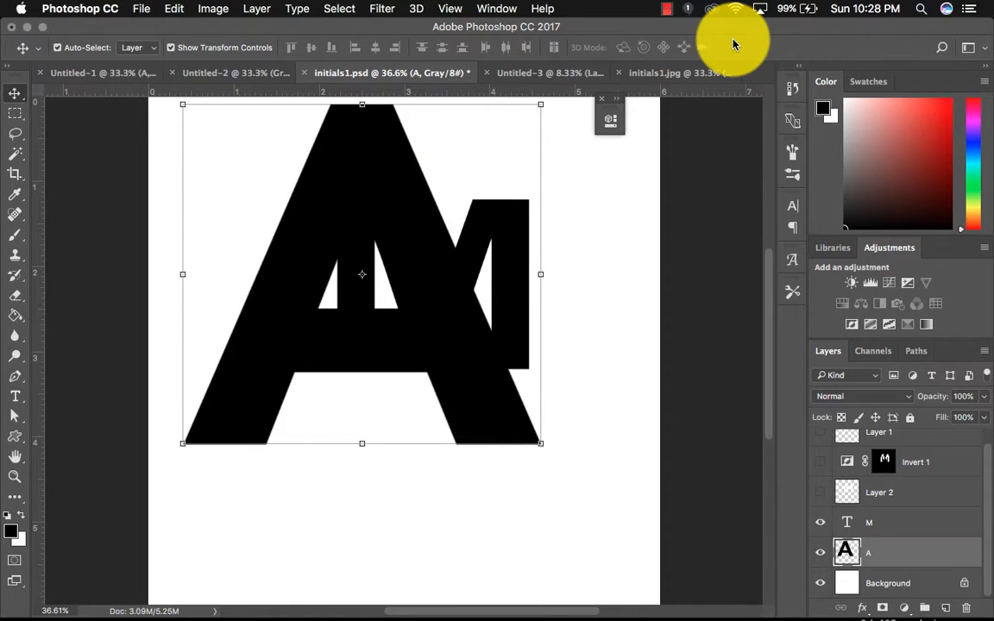
key(cmd+=)
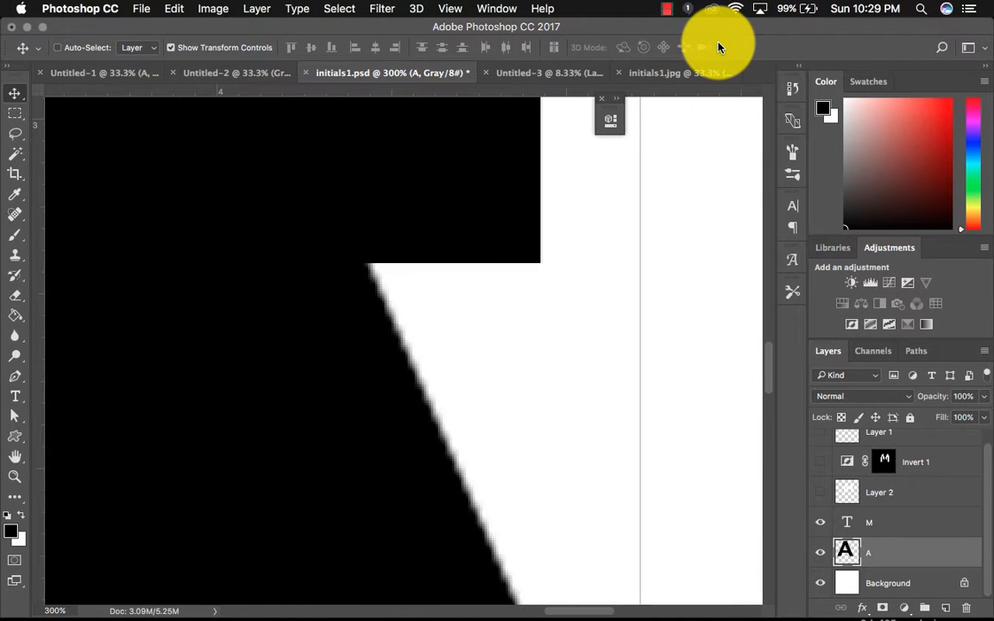
mouse_move(441, 412)
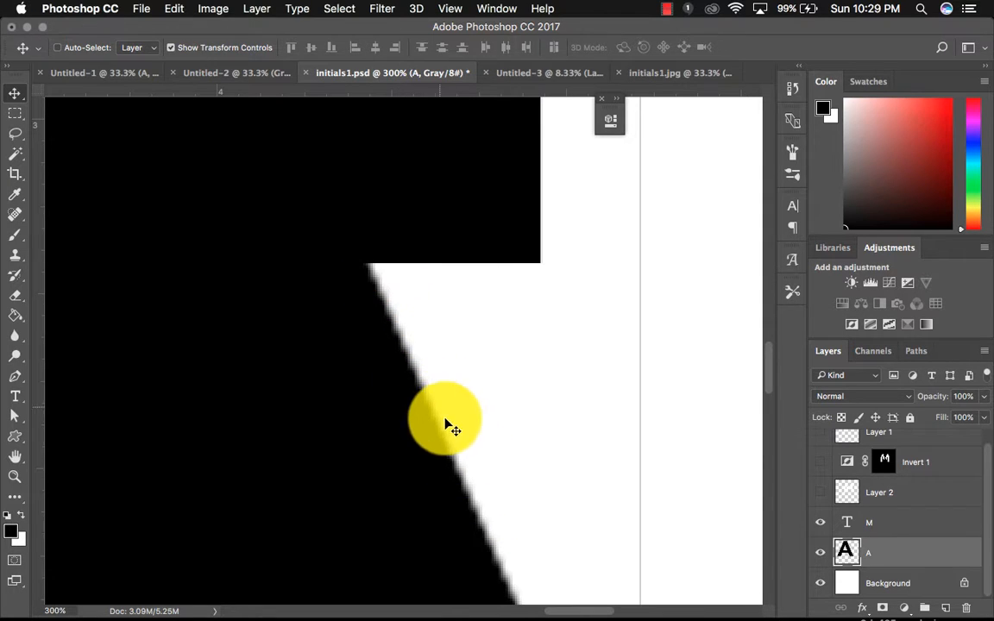
drag(449, 418, 426, 378)
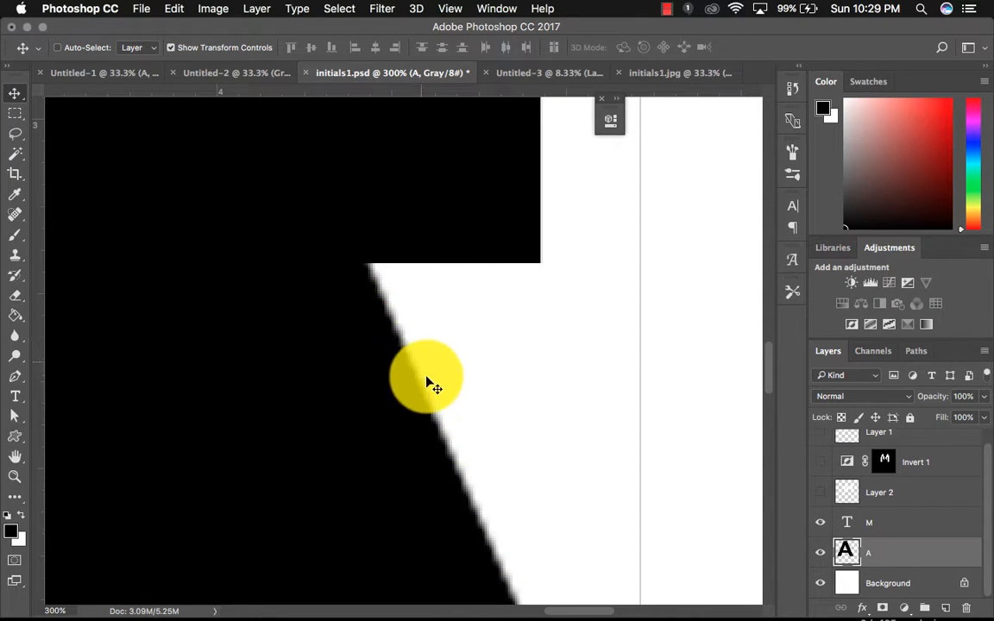
drag(431, 384, 432, 453)
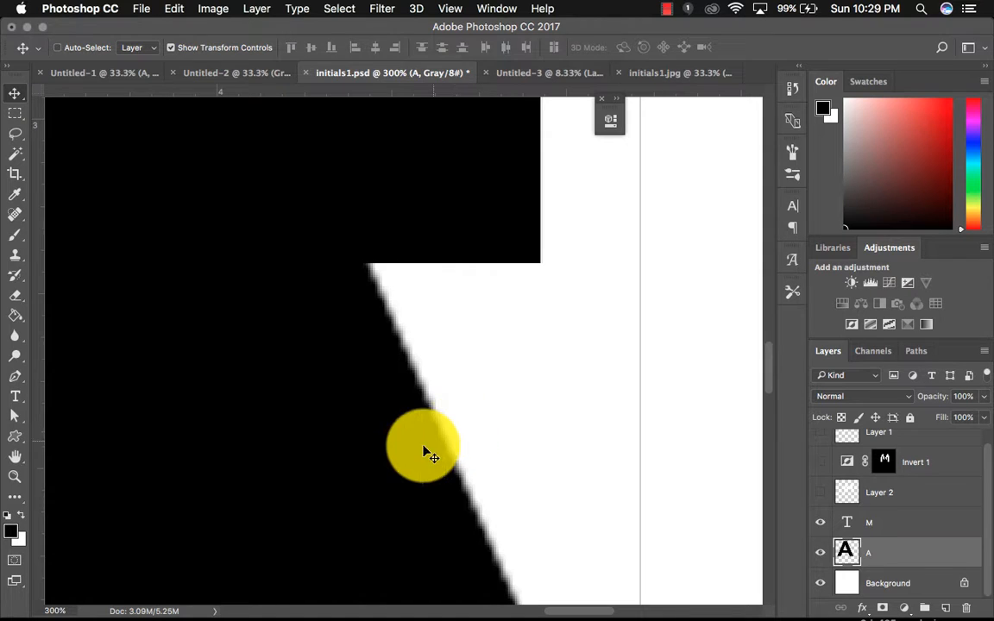
key(cmd+=)
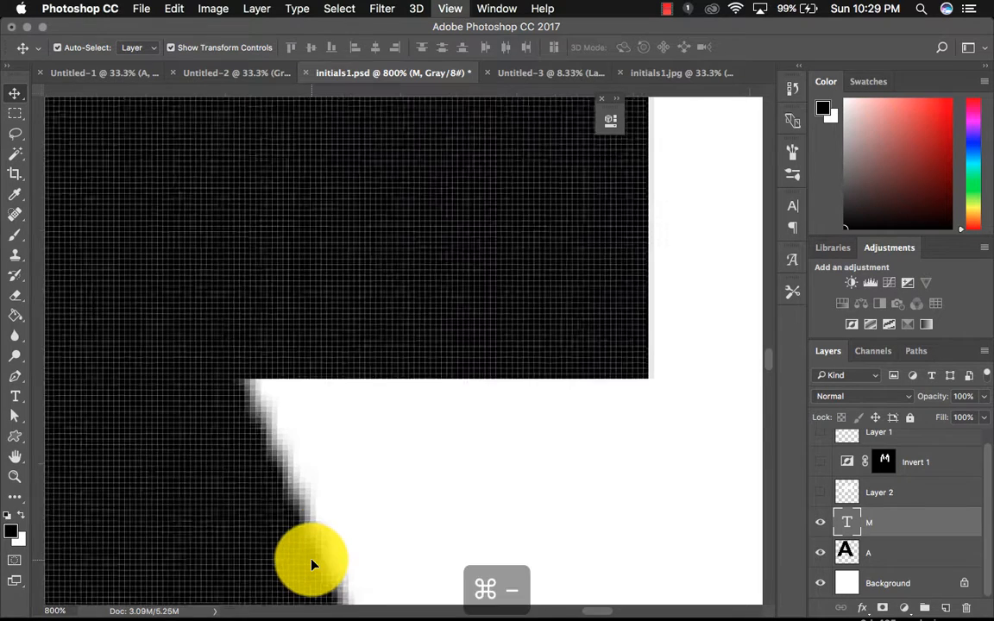
key(cmd+minus)
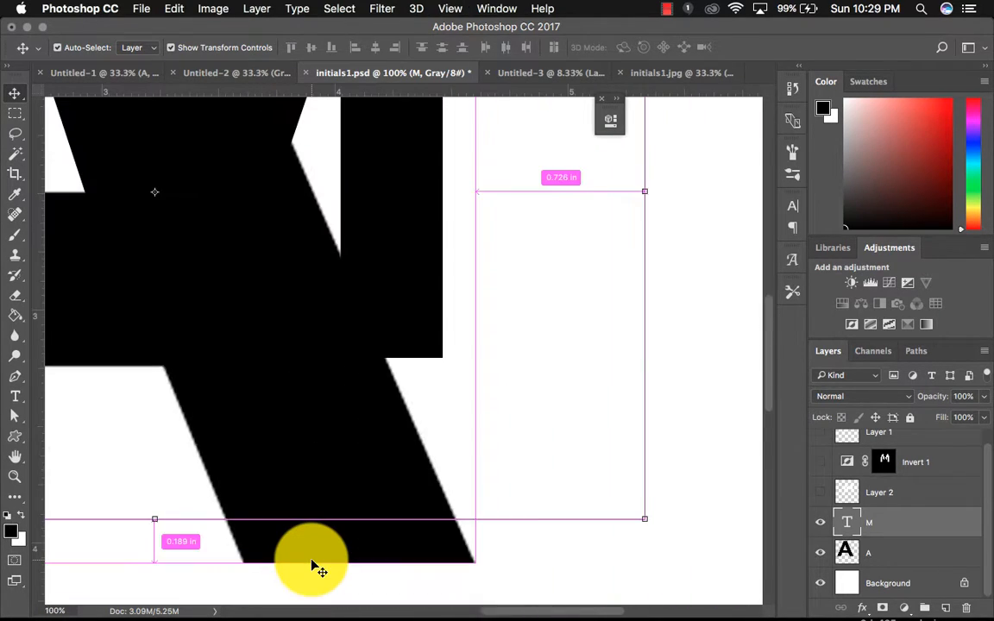
key(cmd+-)
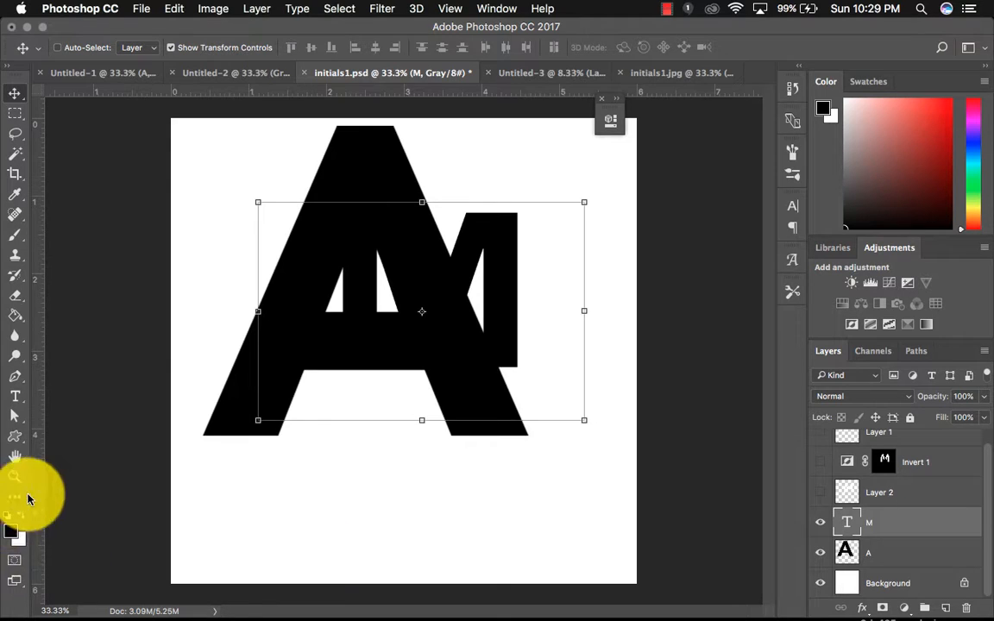
click(16, 396)
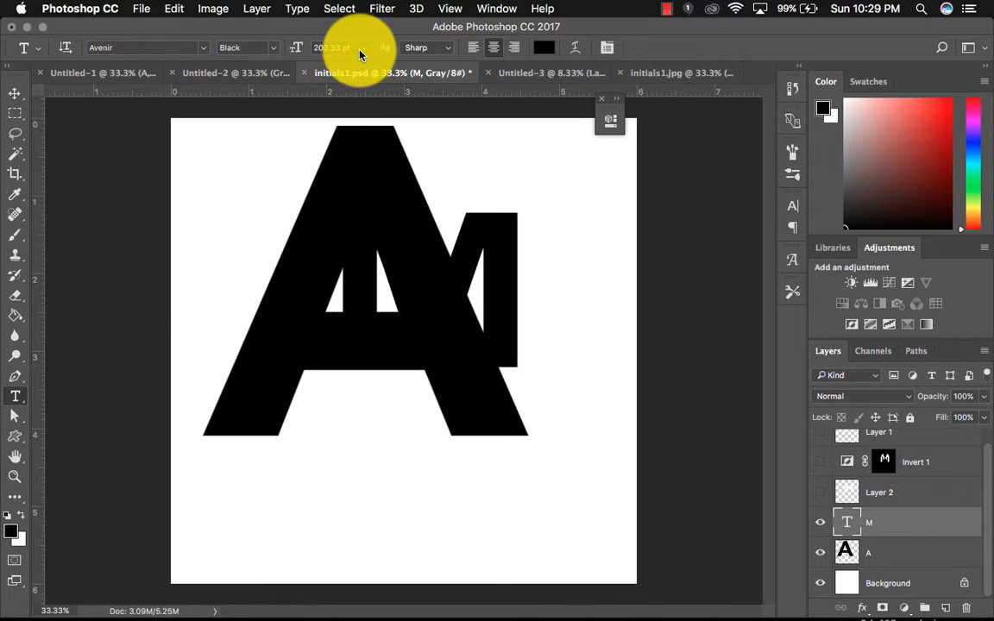
click(336, 48)
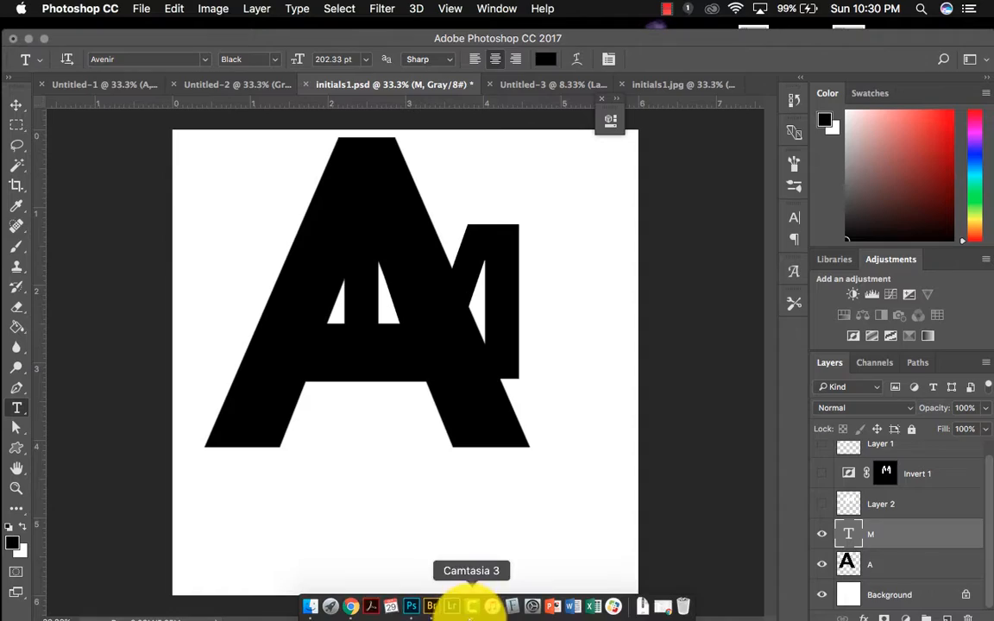
click(351, 605)
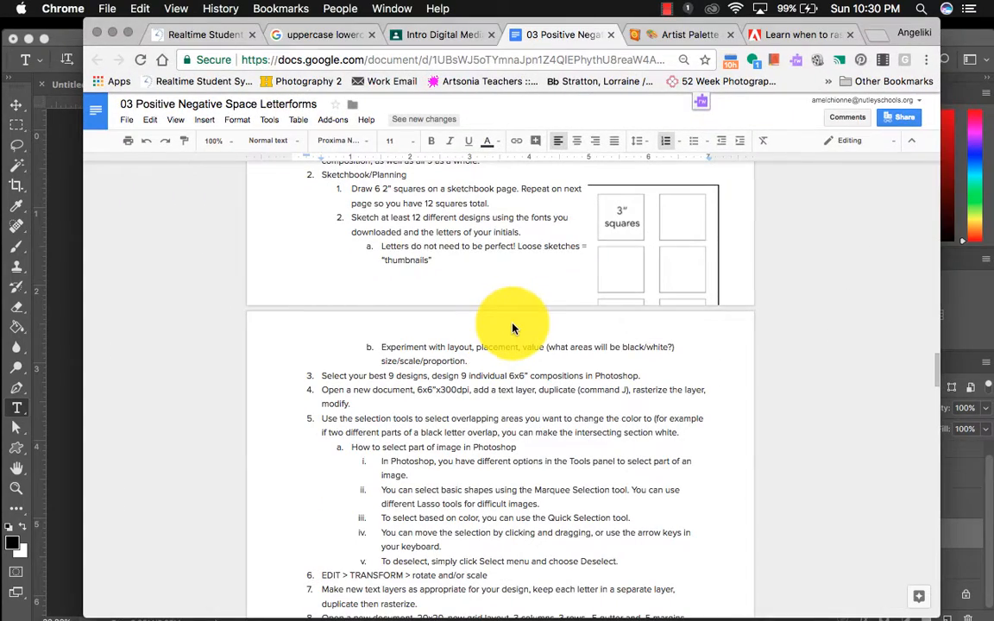
scroll(up, 3)
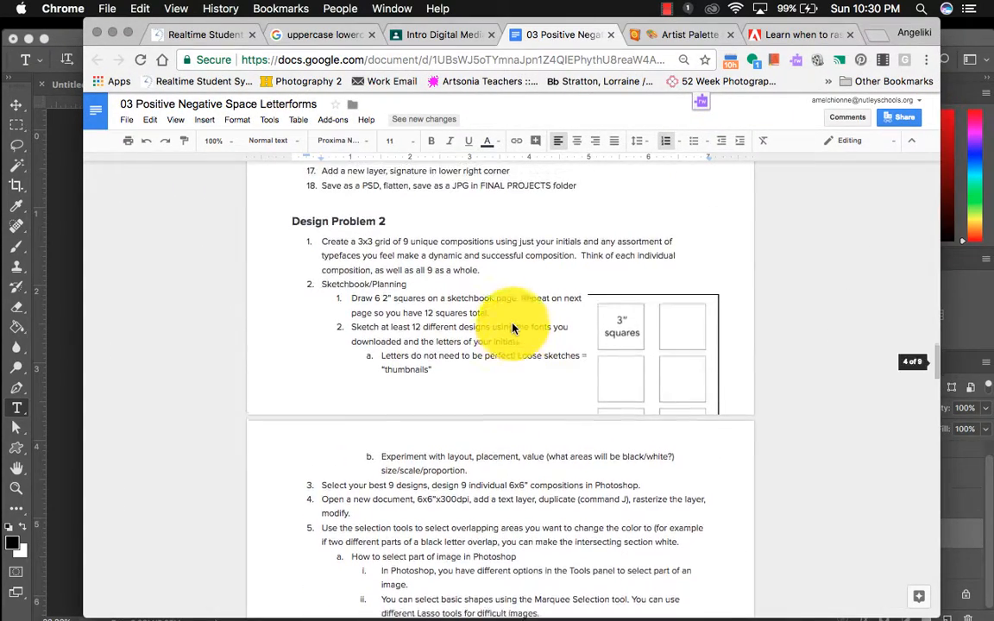
scroll(down, 3)
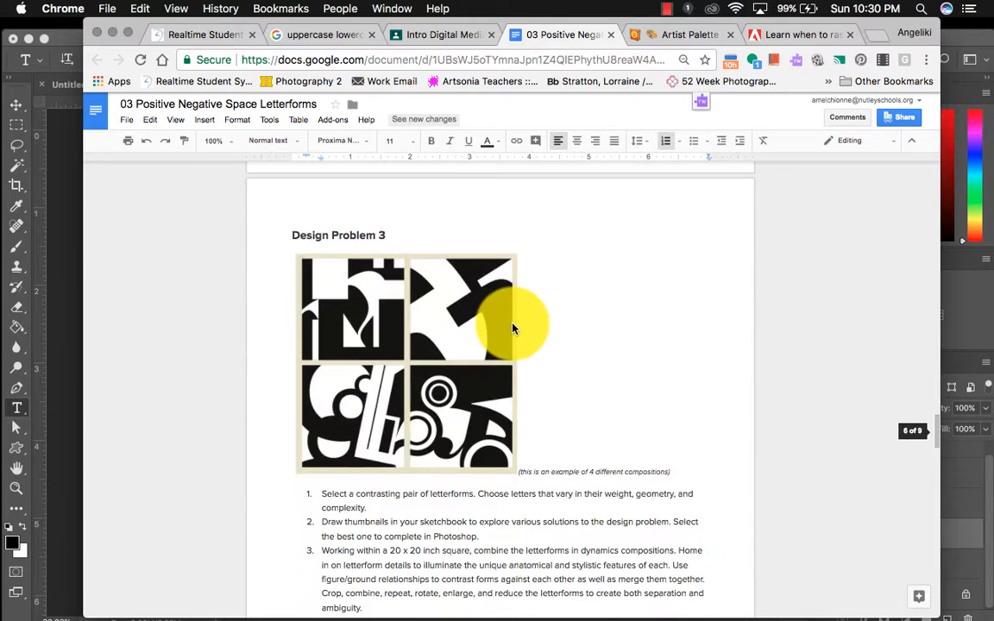
scroll(down, 3)
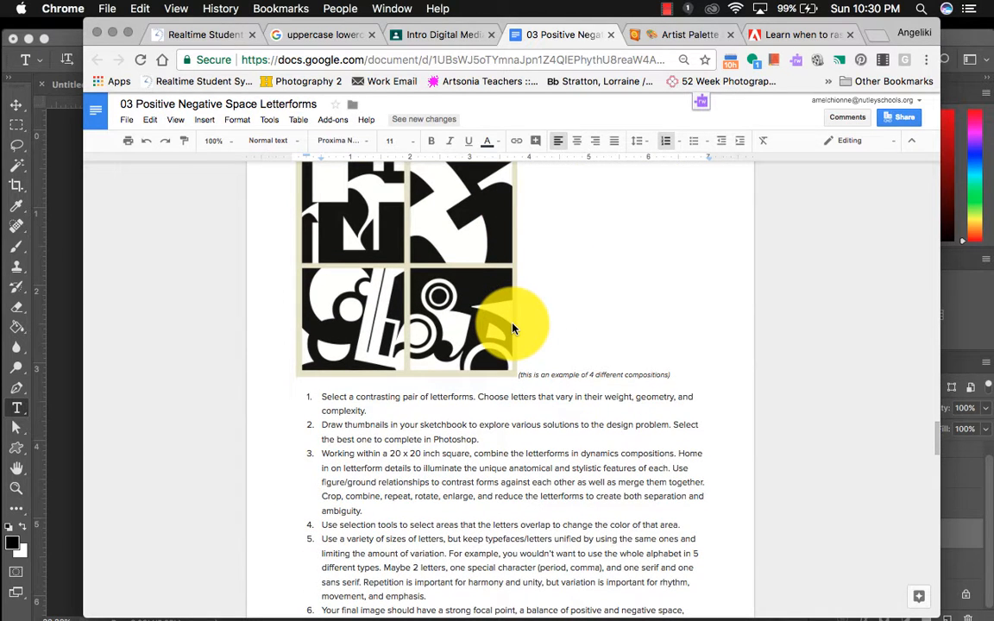
scroll(down, 3)
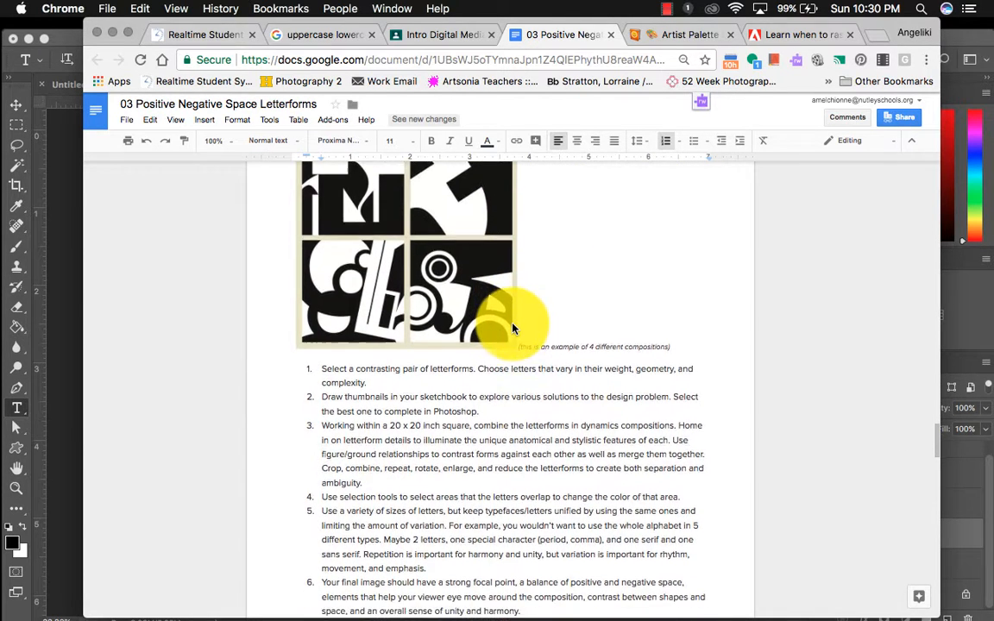
scroll(down, 3)
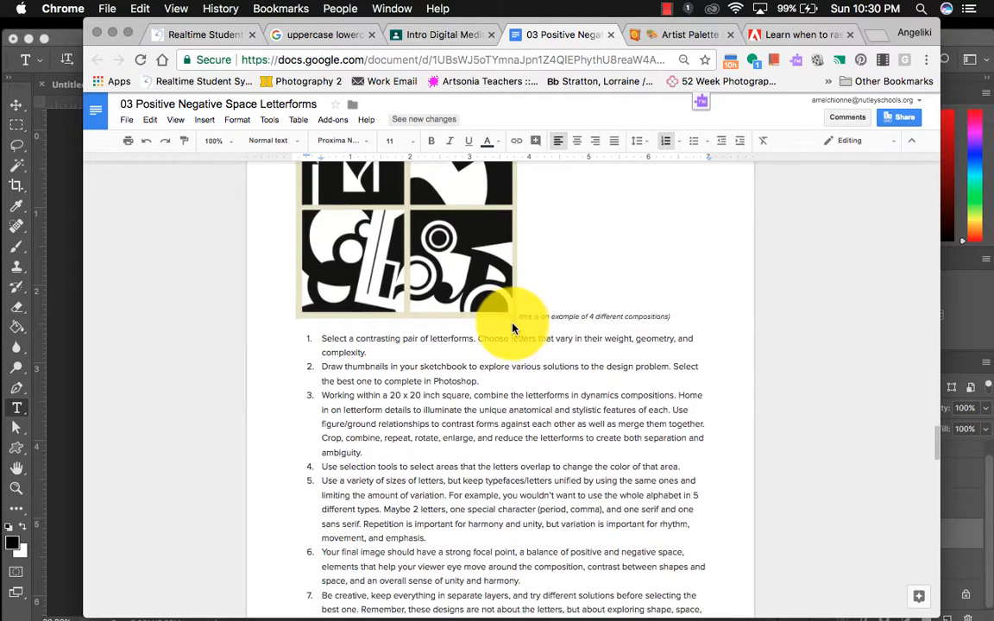
scroll(down, 3)
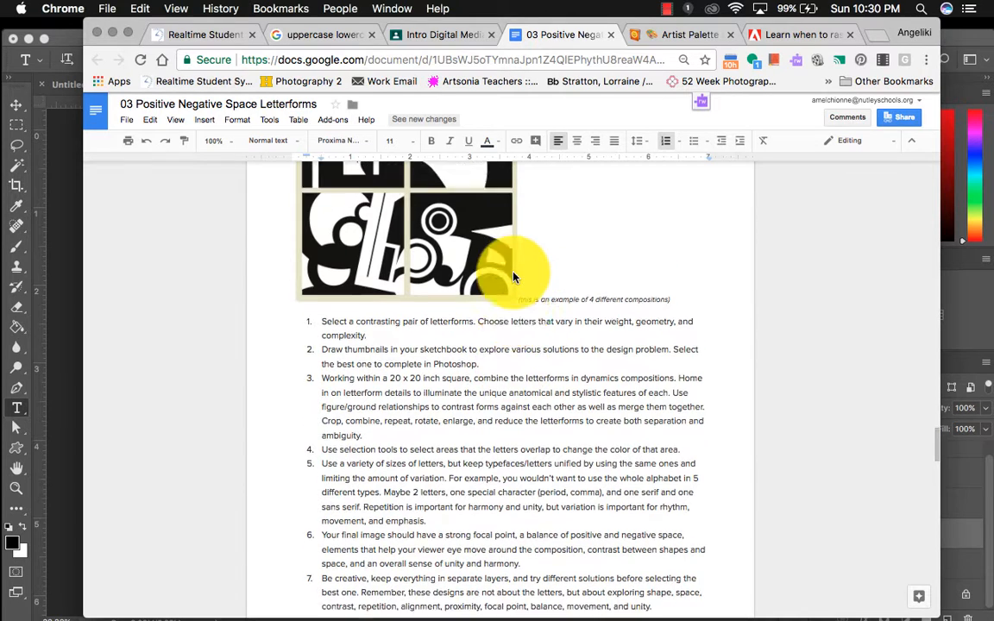
scroll(up, 3)
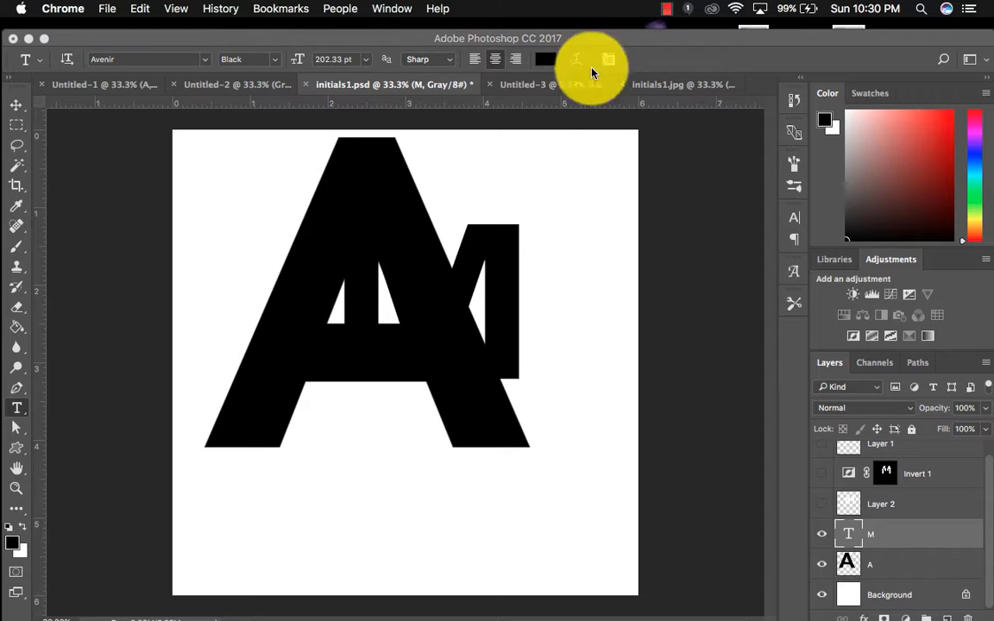
Bring up Untitled-3 and hide Layer 1, the centre A/M copy
click(528, 83)
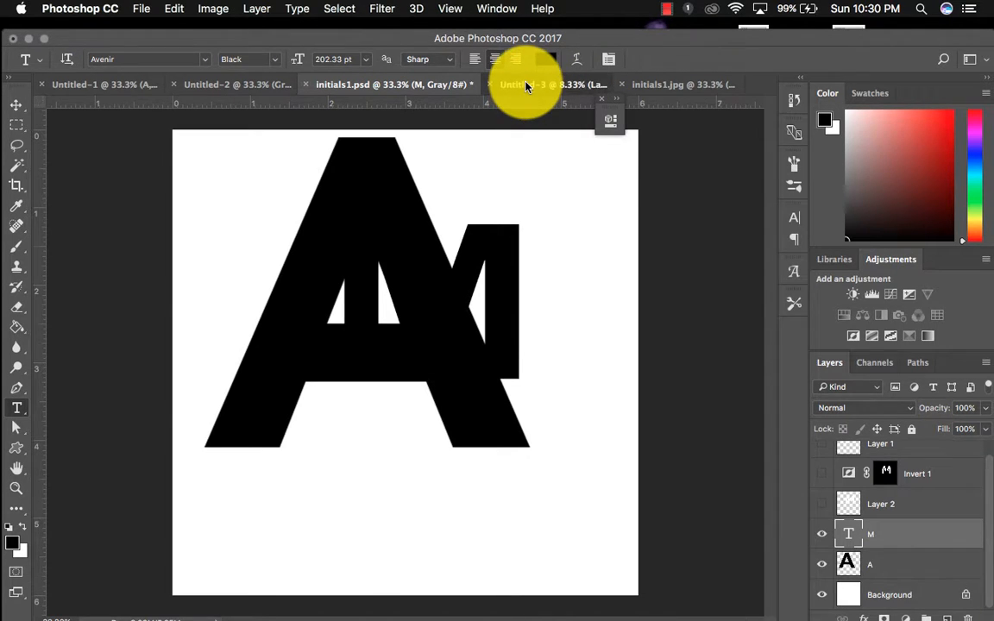
click(518, 84)
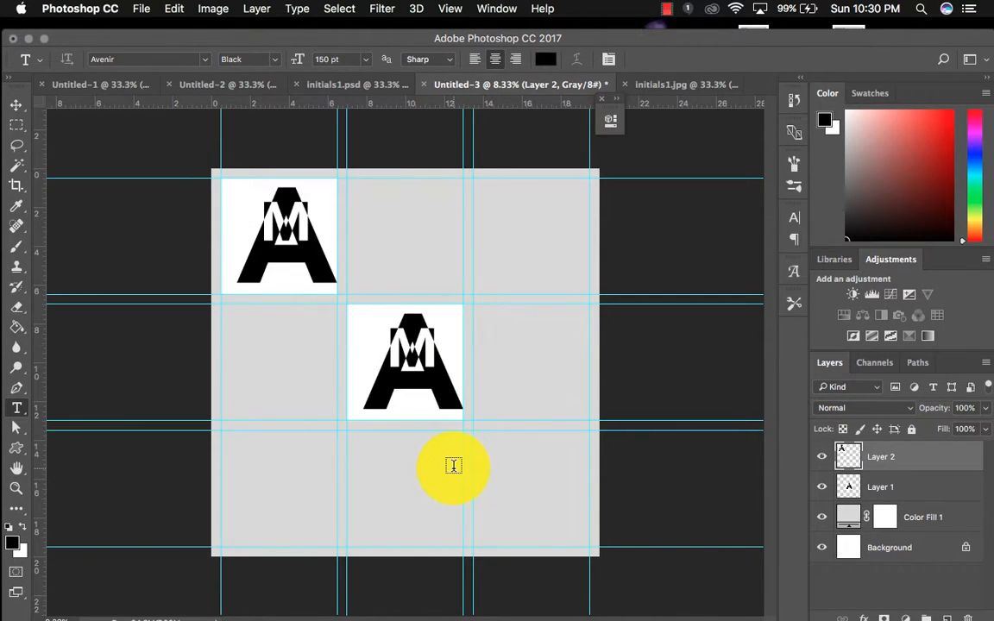
click(821, 488)
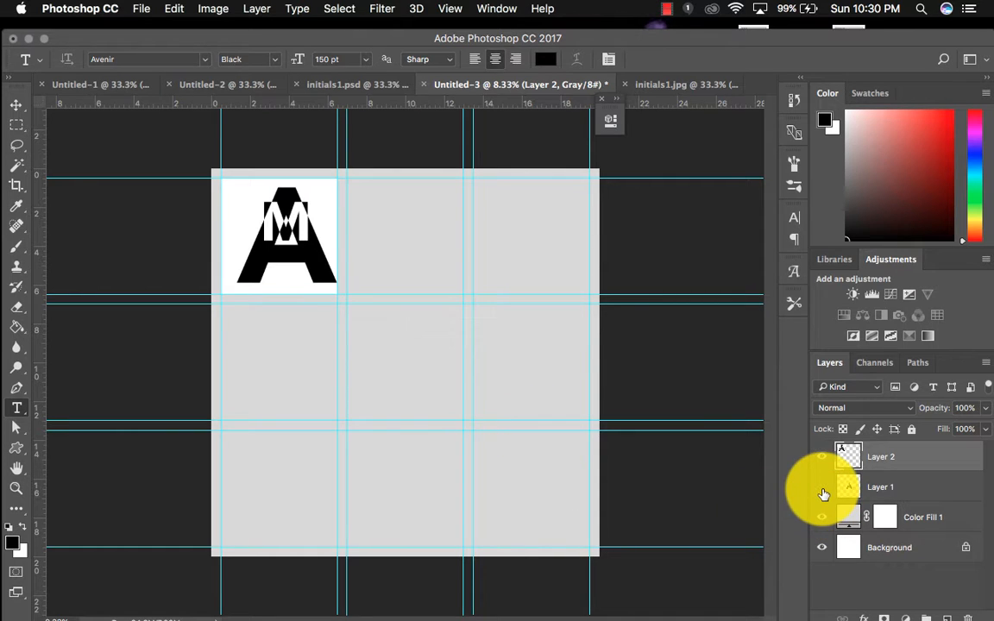